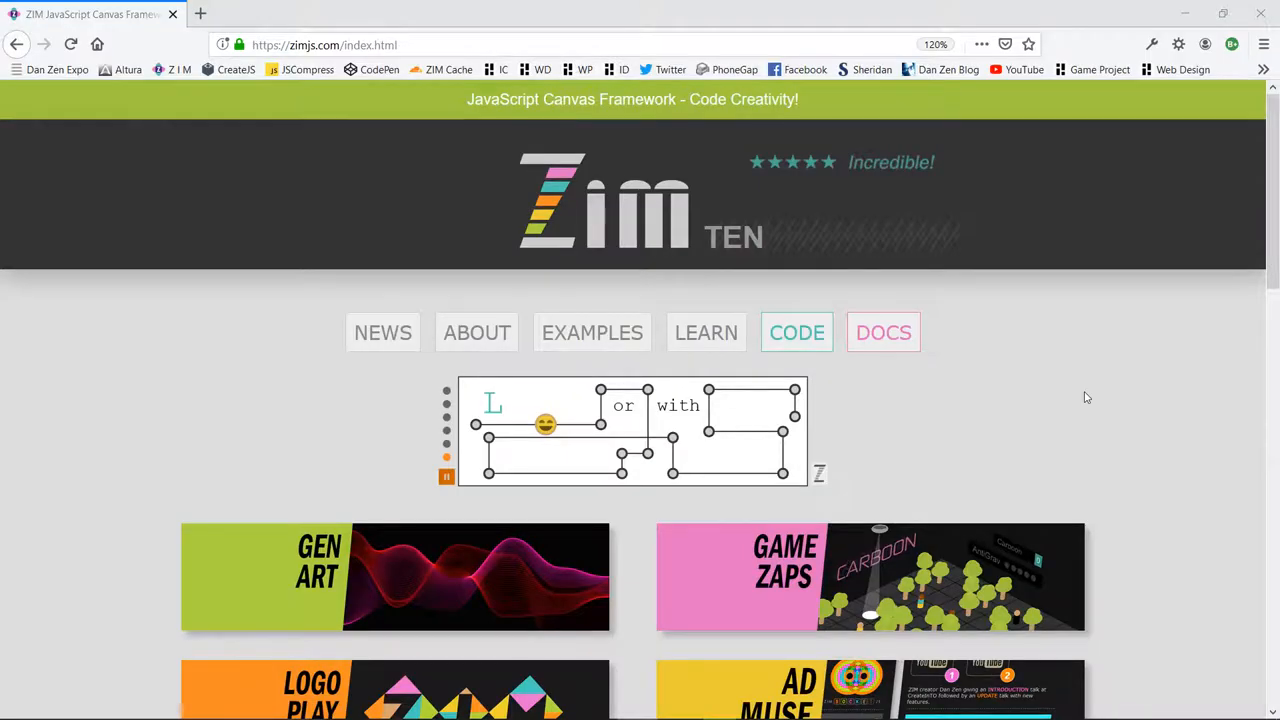
{"action": "mouse_move", "coordinate": [796, 332]}
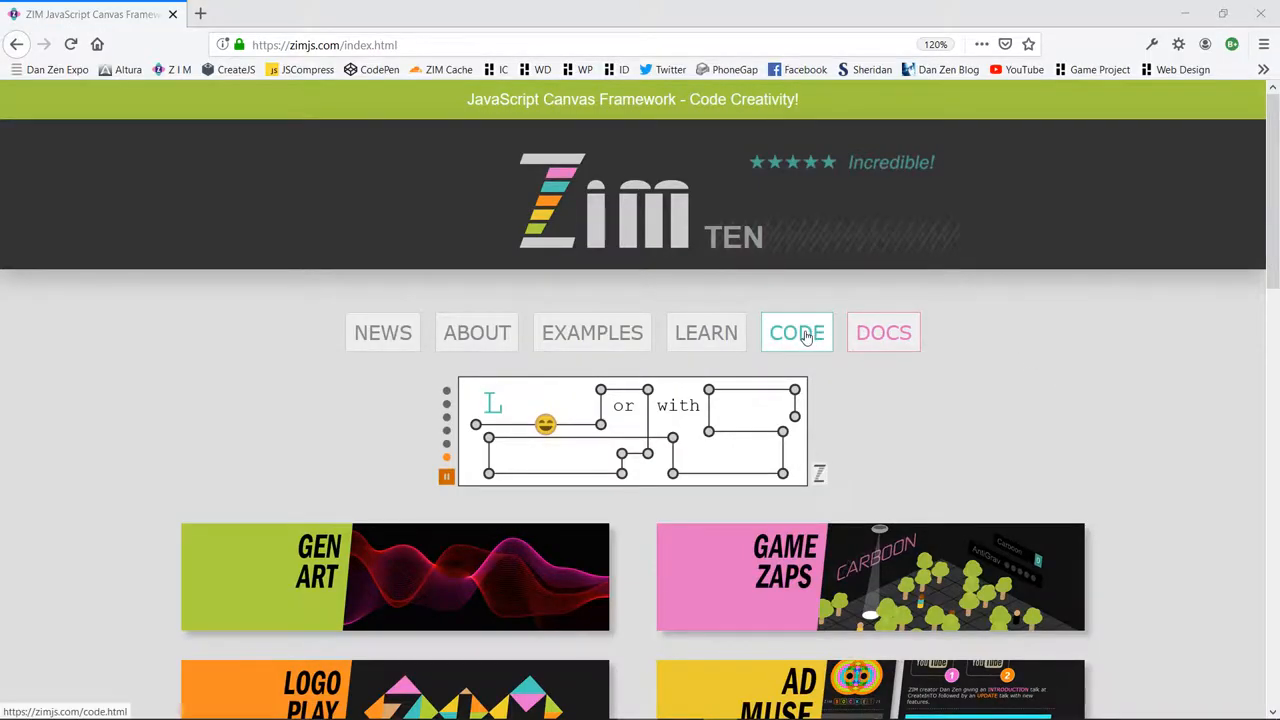
Copy the starter HTML template from the START section of the ZIM code page.
{"action": "left_click", "coordinate": [796, 332]}
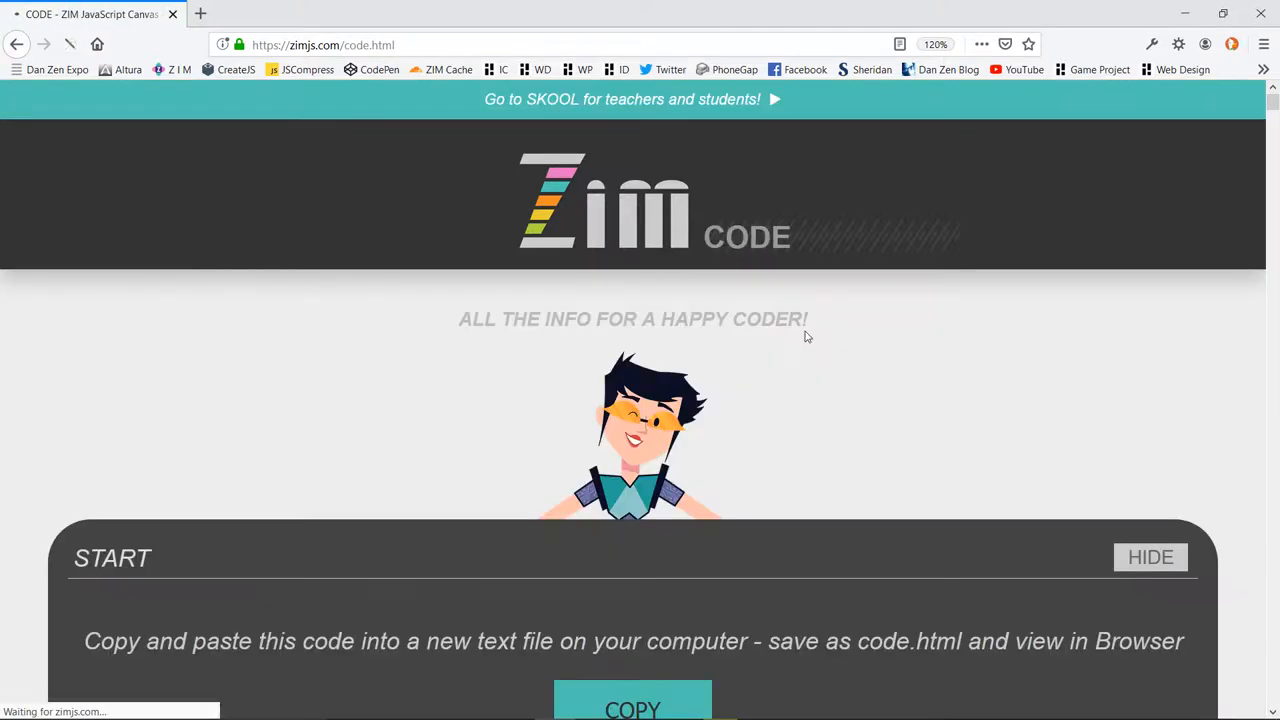
{"action": "scroll", "scroll_direction": "down", "scroll_amount": 3}
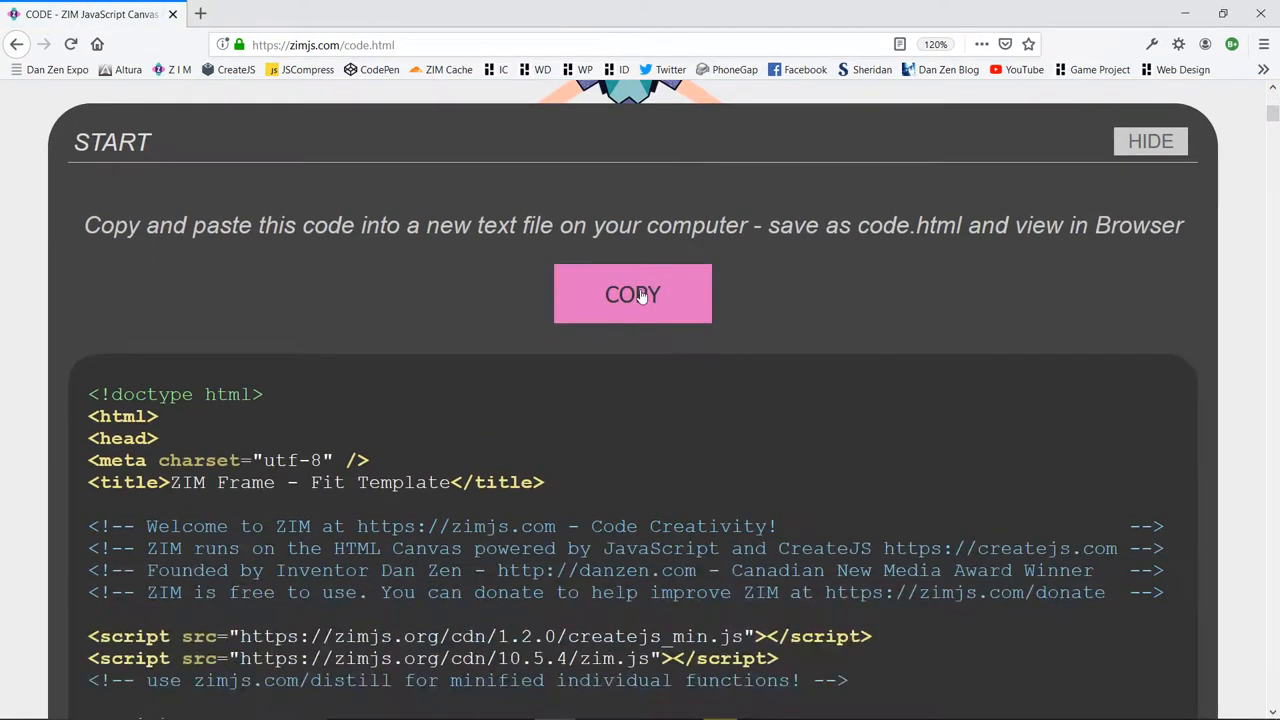
{"action": "left_click", "coordinate": [632, 294]}
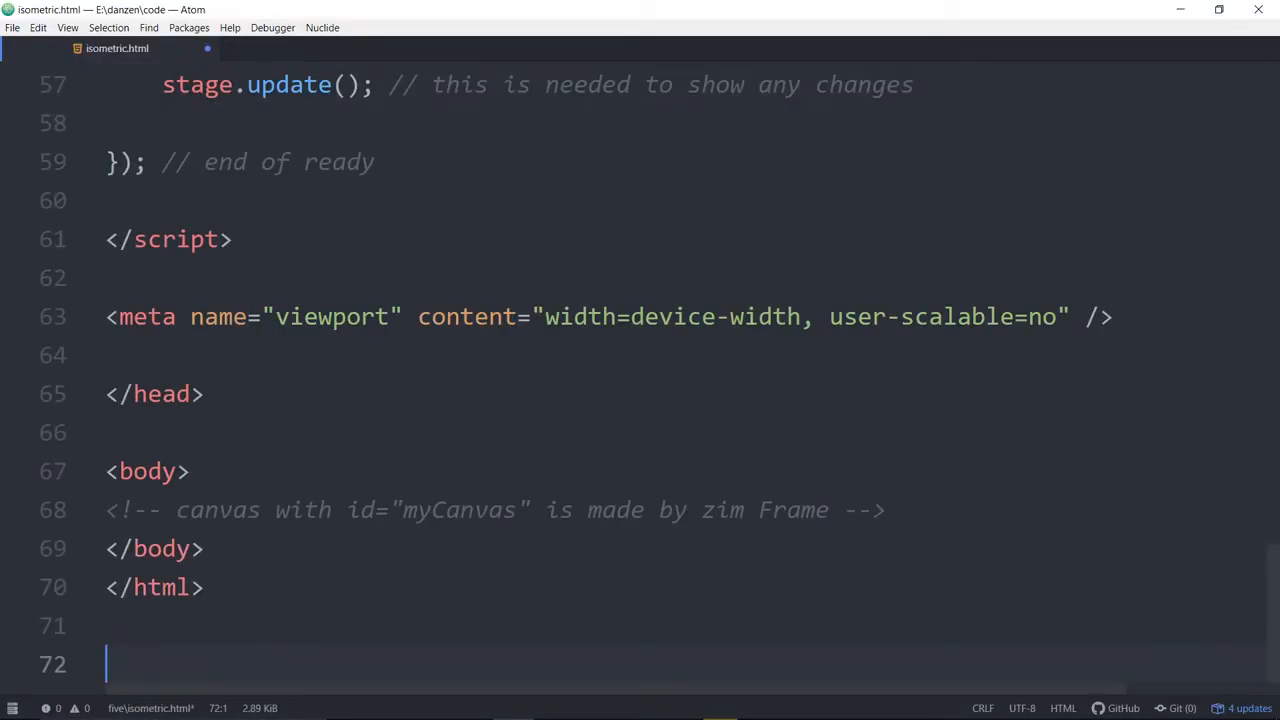
Delete the sample pink Circle code so only the stage update remains in ready.
{"action": "scroll", "scroll_direction": "up", "scroll_amount": 3}
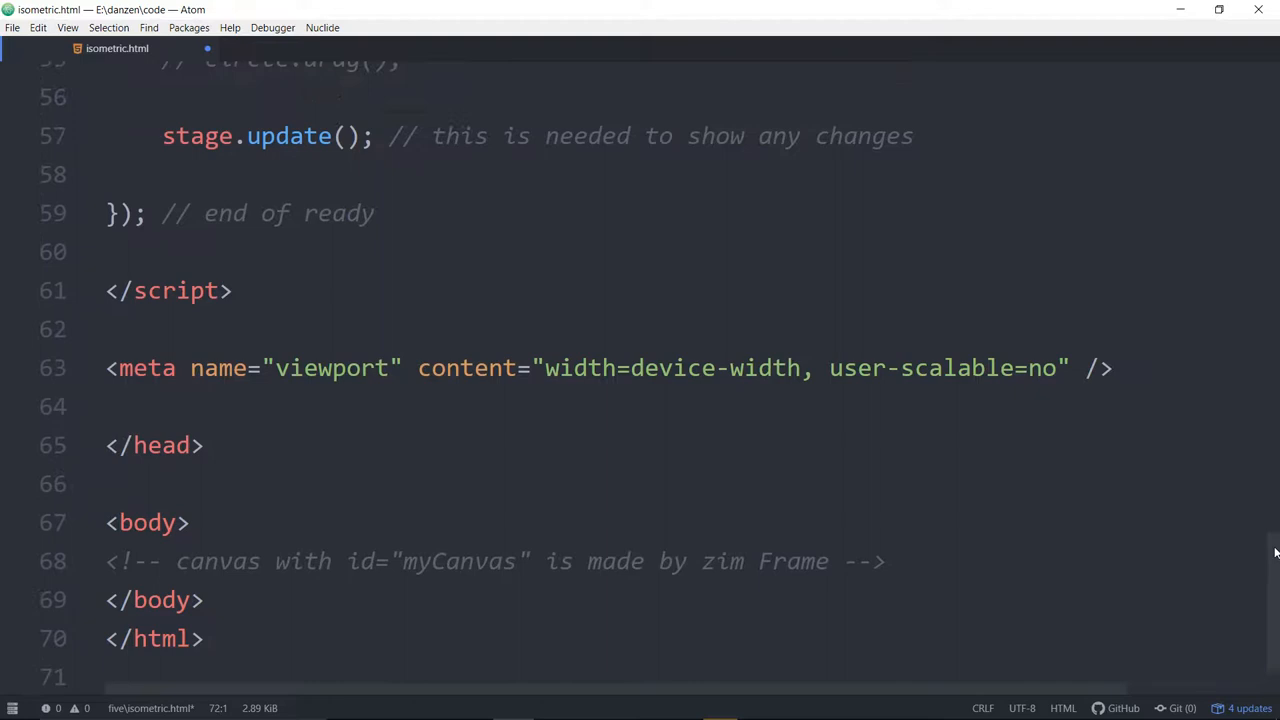
{"action": "scroll", "scroll_direction": "up", "scroll_amount": 3}
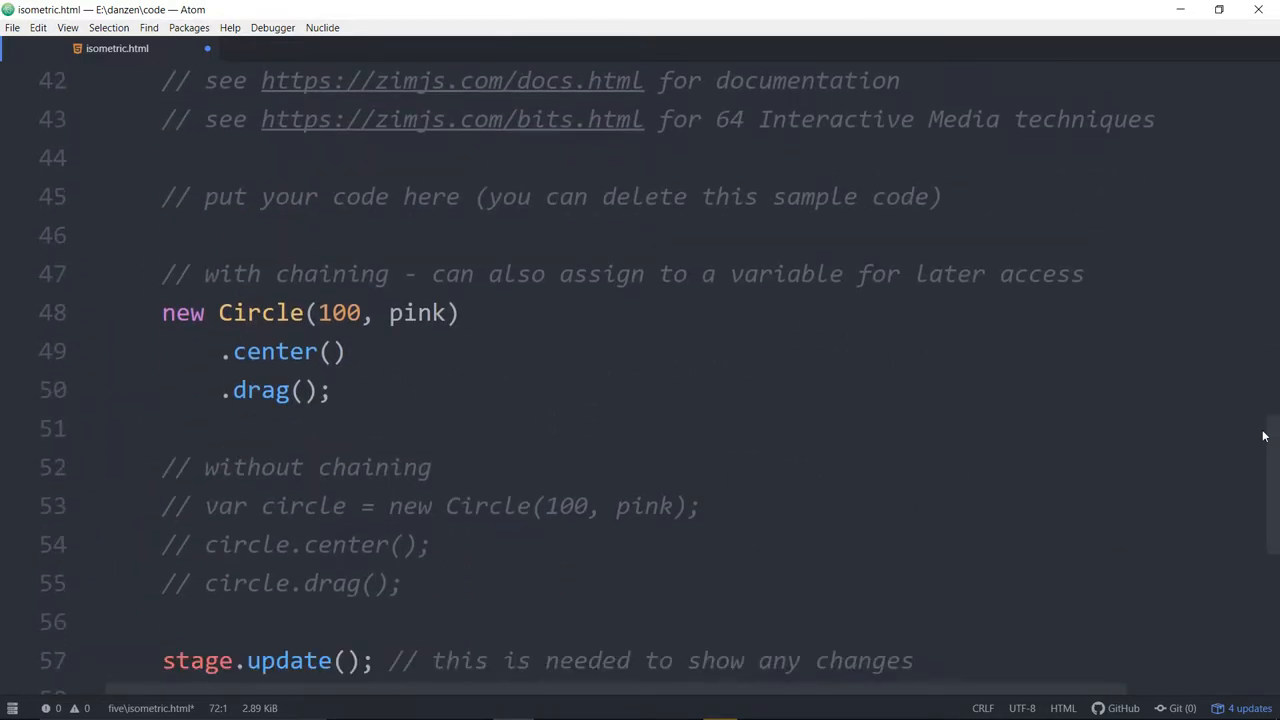
{"action": "left_click", "coordinate": [176, 272]}
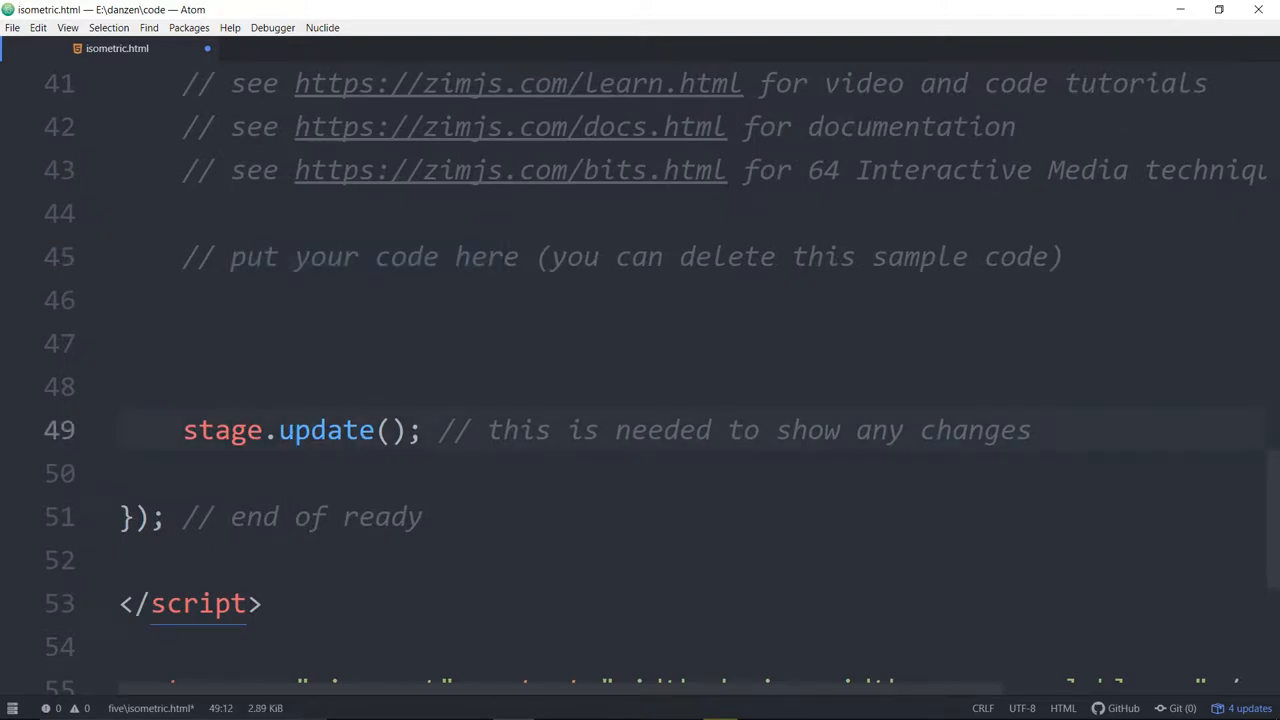
Add a script tag loading zimjs.org/cdn/game_2.2.js below the zim.js include.
{"action": "scroll", "scroll_direction": "up", "scroll_amount": 3}
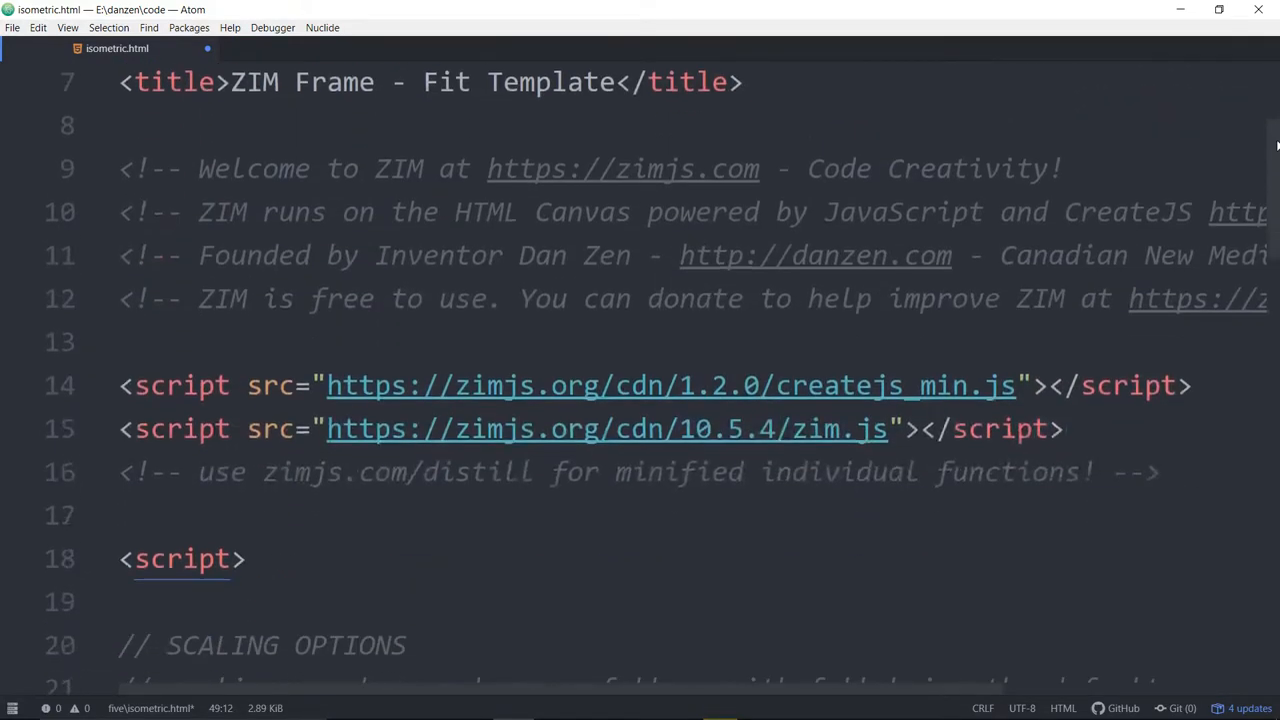
{"action": "scroll", "scroll_direction": "down", "scroll_amount": 3}
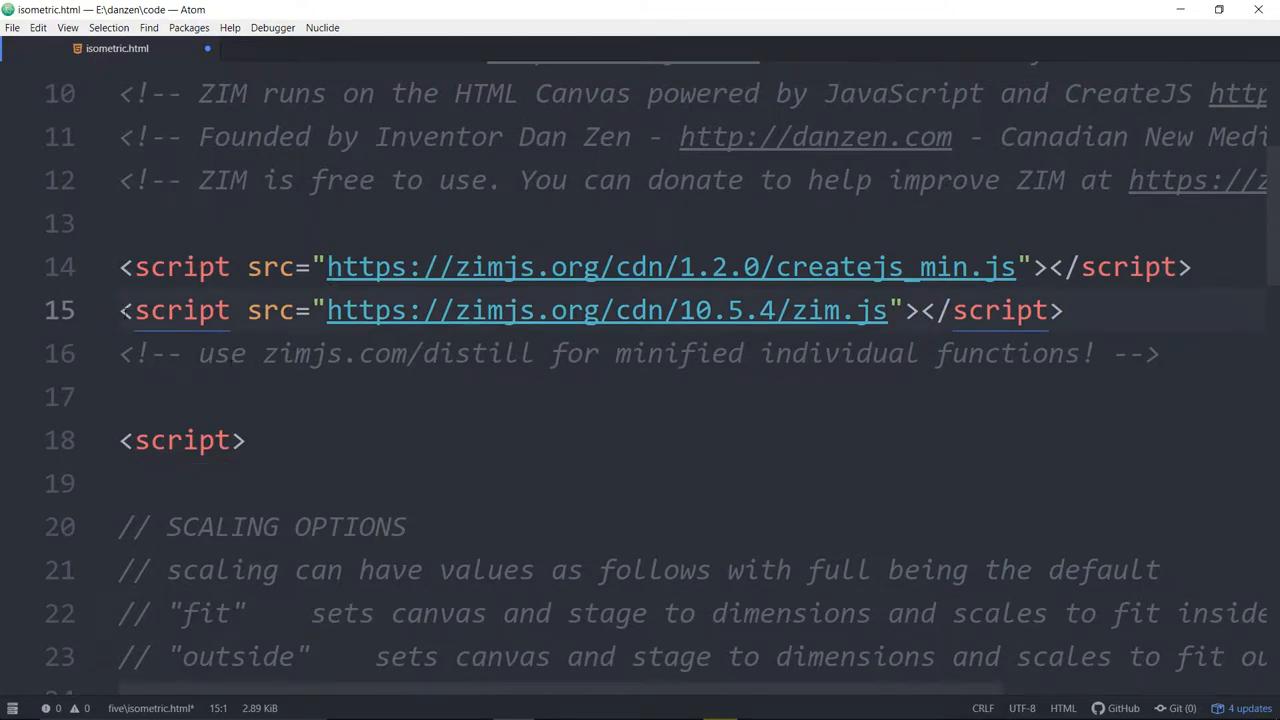
{"action": "left_click", "coordinate": [184, 396]}
{"action": "type", "text": "<script src=\"https://zimjs.org/cdn/game.js\"></script>"}
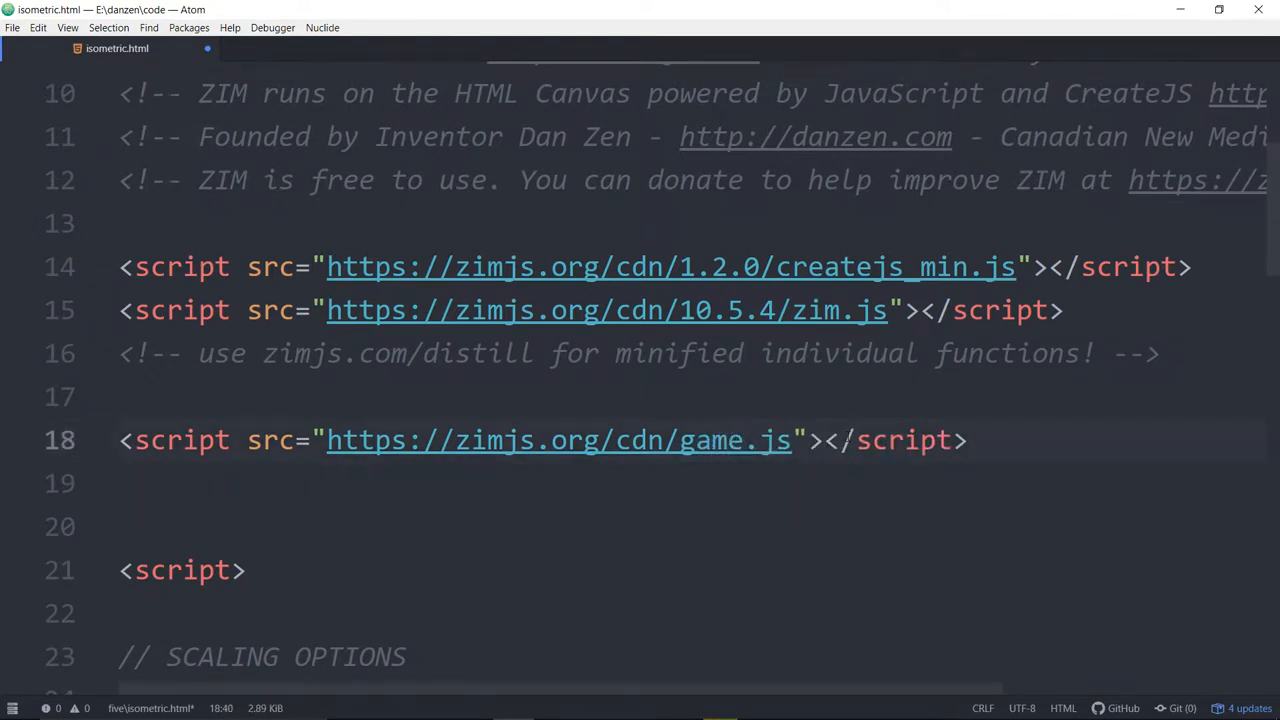
{"action": "type", "text": "_2.2"}
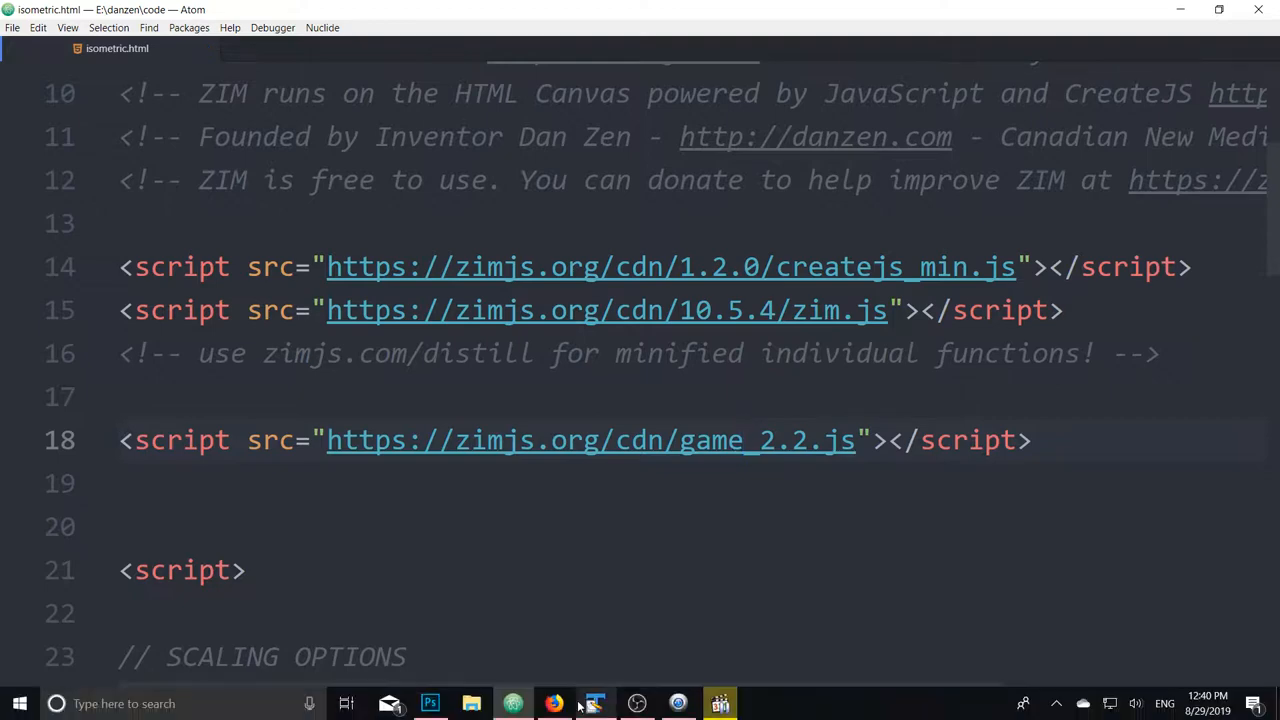
Switch to Firefox and go to the ZIM DOCS page at zimjs.com/docs.html.
{"action": "left_click", "coordinate": [554, 704]}
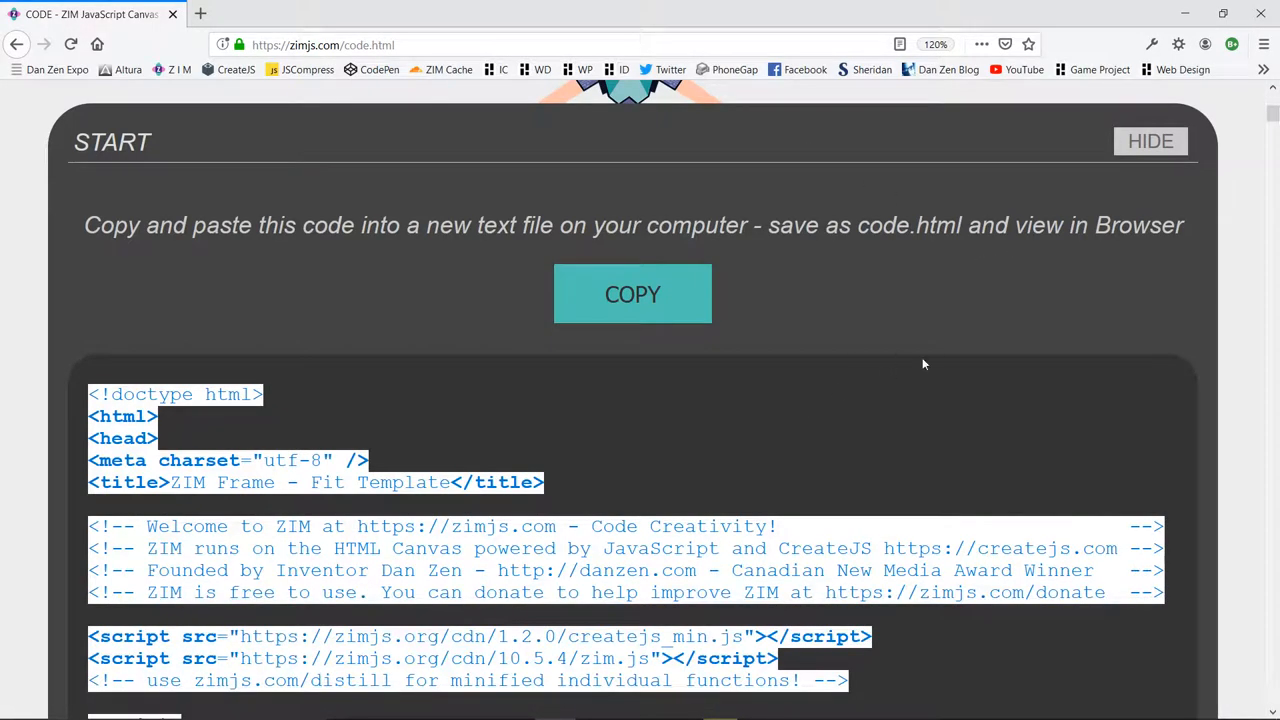
{"action": "scroll", "scroll_direction": "up", "scroll_amount": 3}
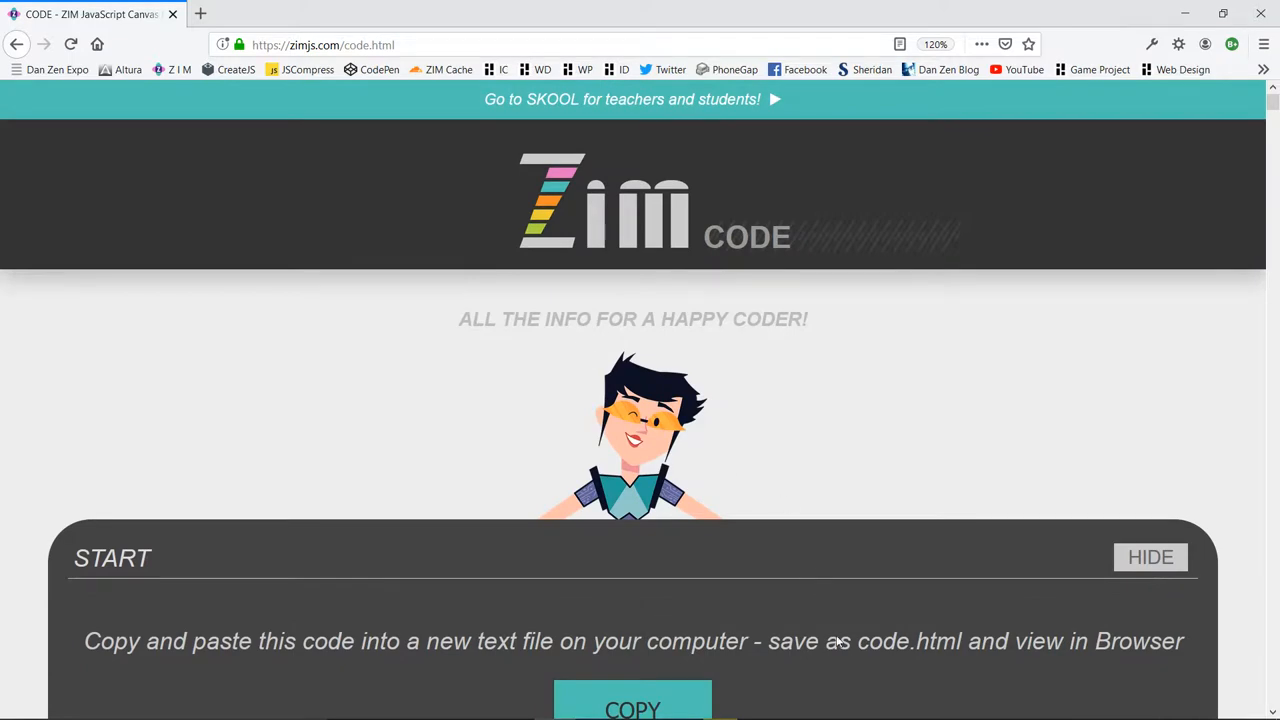
{"action": "mouse_move", "coordinate": [652, 216]}
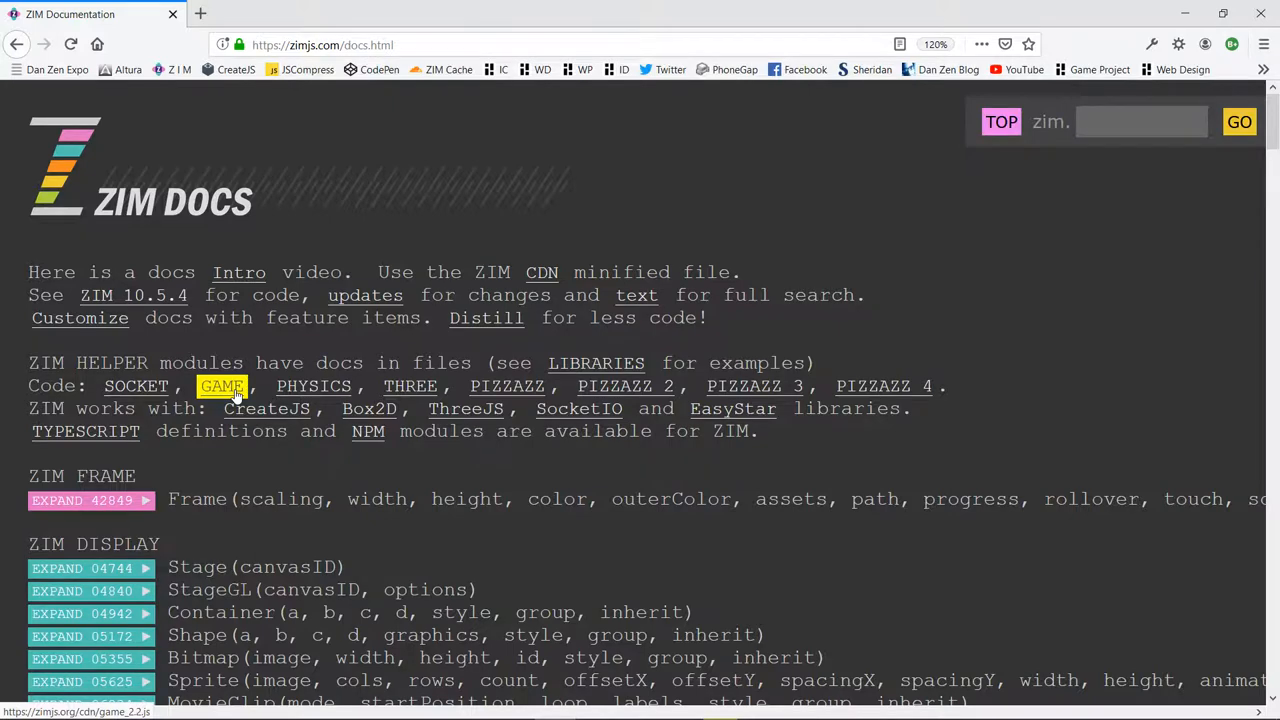
{"action": "left_click", "coordinate": [220, 386]}
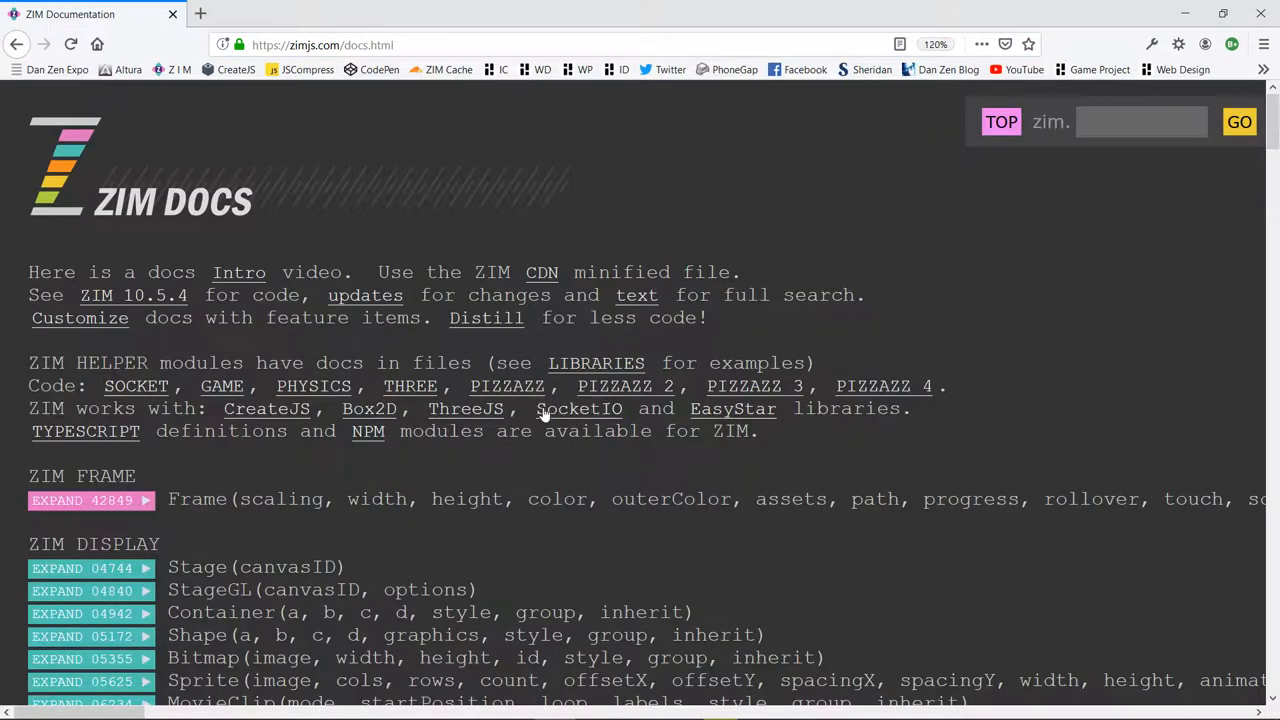
Search the docs for 'board' and read the Board entry down to the Tree() item.
{"action": "left_click", "coordinate": [1140, 122]}
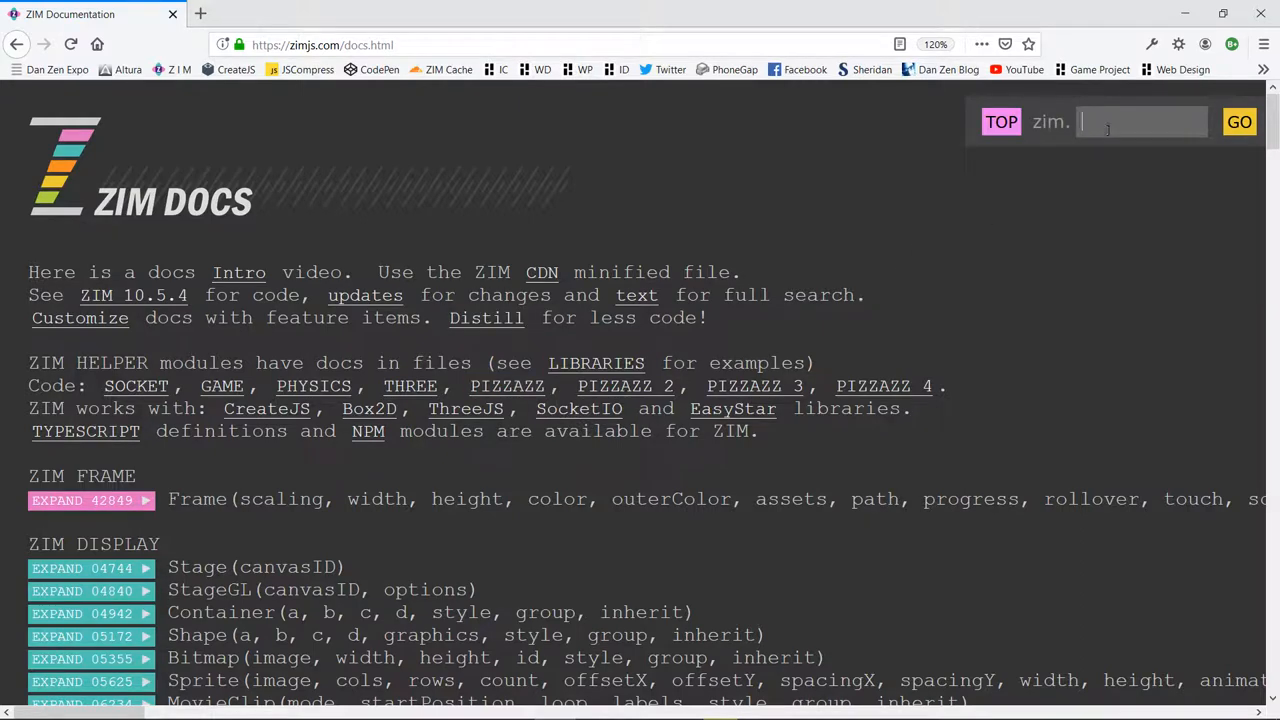
{"action": "type", "text": "board"}
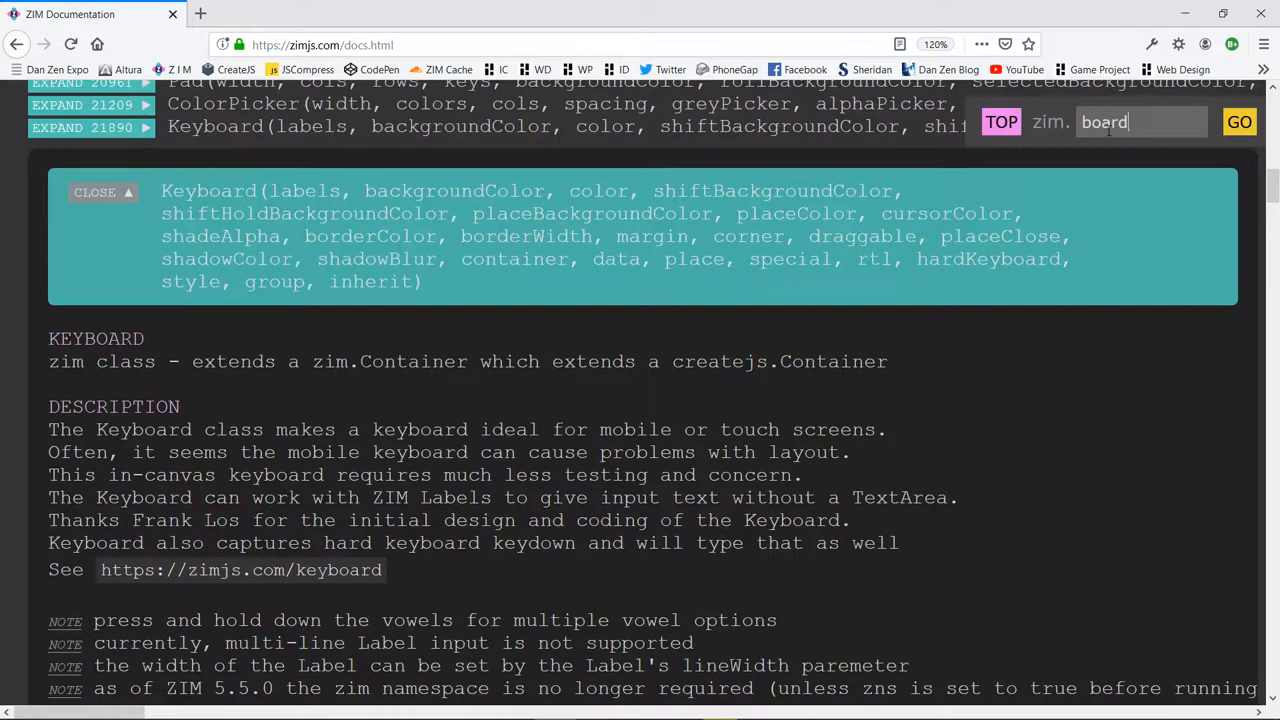
{"action": "mouse_move", "coordinate": [964, 164]}
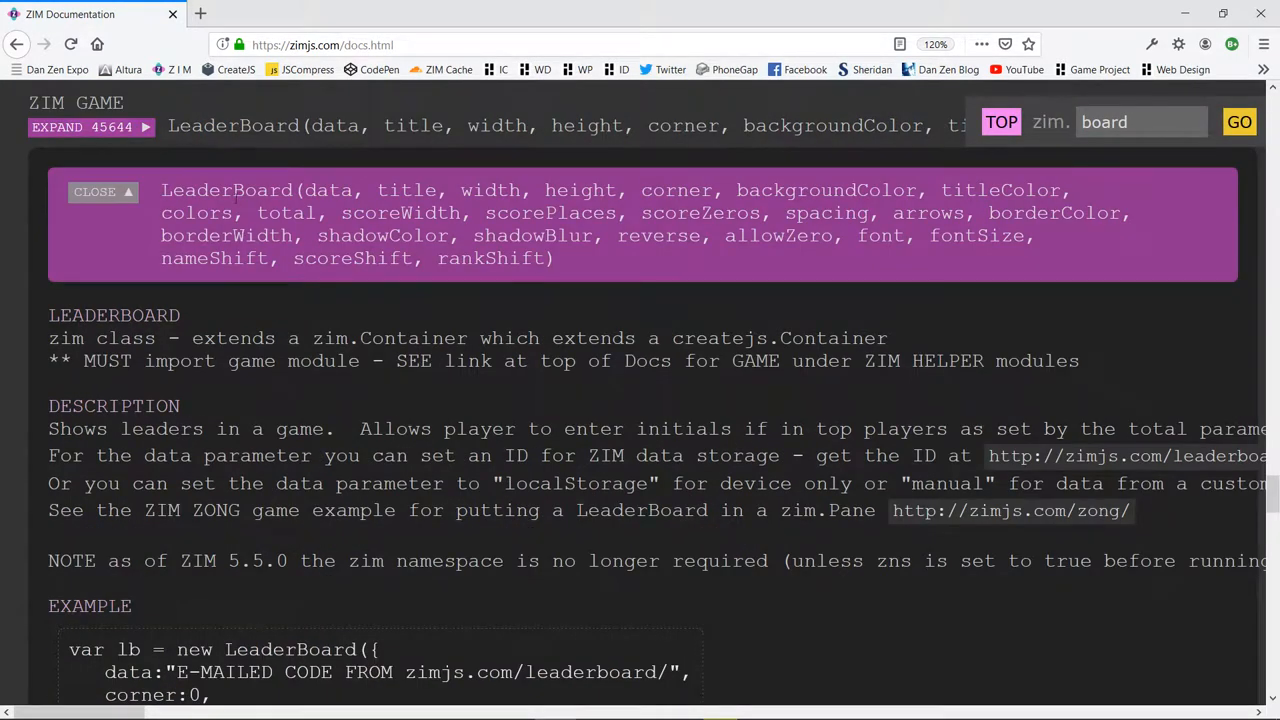
{"action": "scroll", "scroll_direction": "up", "scroll_amount": 3}
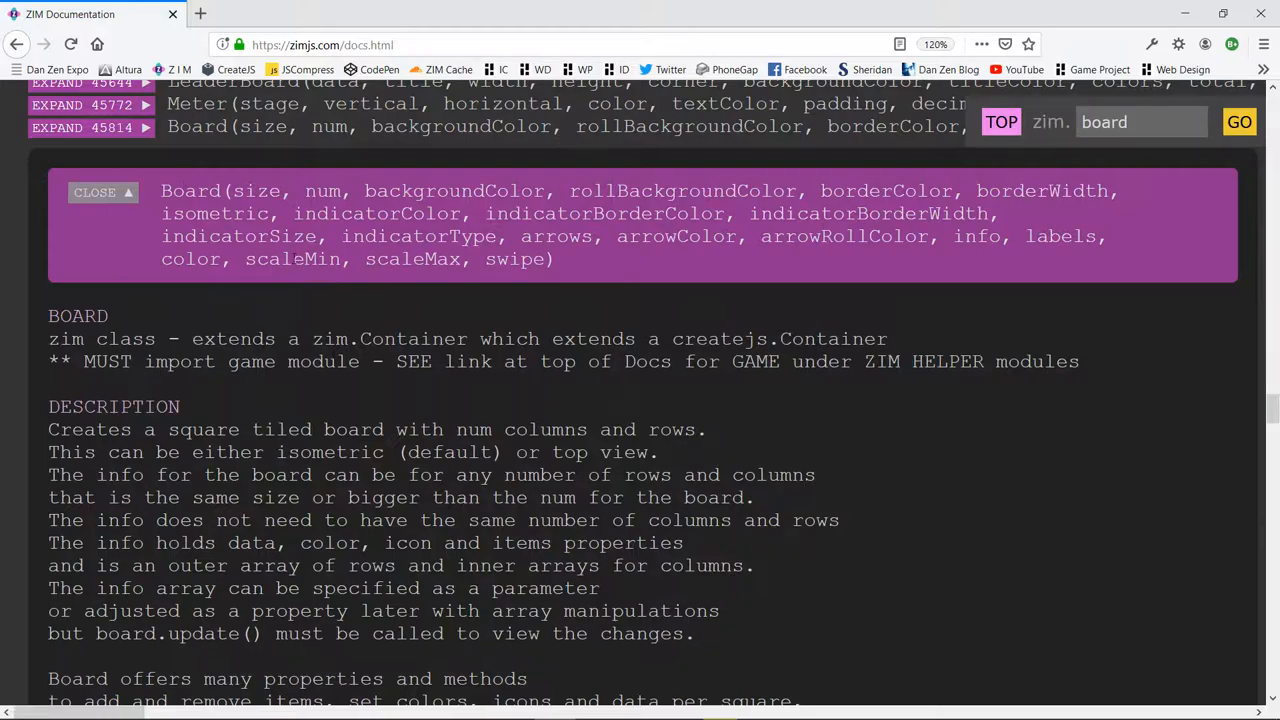
{"action": "scroll", "scroll_direction": "down", "scroll_amount": 3}
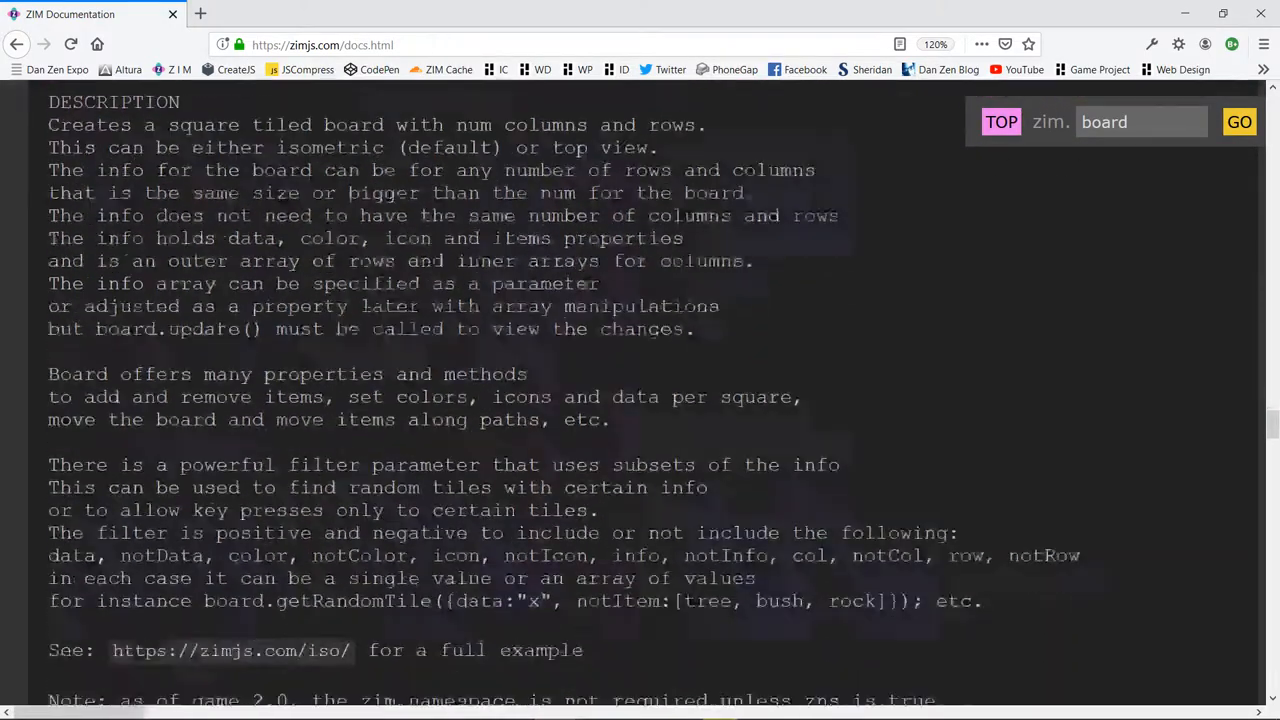
{"action": "scroll", "scroll_direction": "down", "scroll_amount": 3}
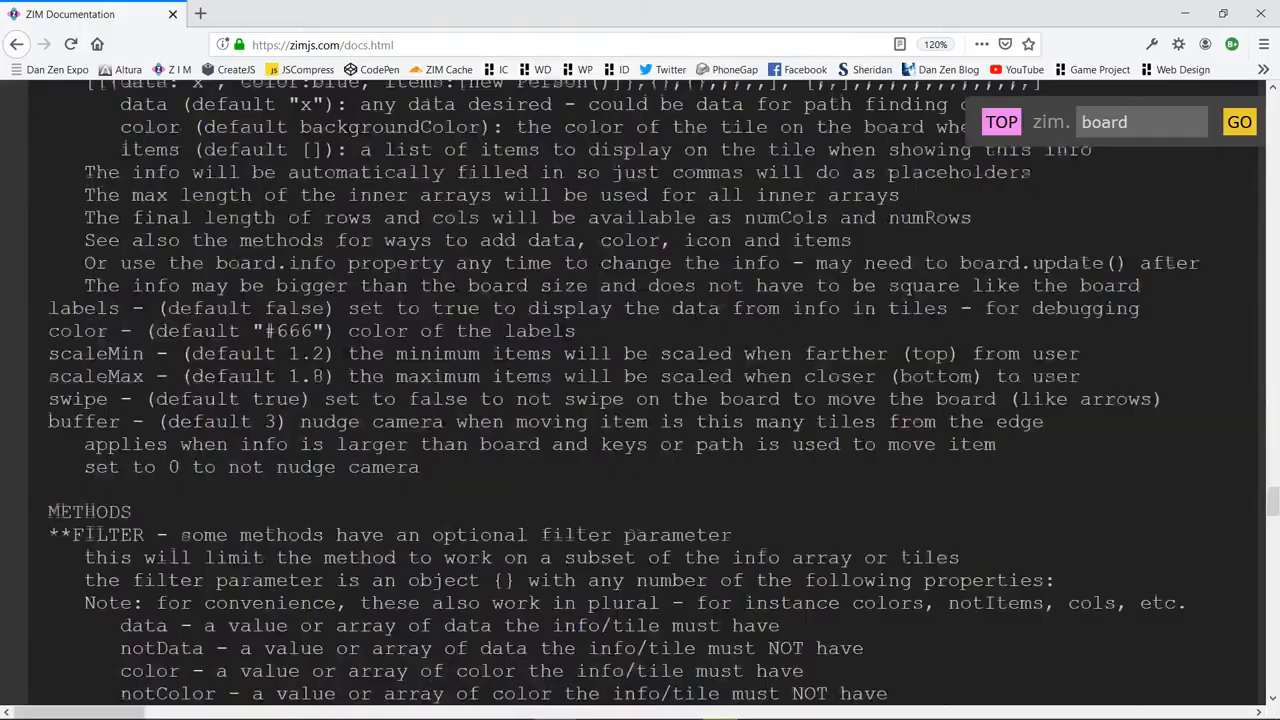
{"action": "scroll", "scroll_direction": "down", "scroll_amount": 3}
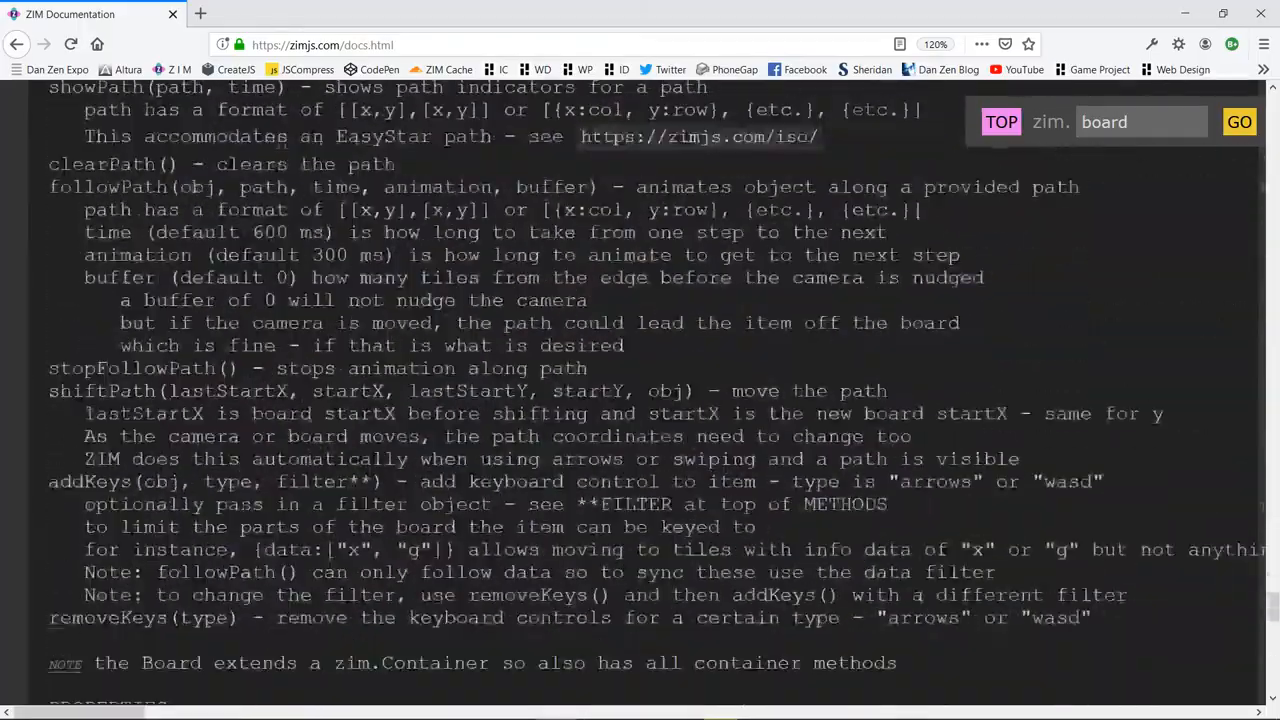
{"action": "scroll", "scroll_direction": "down", "scroll_amount": 3}
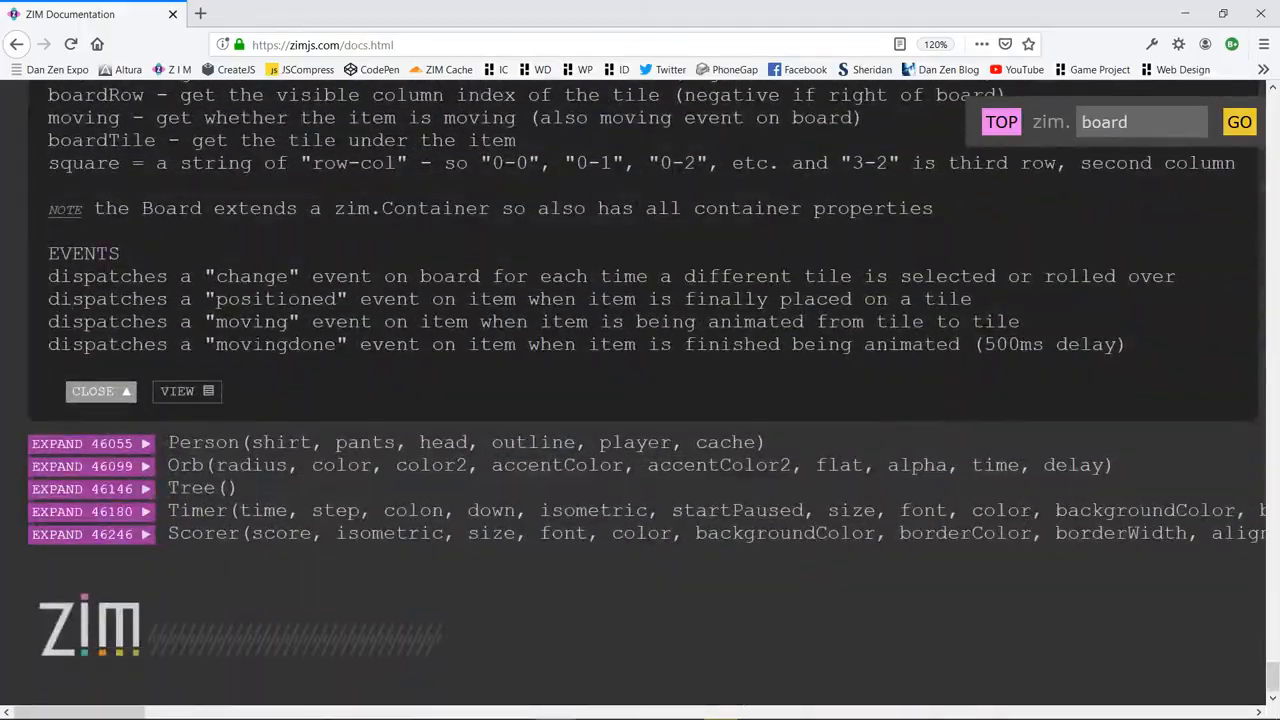
{"action": "double_click", "coordinate": [196, 442]}
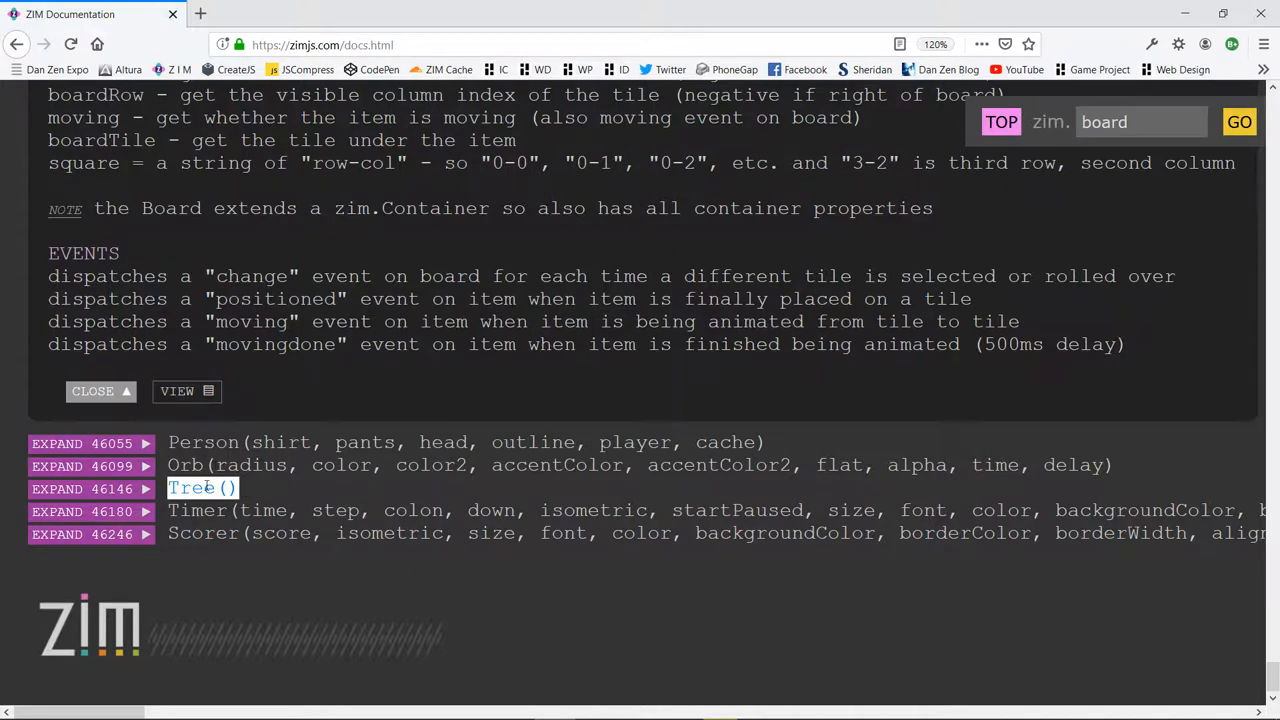
{"action": "mouse_move", "coordinate": [250, 556]}
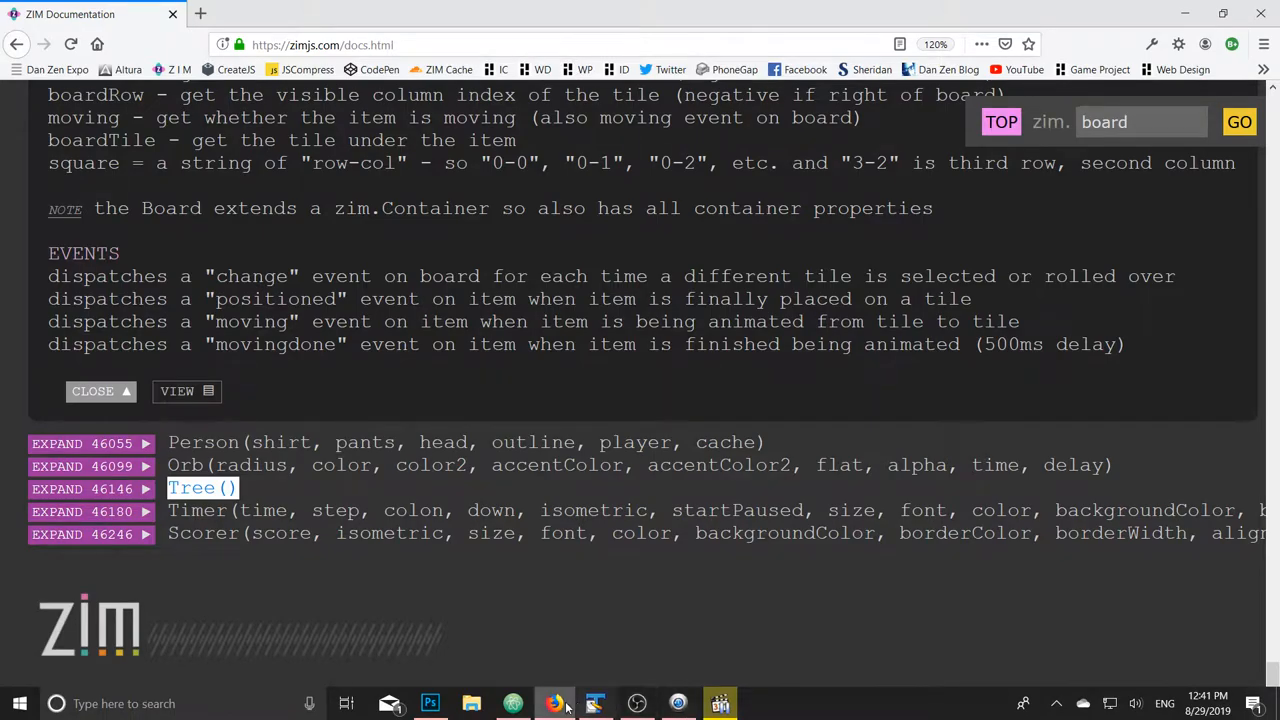
Return to isometric.html in Atom with the caret on blank line 50 under the sample-code comment.
{"action": "left_click", "coordinate": [596, 704]}
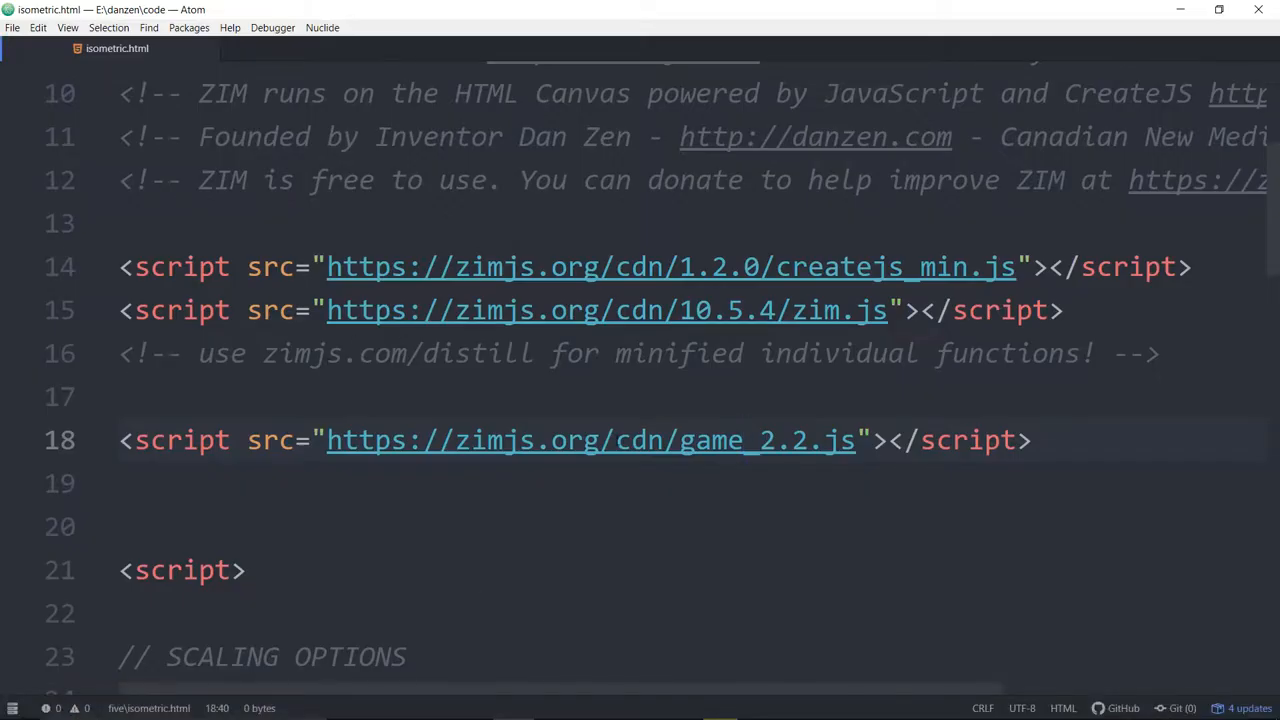
{"action": "scroll", "scroll_direction": "down", "scroll_amount": 3}
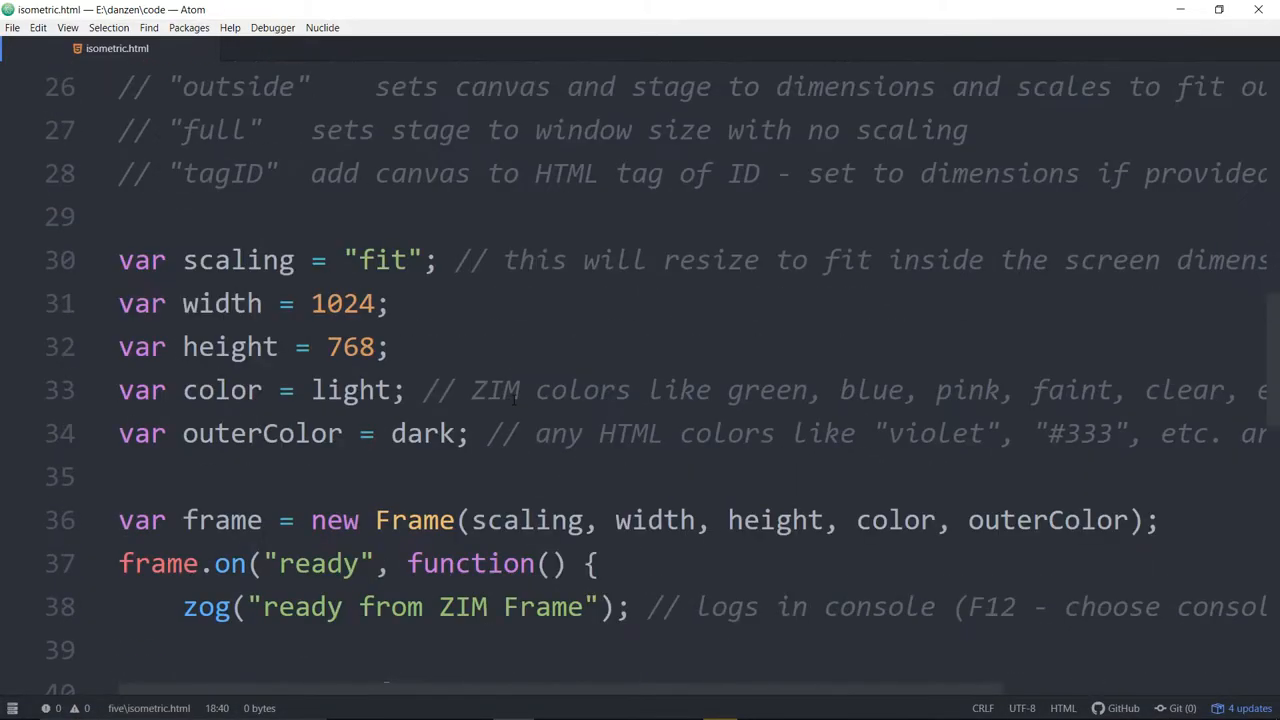
{"action": "scroll", "scroll_direction": "down", "scroll_amount": 3}
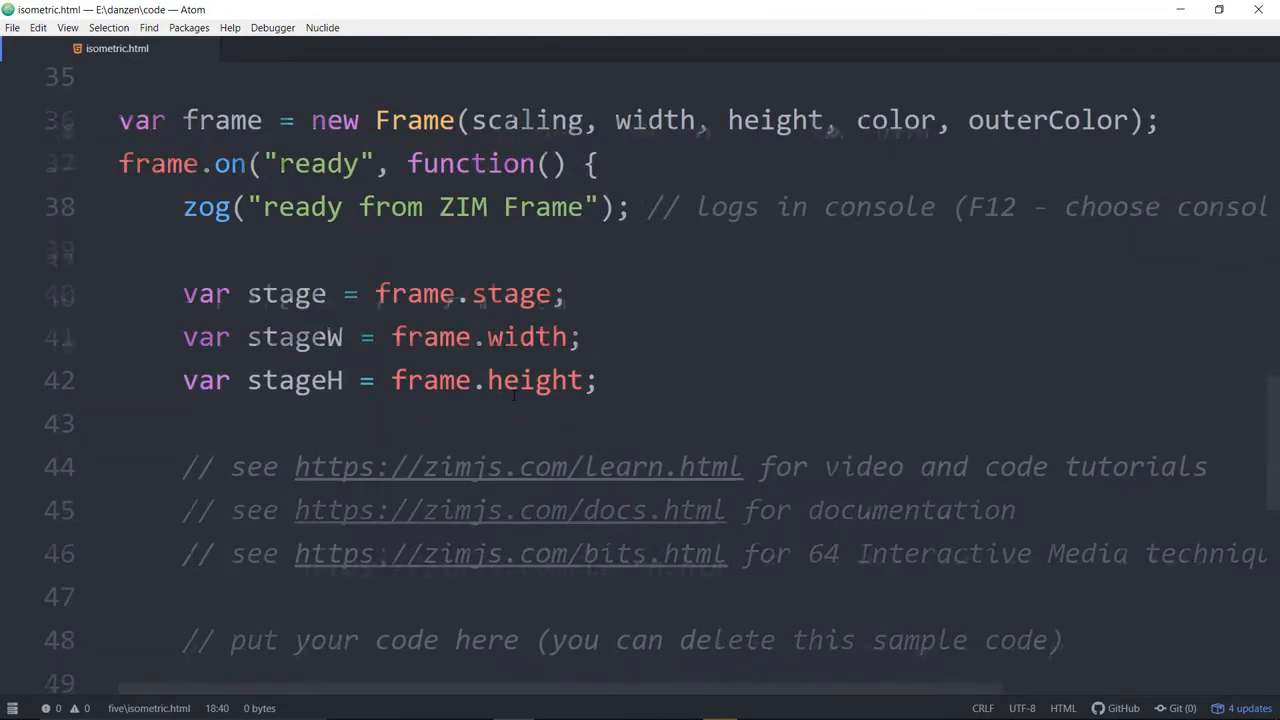
{"action": "scroll", "scroll_direction": "up", "scroll_amount": 3}
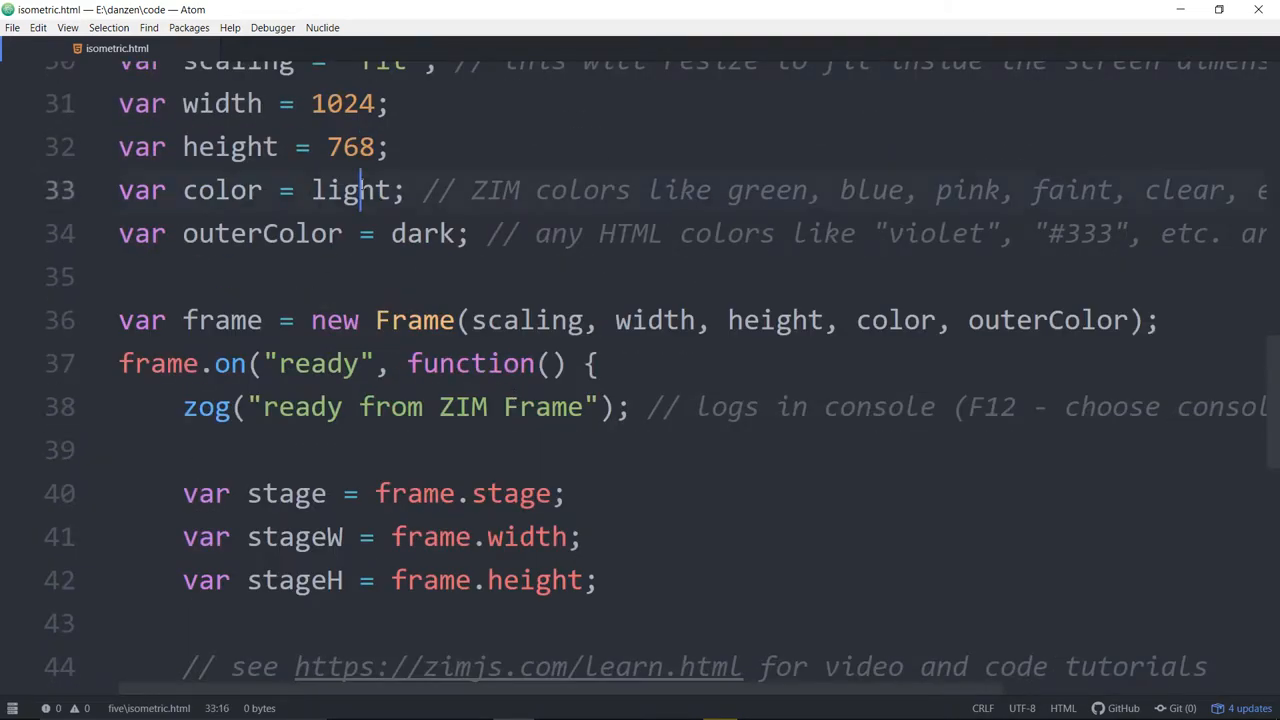
{"action": "type", "text": "blu"}
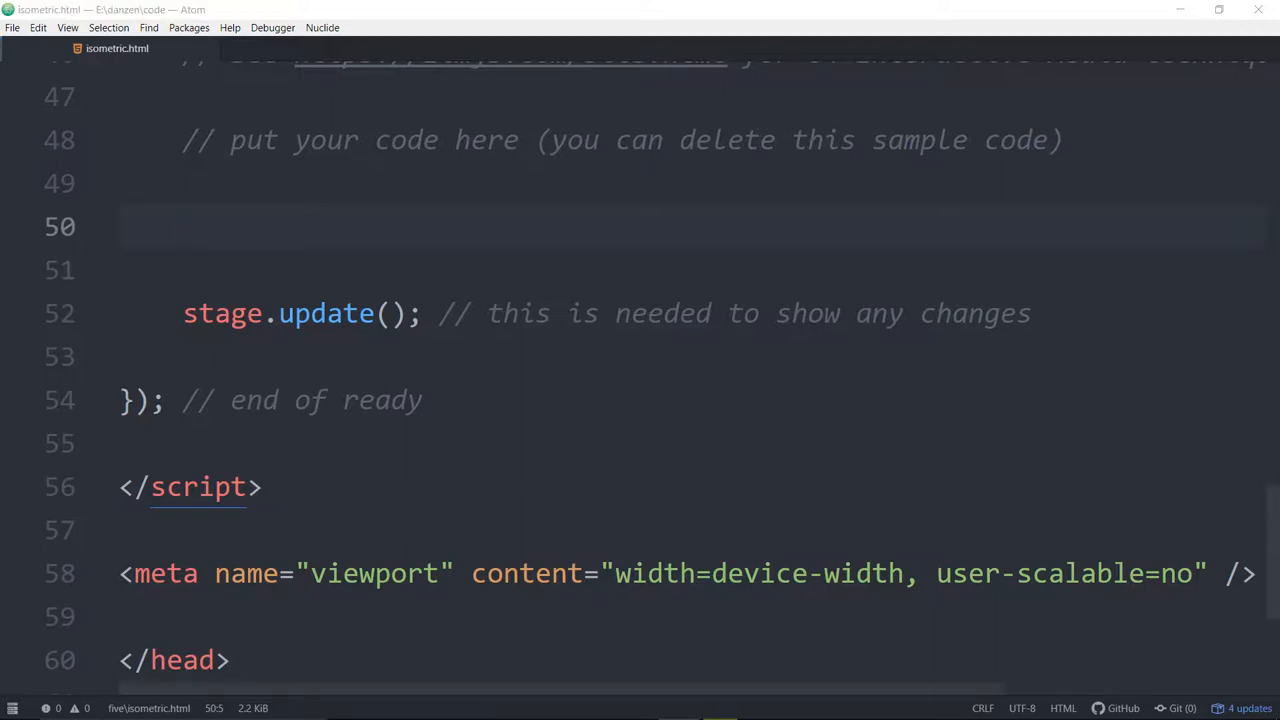
Write var board = new Board({backgroundColor:grey}).center(); on line 50.
{"action": "type", "text": "var board = new"}
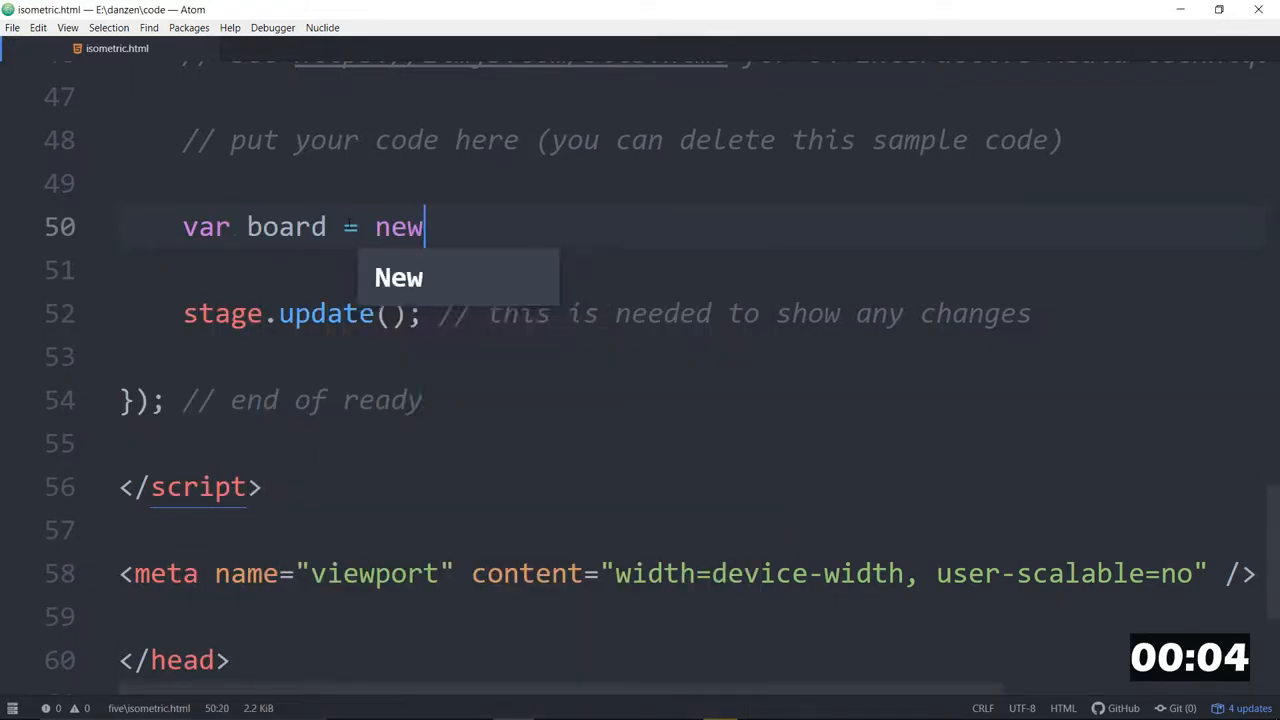
{"action": "type", "text": "Board()"}
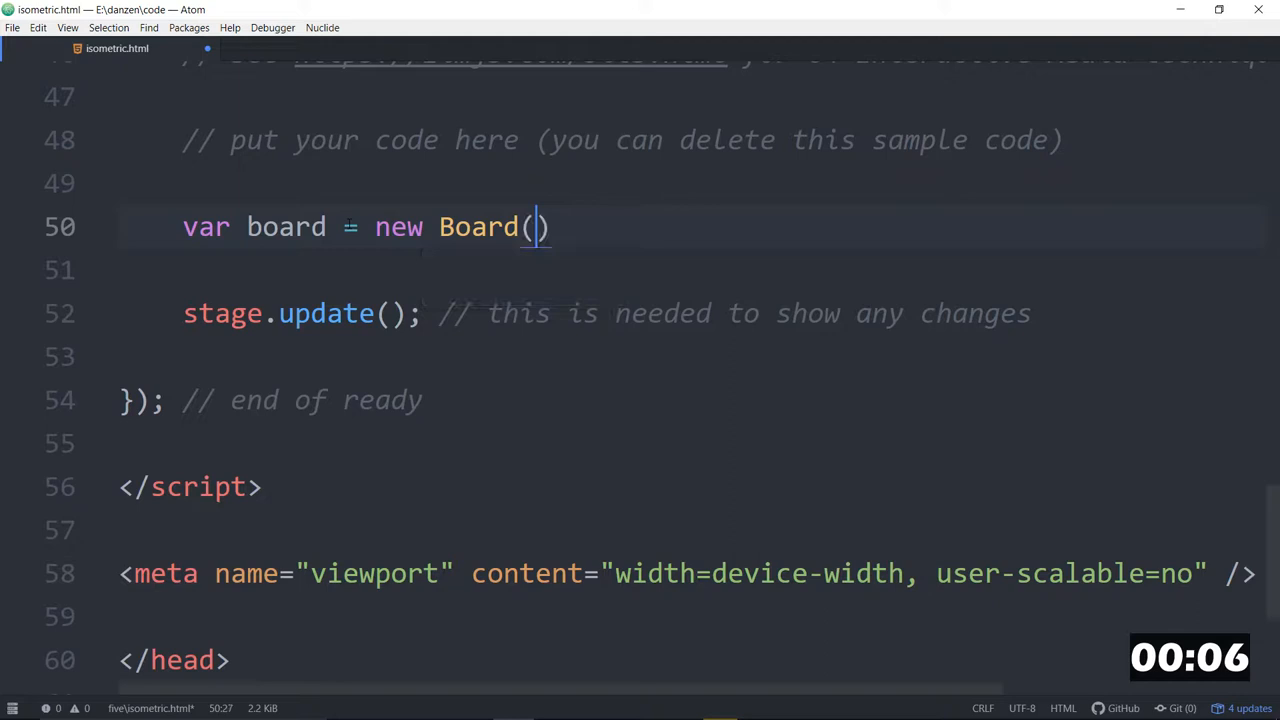
{"action": "type", "text": "{}"}
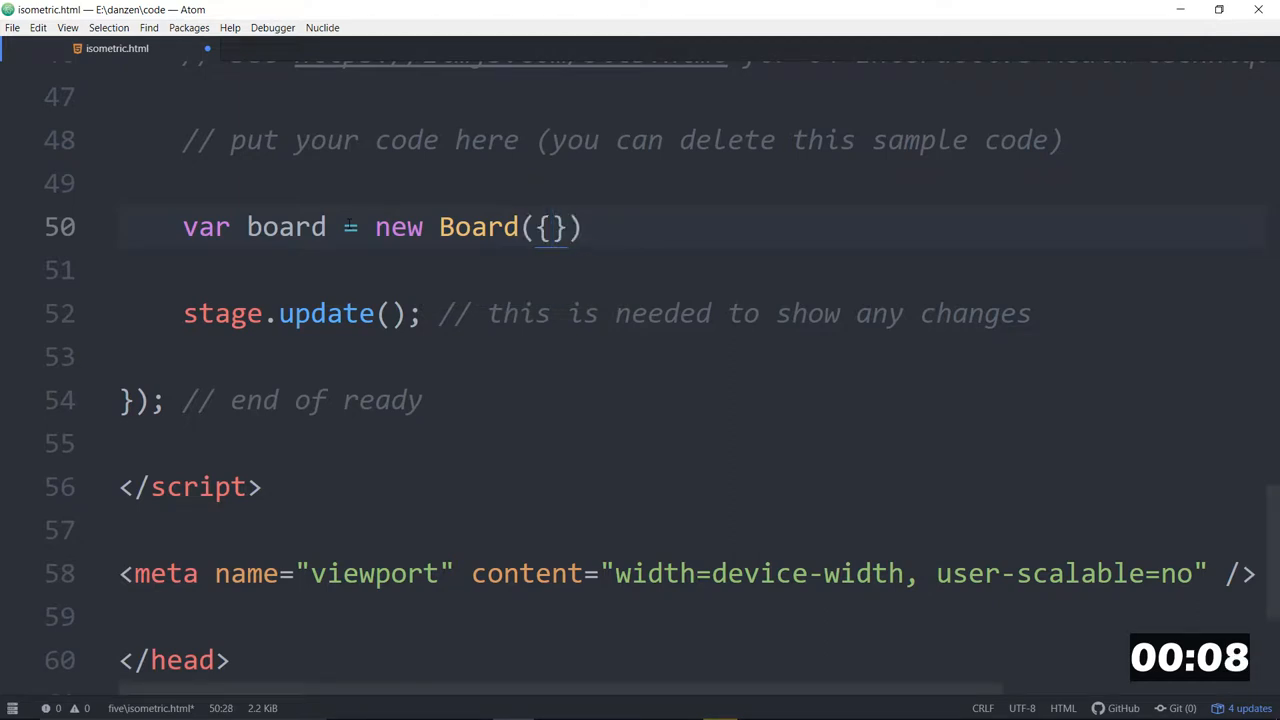
{"action": "type", "text": "backgroundC"}
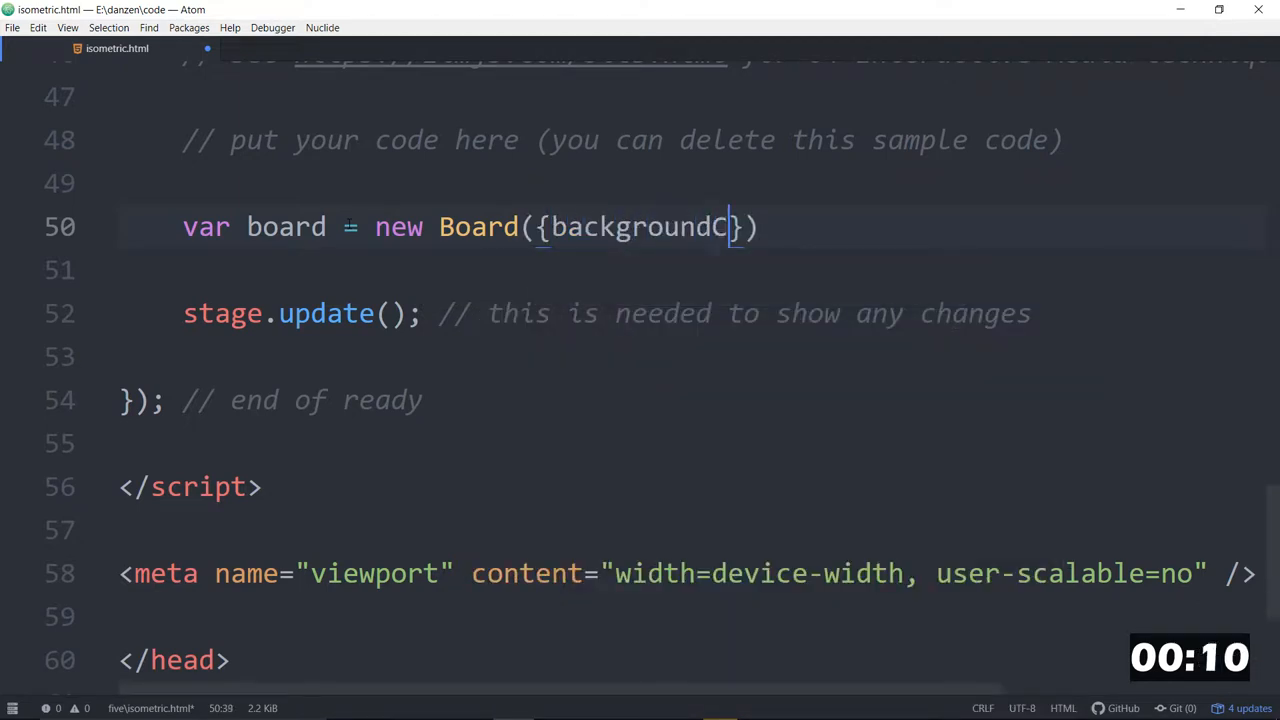
{"action": "type", "text": "olor:"}
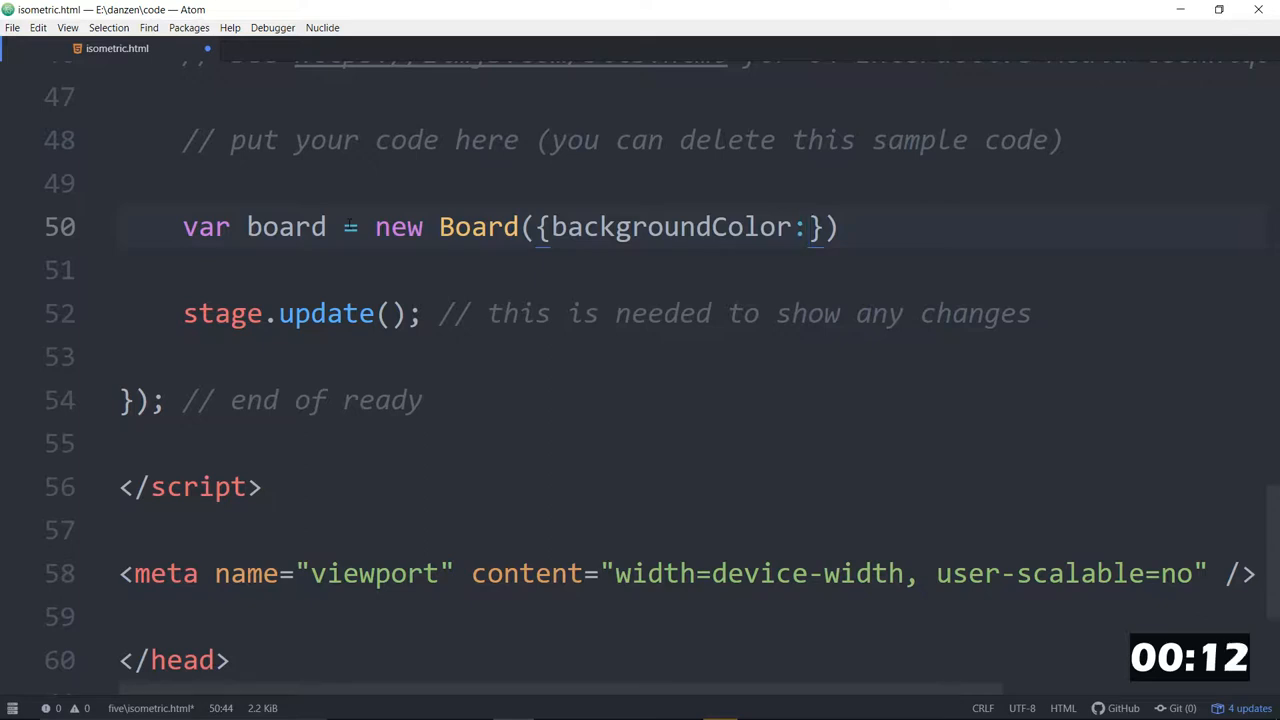
{"action": "type", "text": "grey"}
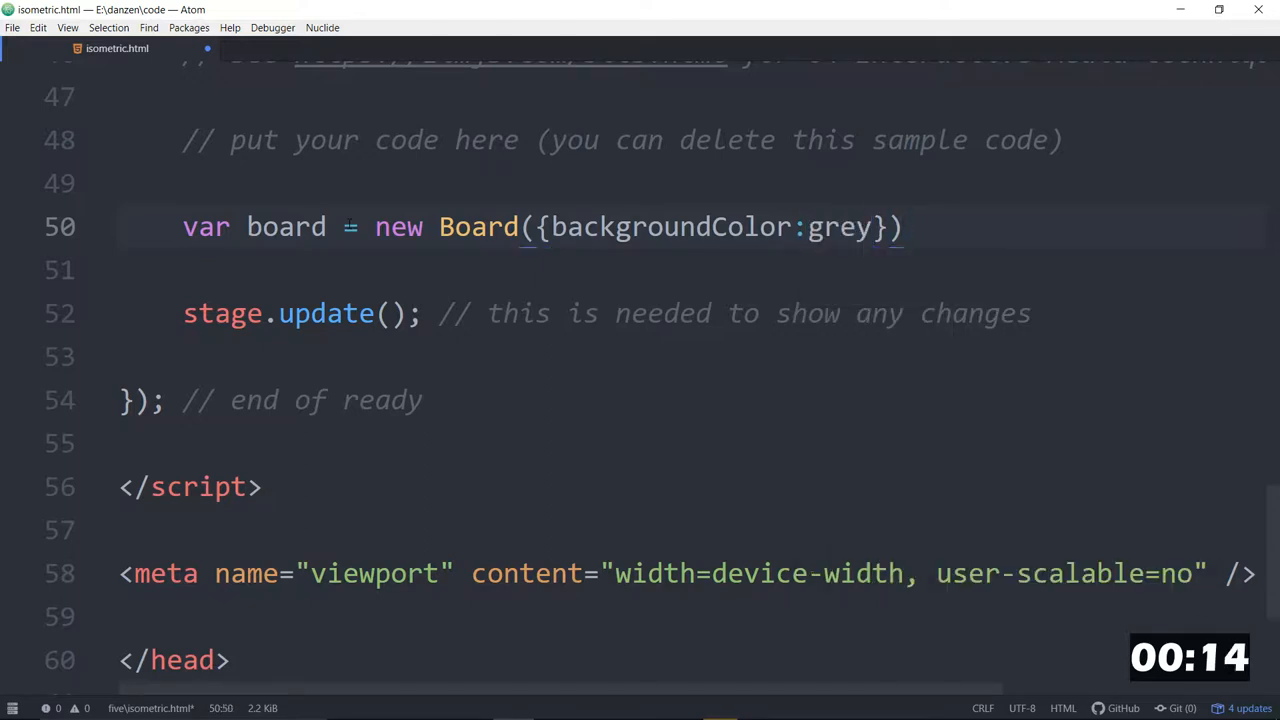
{"action": "type", "text": ".center();"}
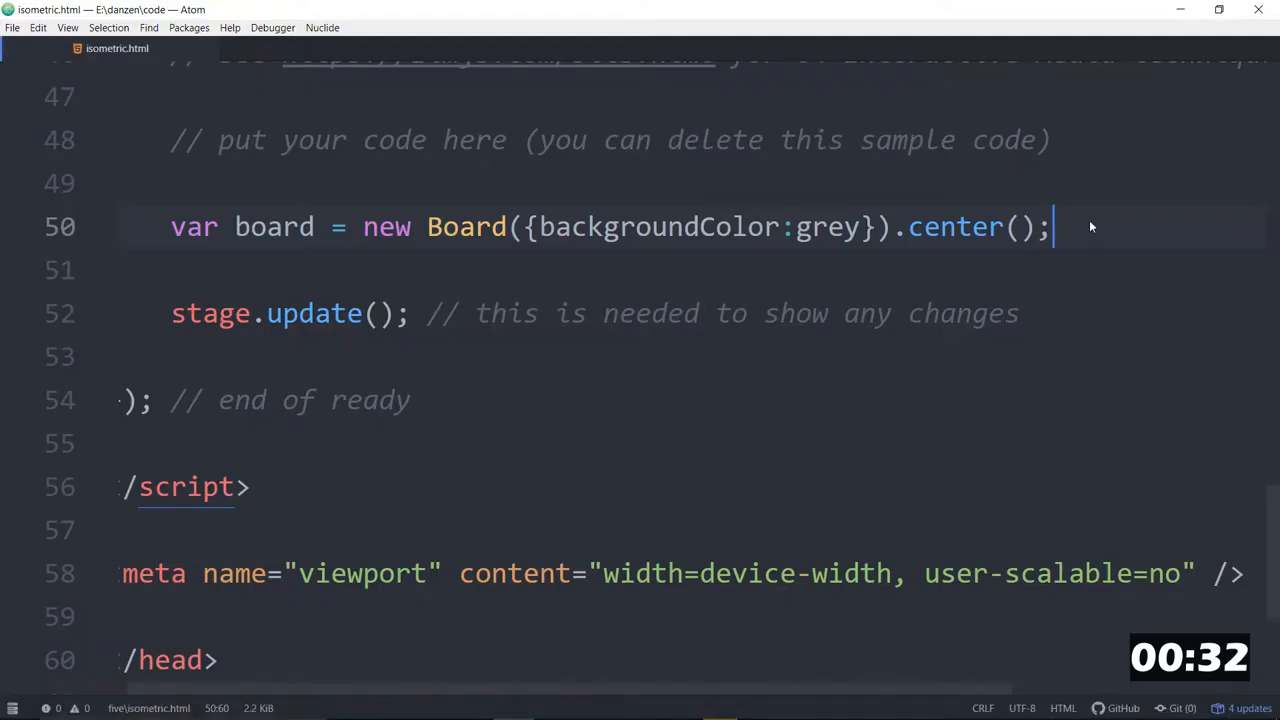
Write var player1 = new Person(); and board.add(player1, 5, 5);.
{"action": "type", "text": "var"}
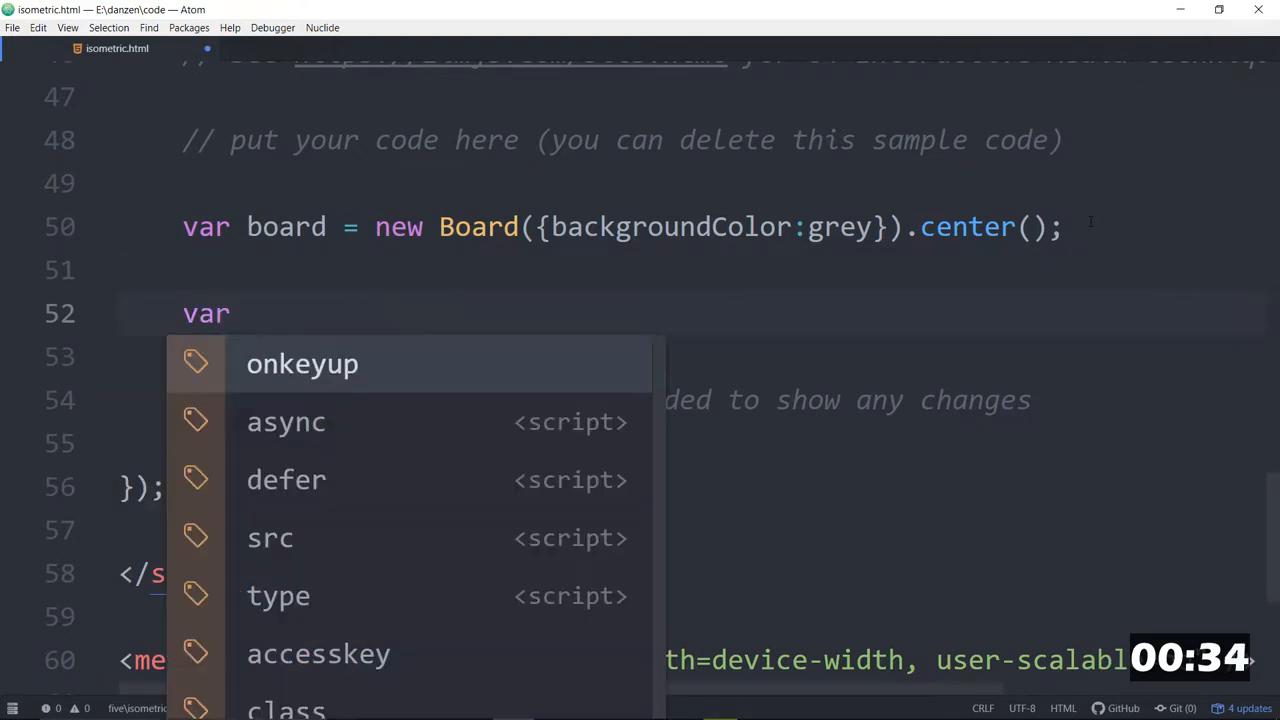
{"action": "type", "text": "player12"}
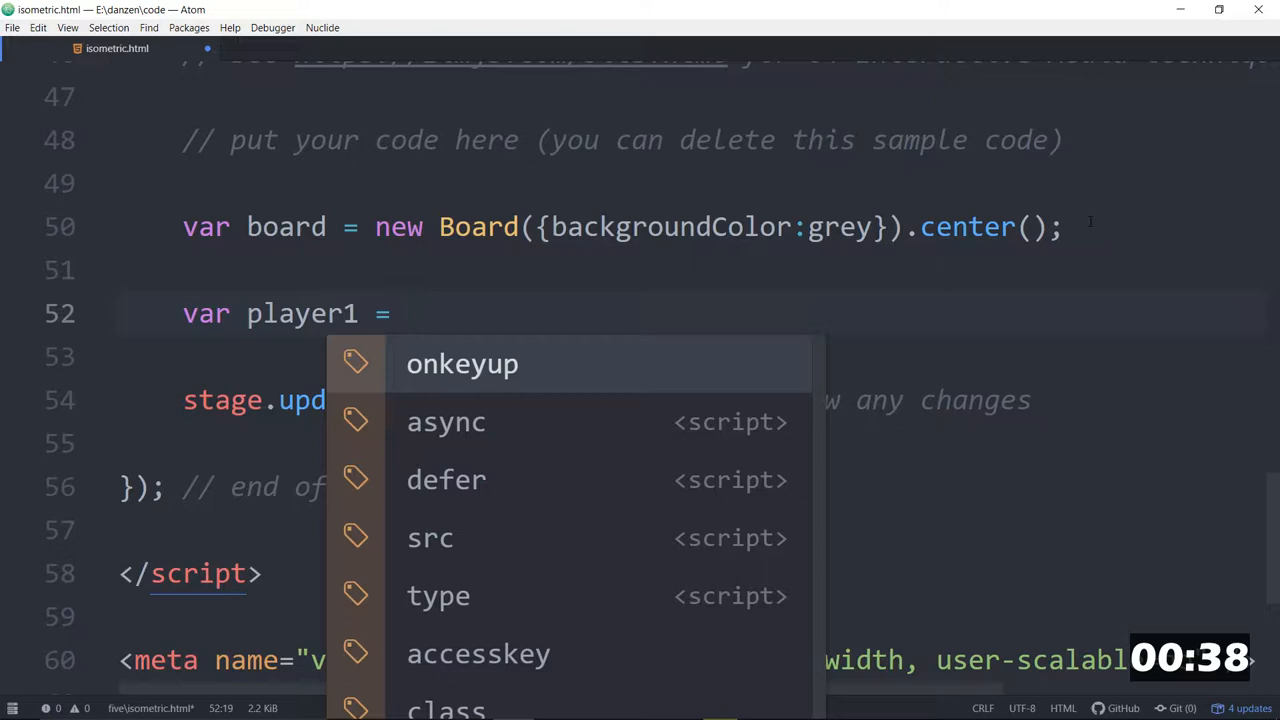
{"action": "type", "text": "new Pers"}
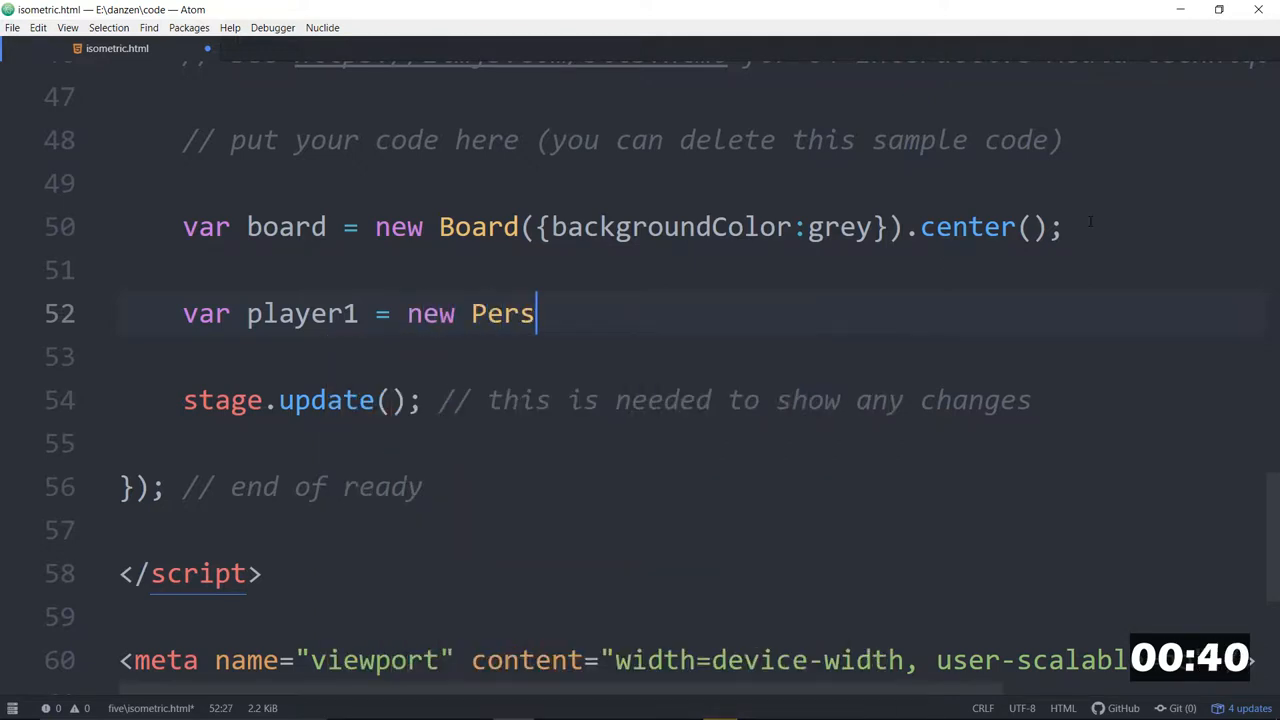
{"action": "type", "text": "on()"}
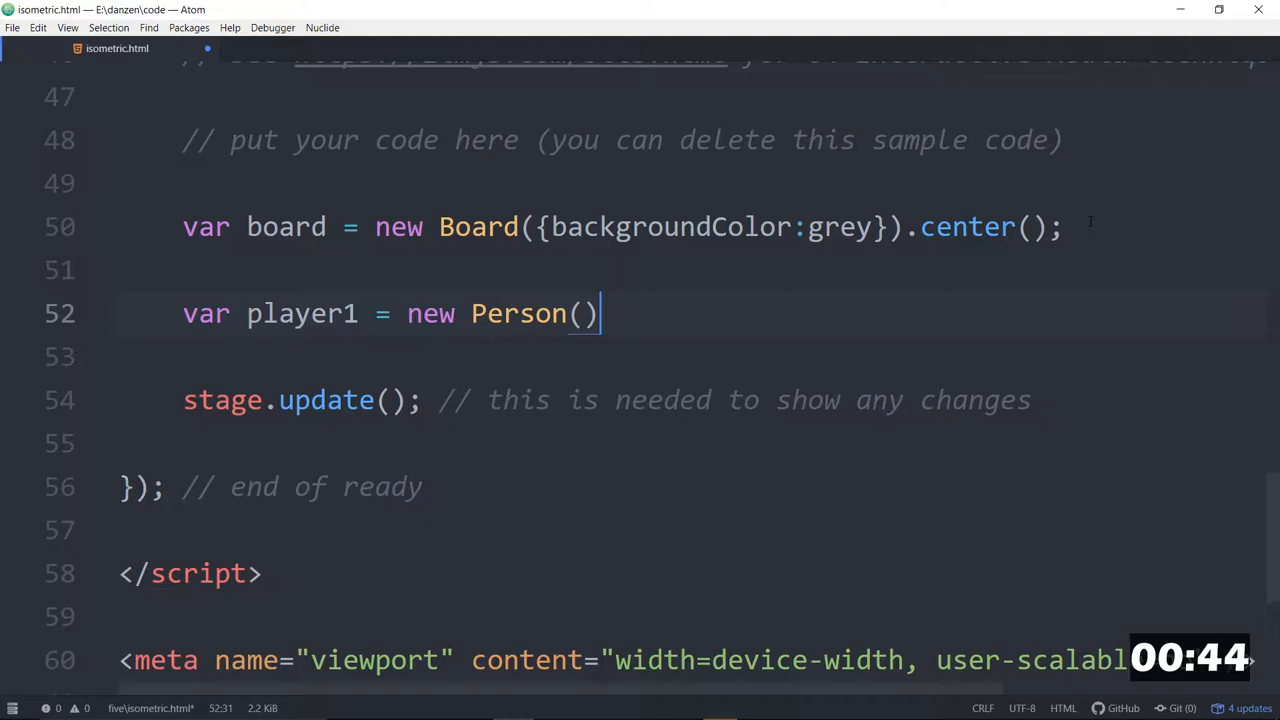
{"action": "key", "text": "enter"}
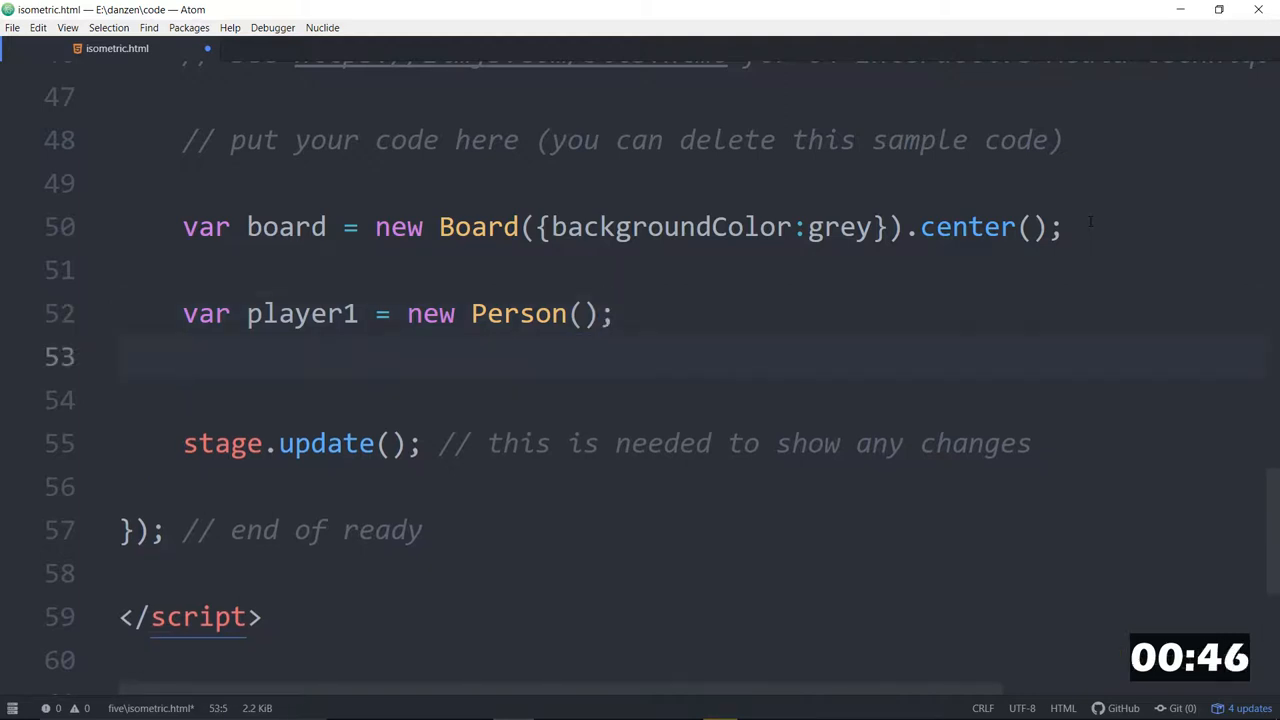
{"action": "type", "text": "board."}
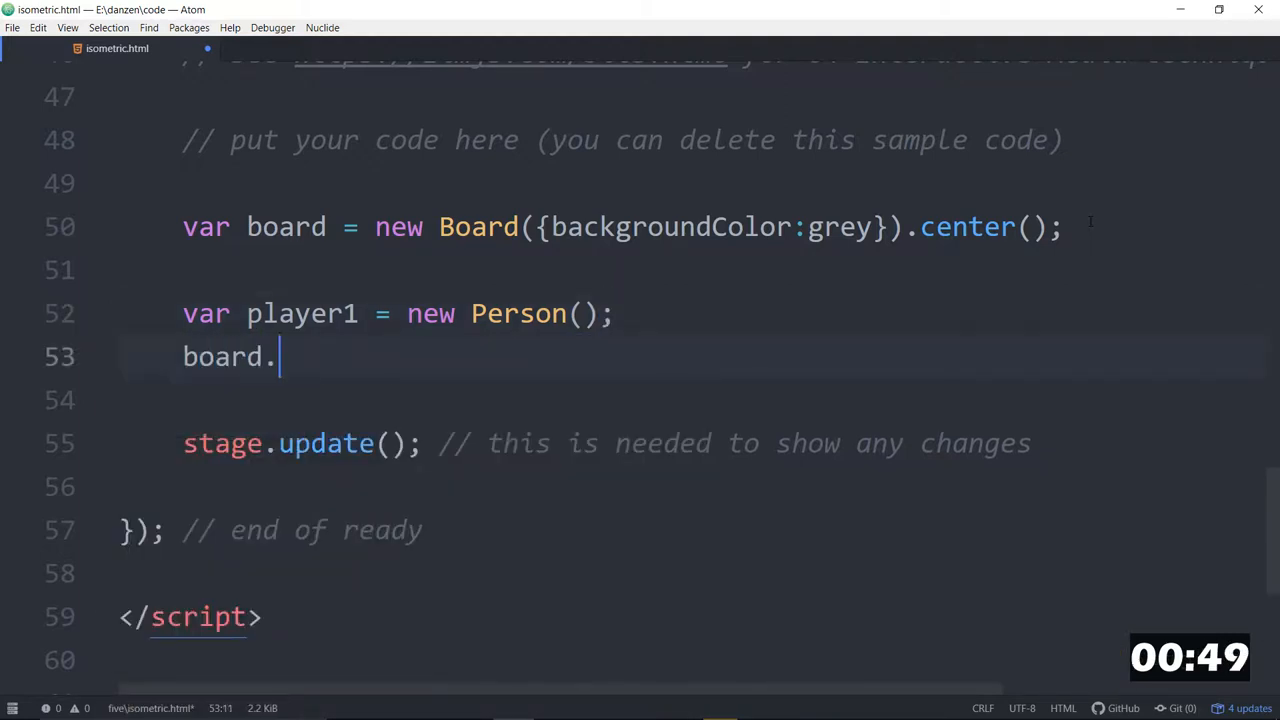
{"action": "type", "text": "add(player1, 5, 5"}
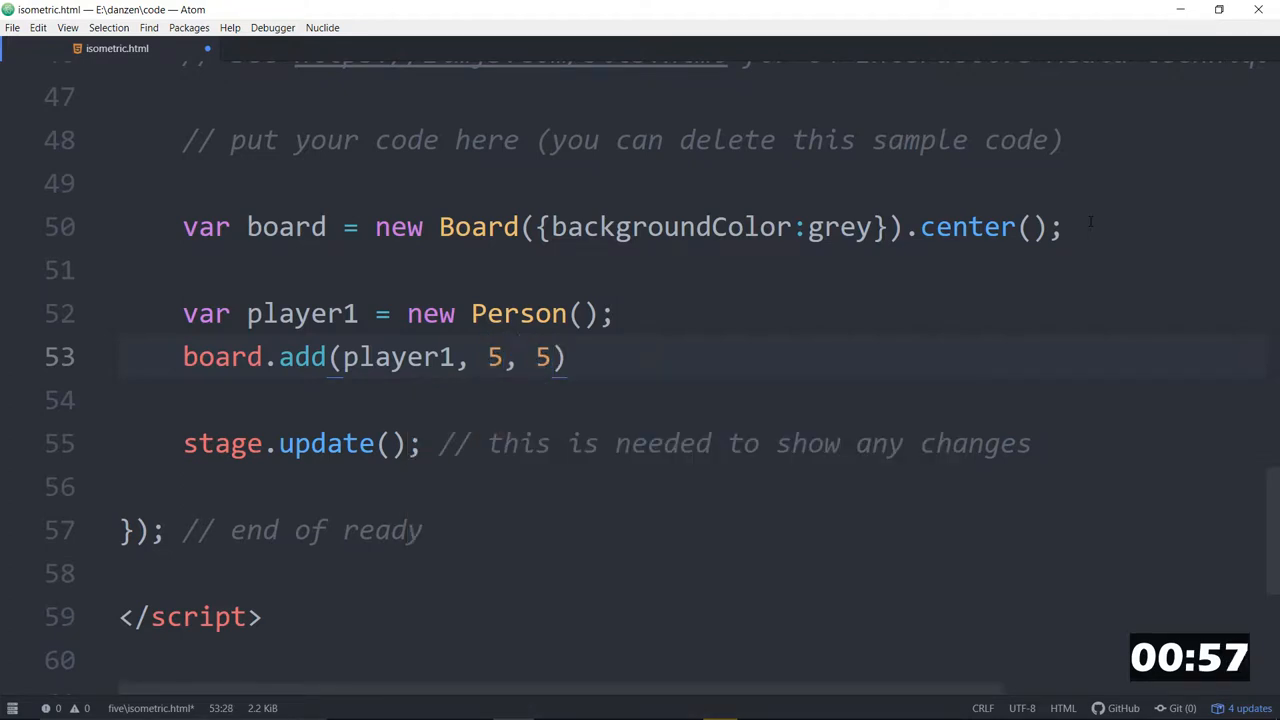
{"action": "type", "text": ";"}
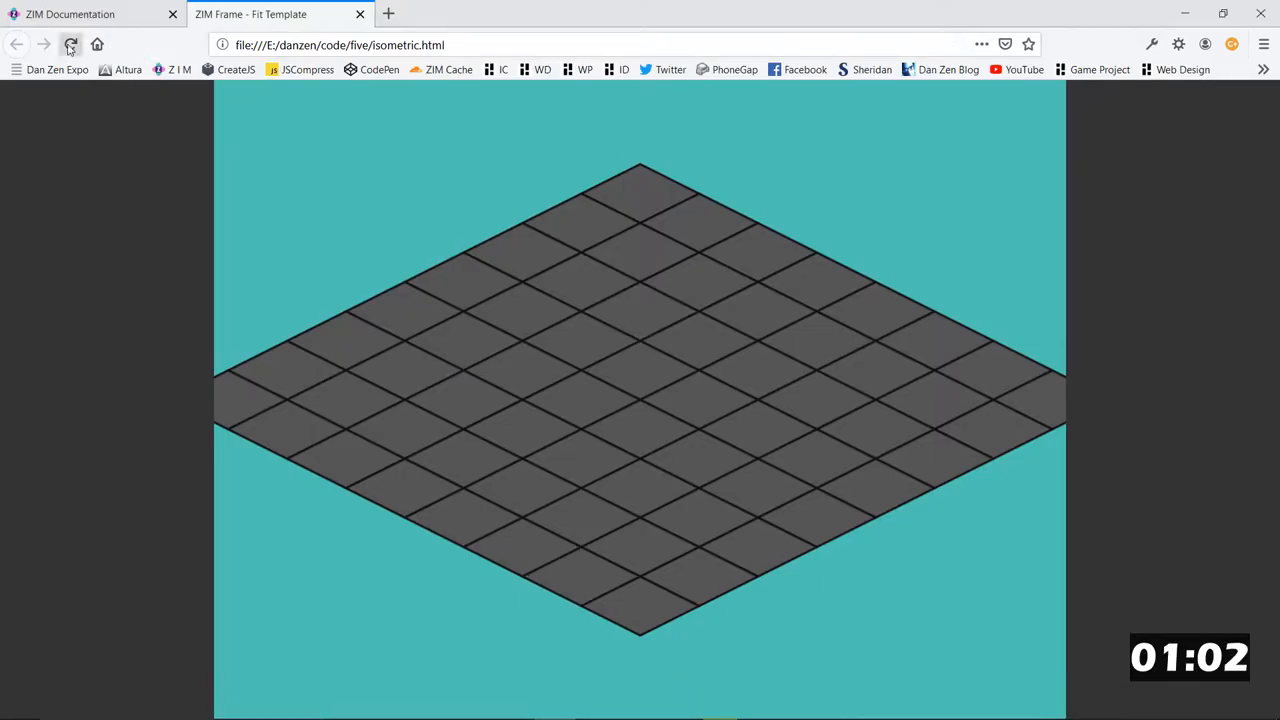
Reload isometric.html in Firefox to preview the grey isometric board.
{"action": "left_click", "coordinate": [70, 44]}
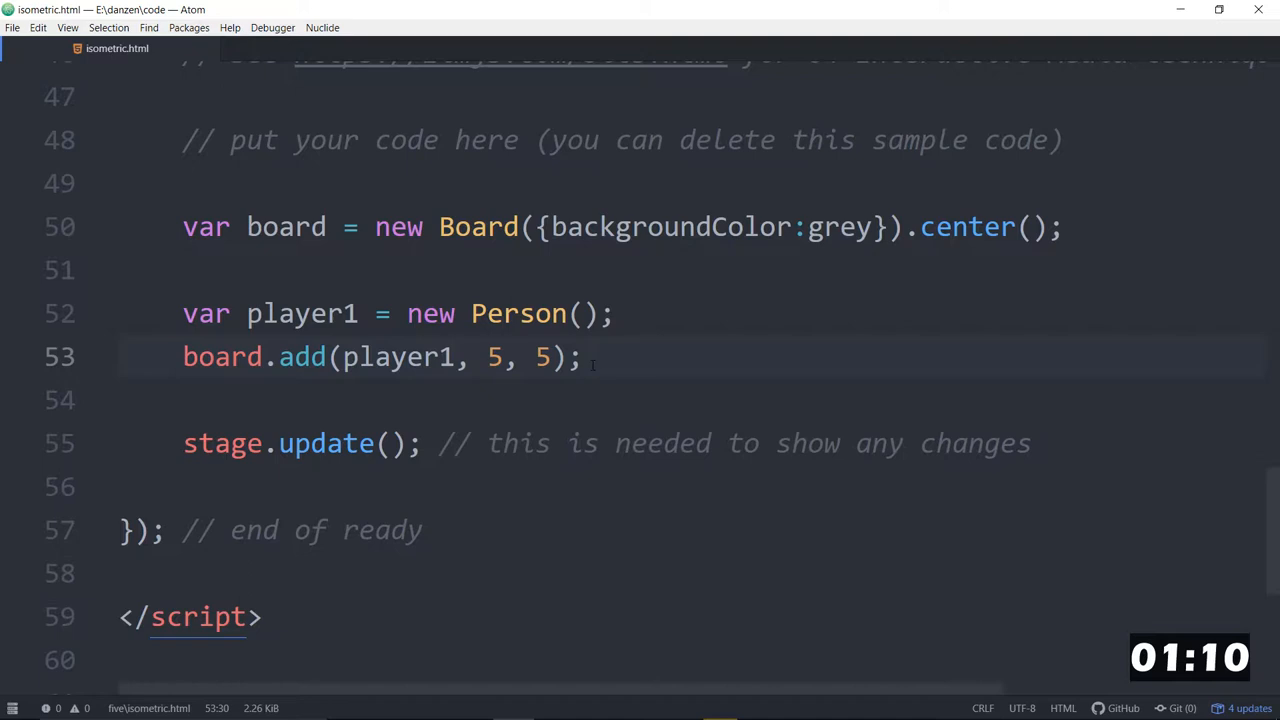
Write board.addKeys(player1, "arrows"); and select the three player1 setup lines.
{"action": "key", "text": "enter"}
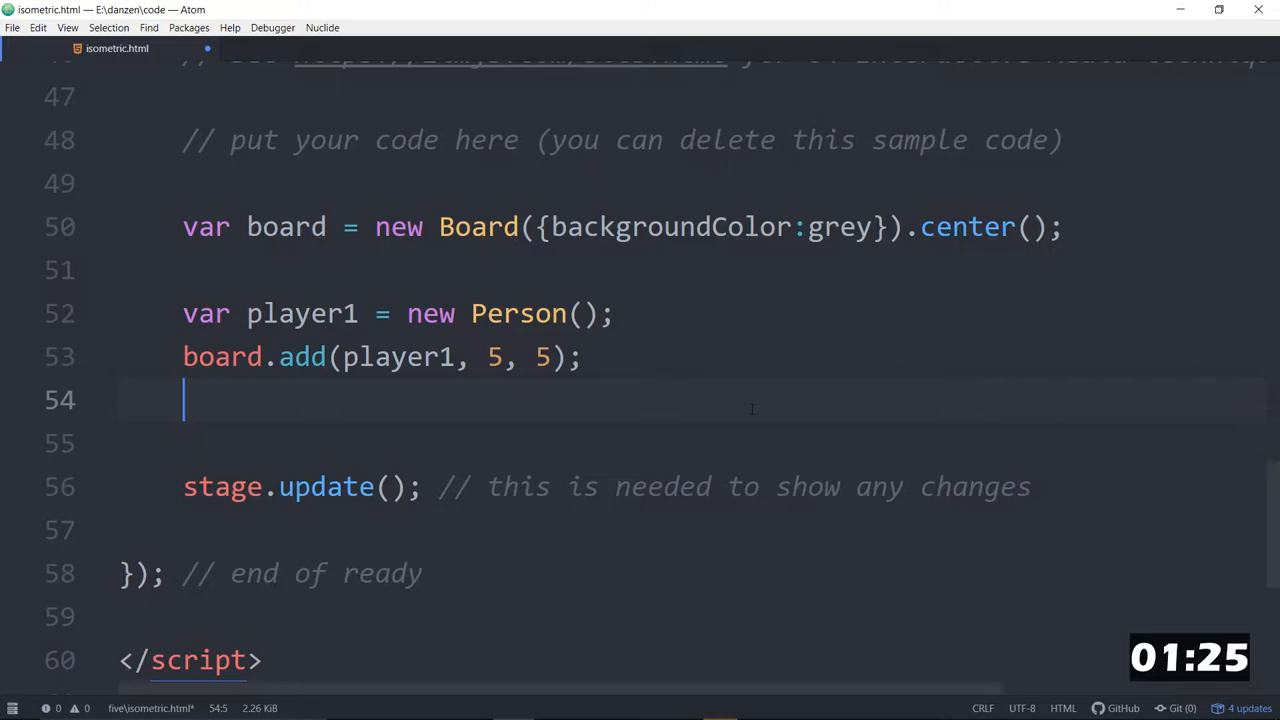
{"action": "type", "text": "board"}
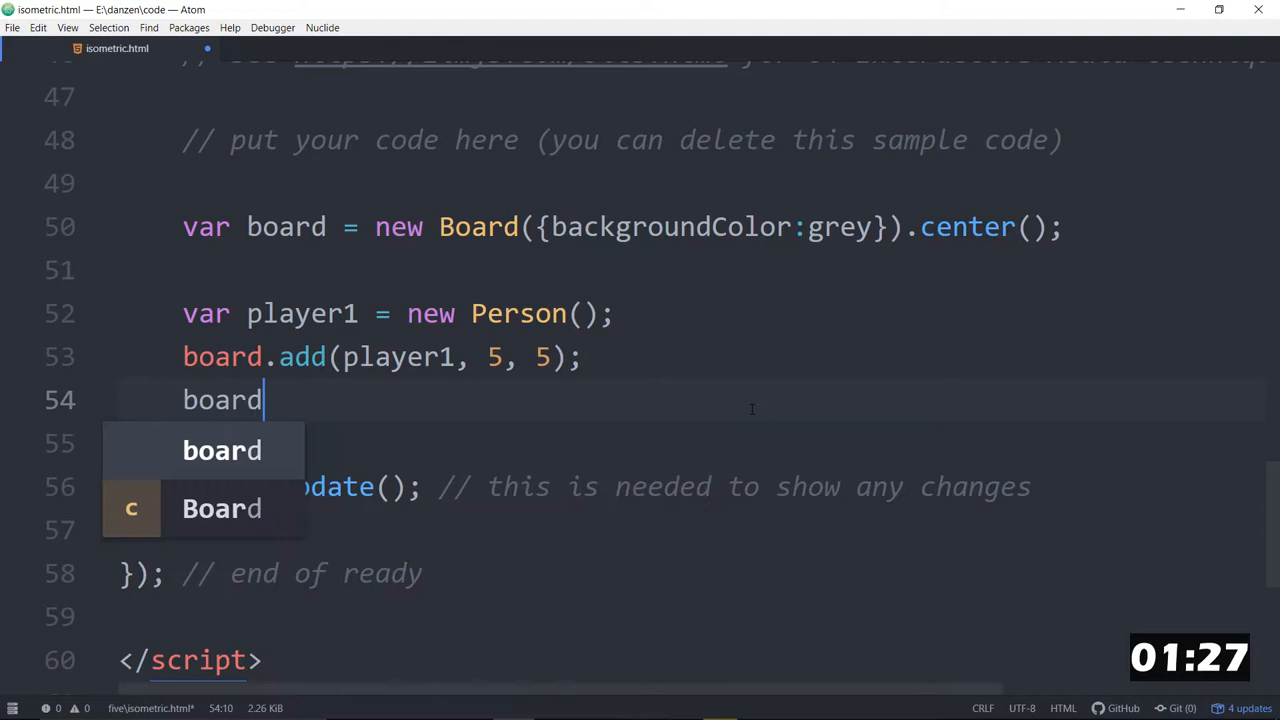
{"action": "type", "text": ".addKe"}
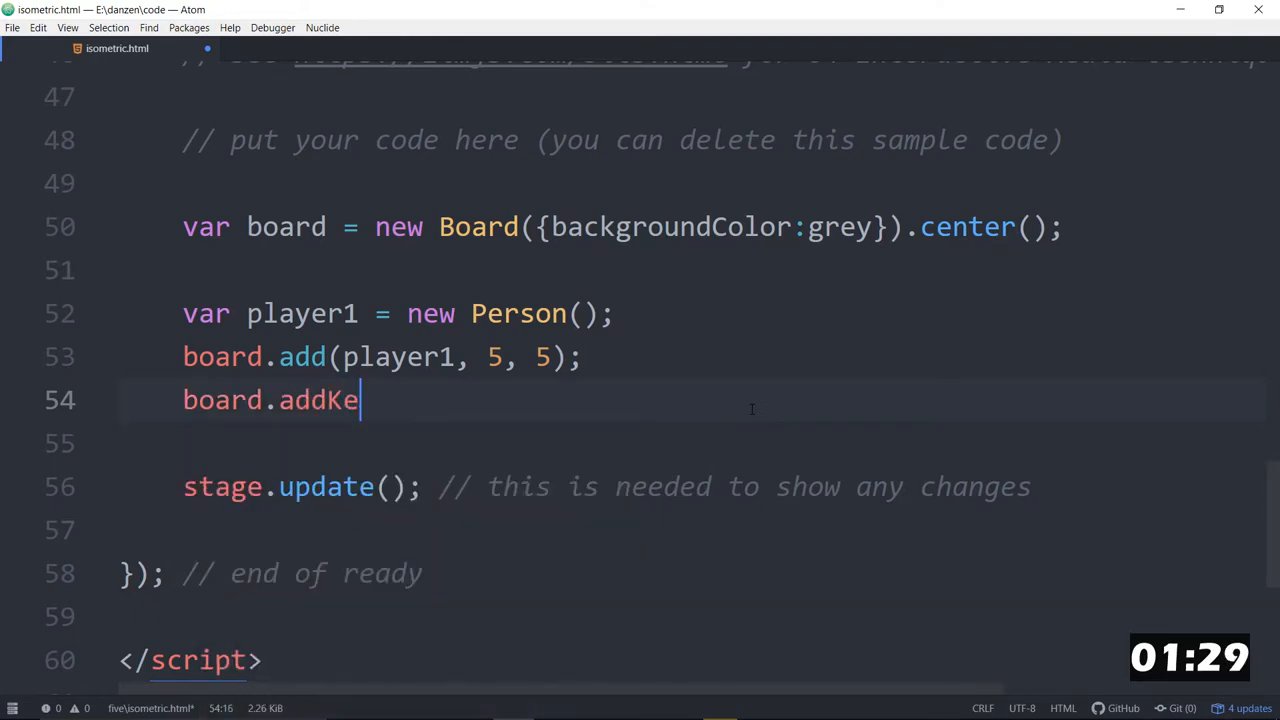
{"action": "type", "text": "ys(p"}
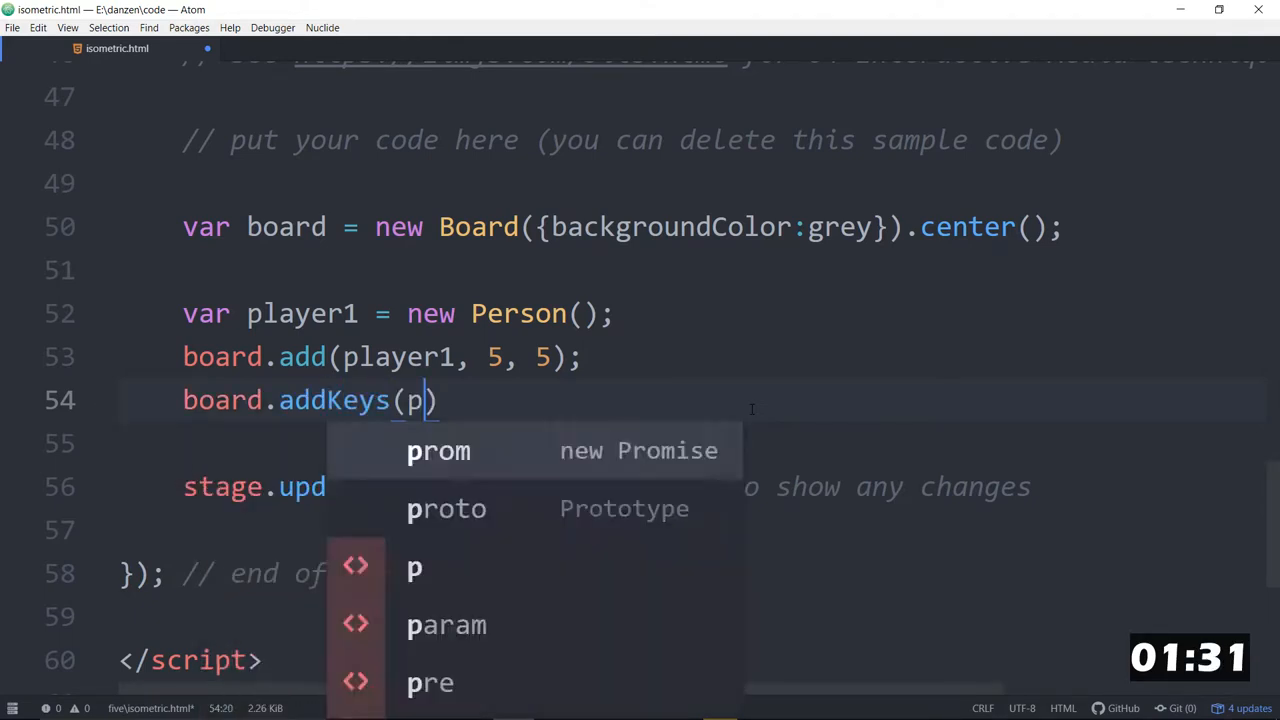
{"action": "type", "text": "layer1,"}
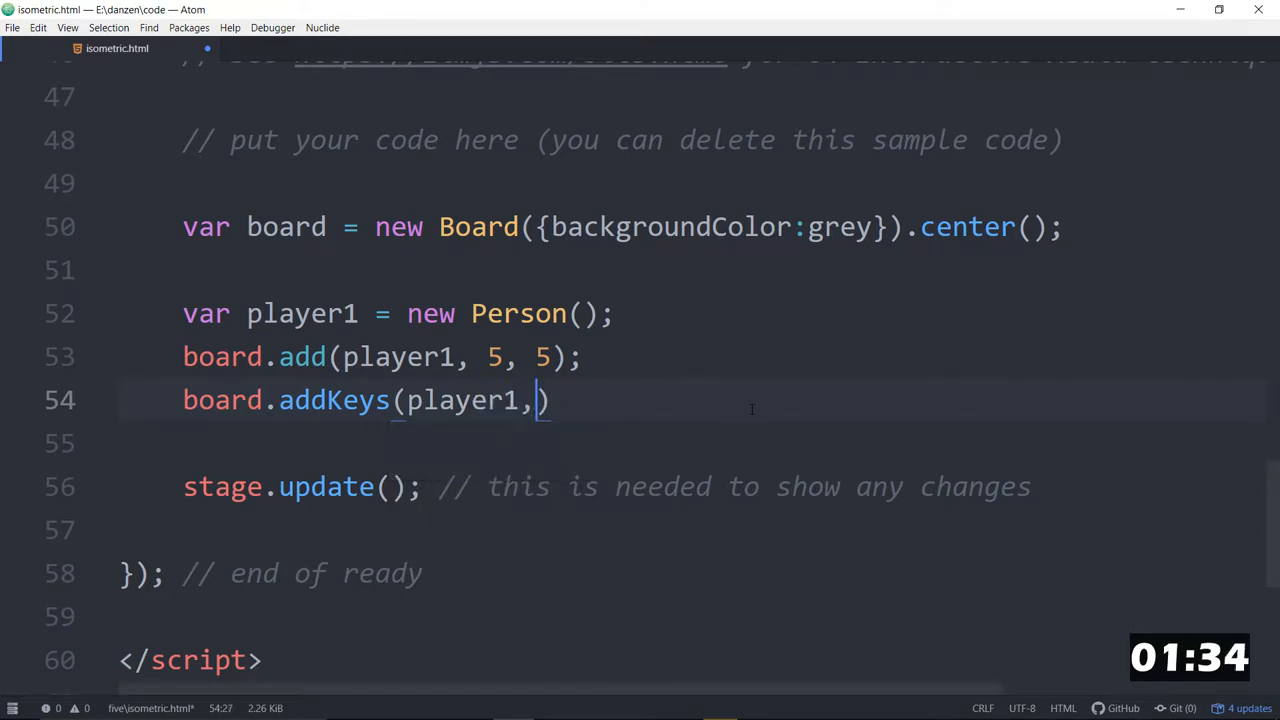
{"action": "type", "text": "\"\""}
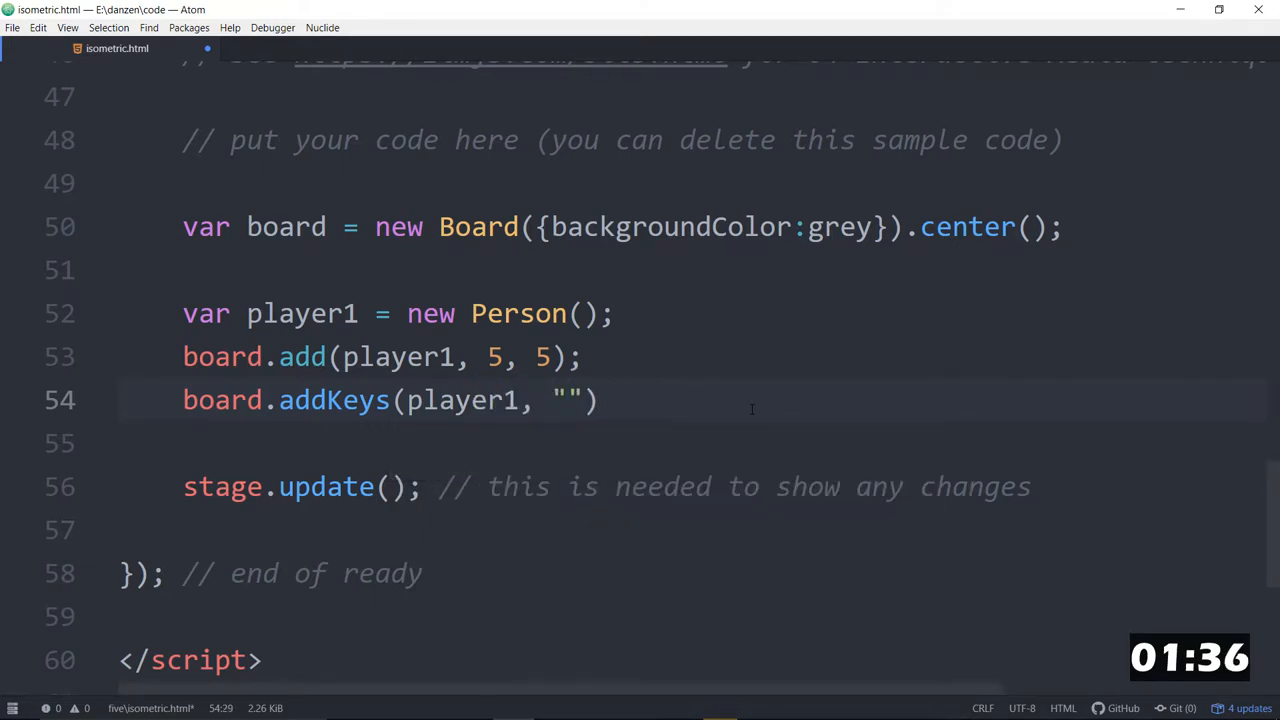
{"action": "type", "text": "arrows"}
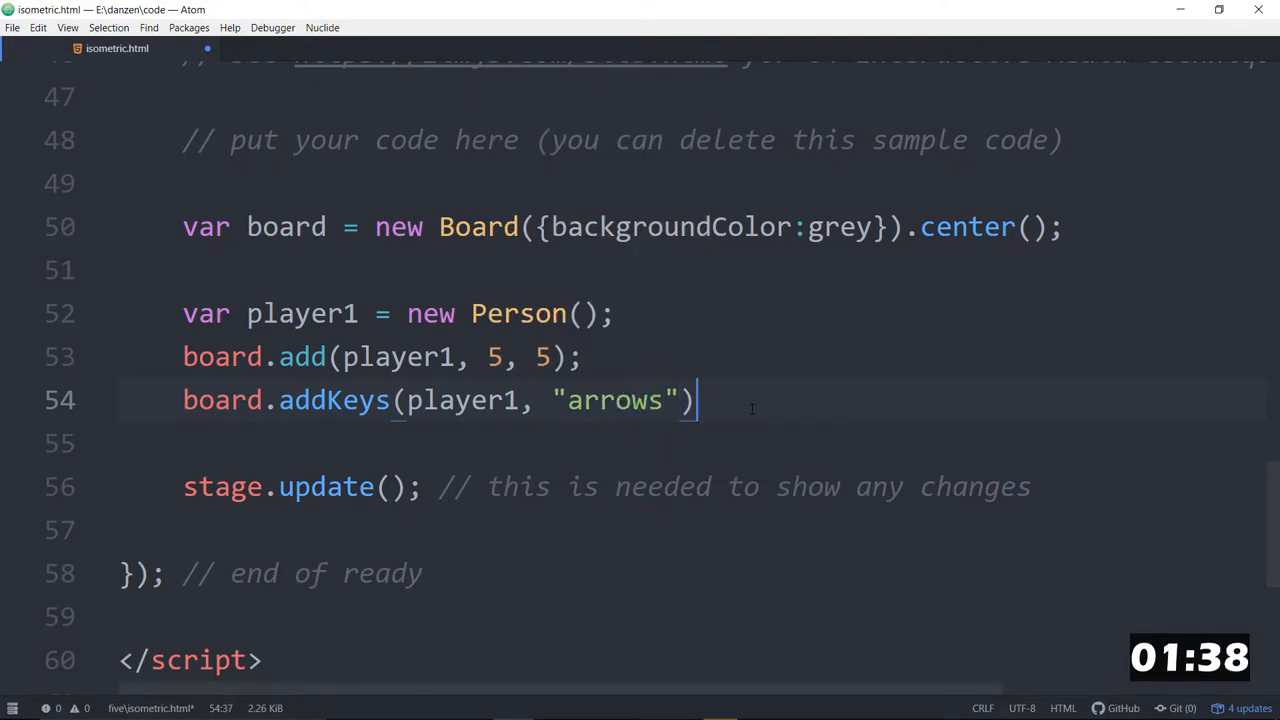
{"action": "type", "text": ";"}
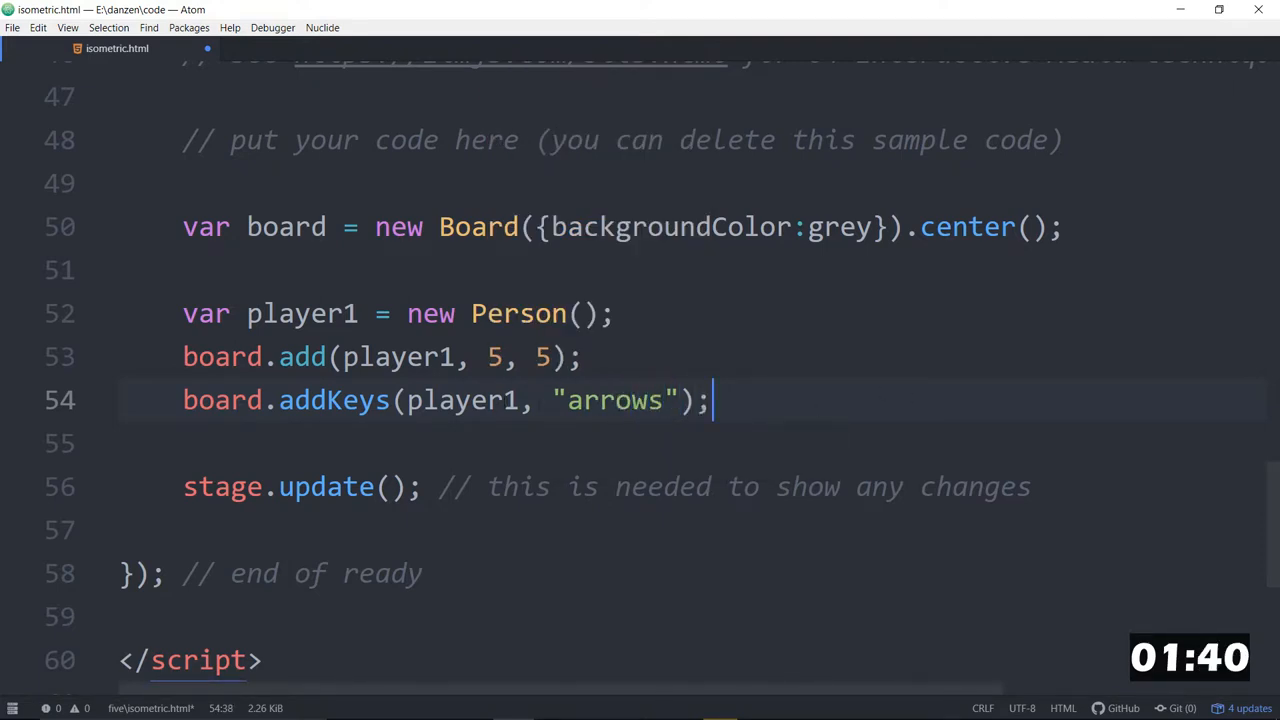
{"action": "left_click_drag", "start_coordinate": [184, 312], "coordinate": [710, 400]}
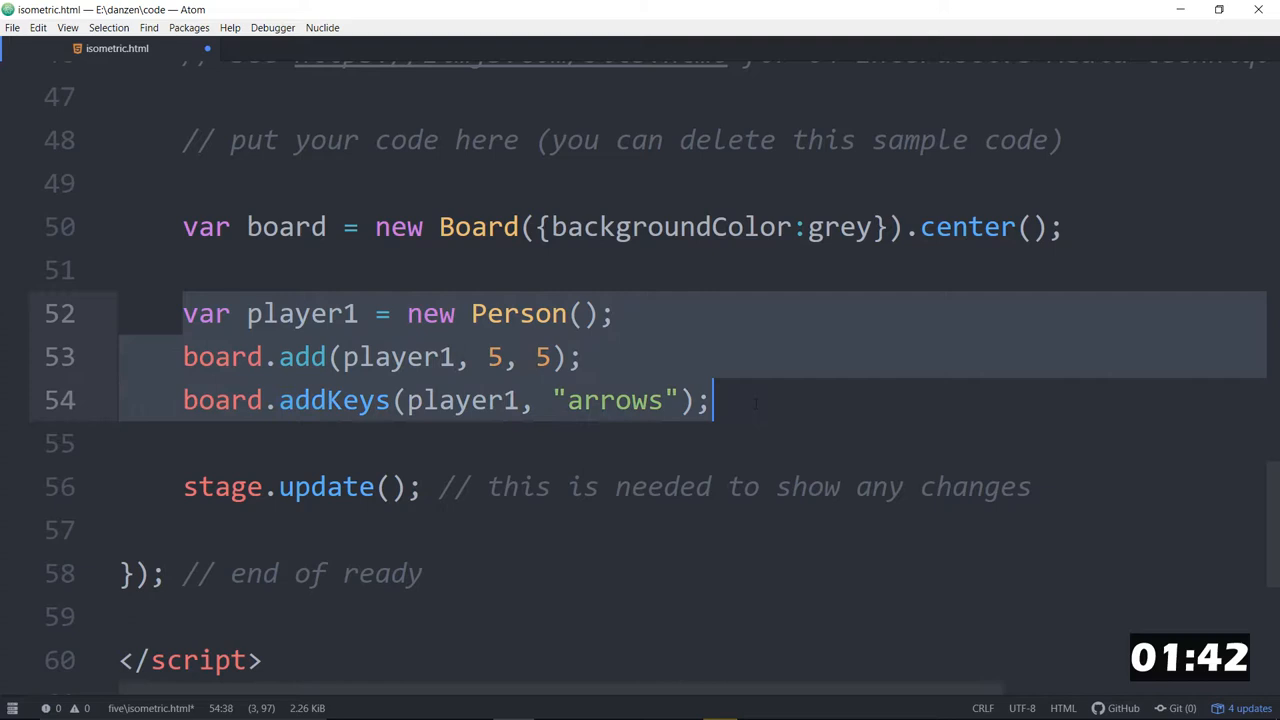
Add a player1.on("movingdone", testHit) listener so testHit runs after each move.
{"action": "type", "text": "b"}
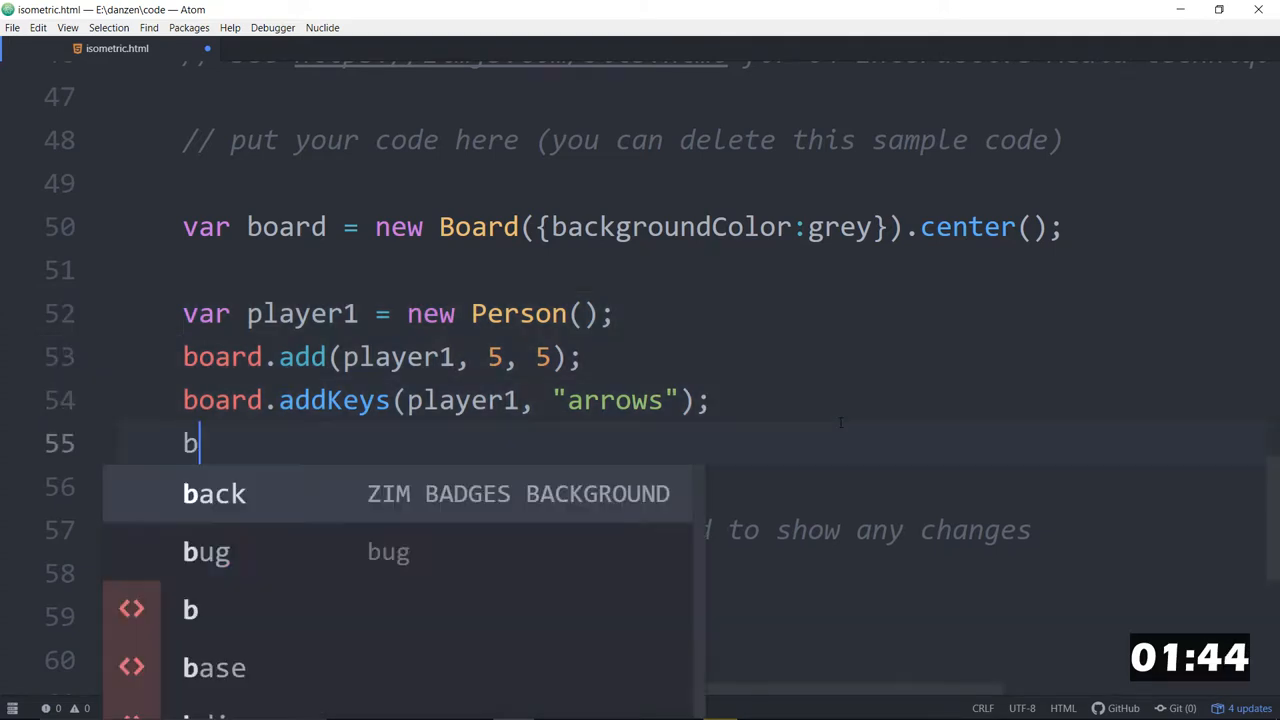
{"action": "type", "text": "p"}
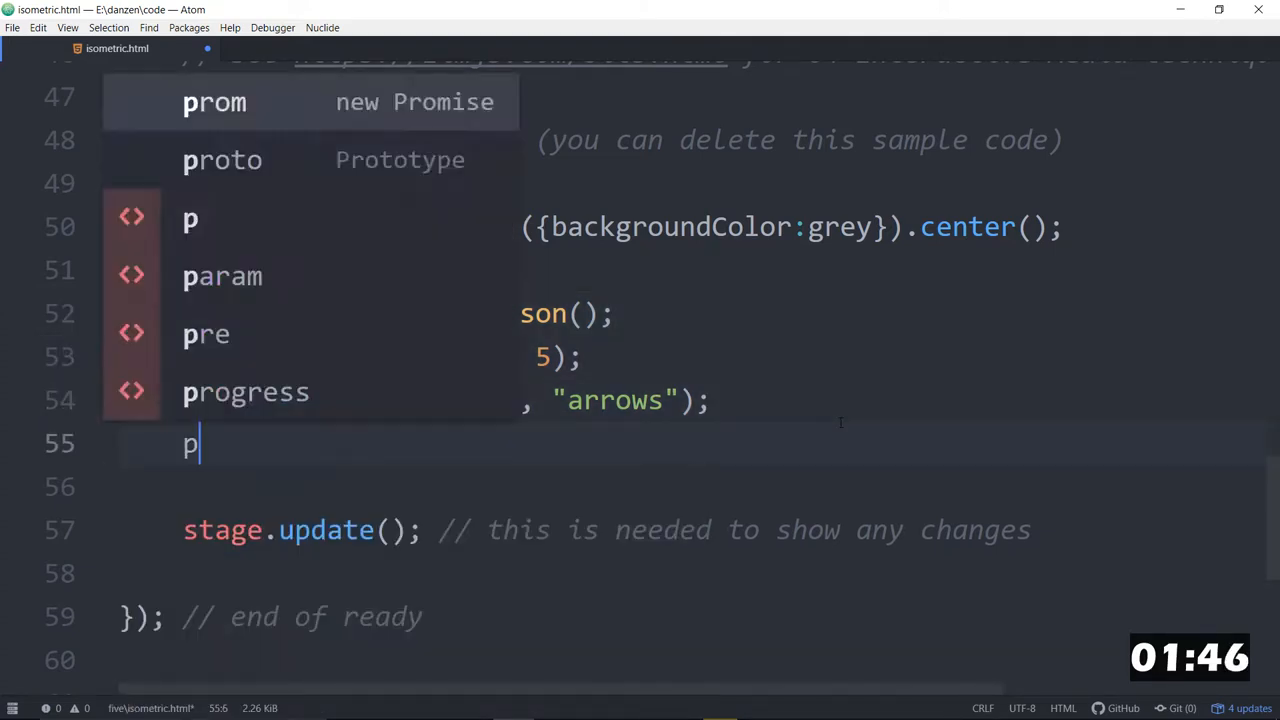
{"action": "type", "text": "layer.on(\""}
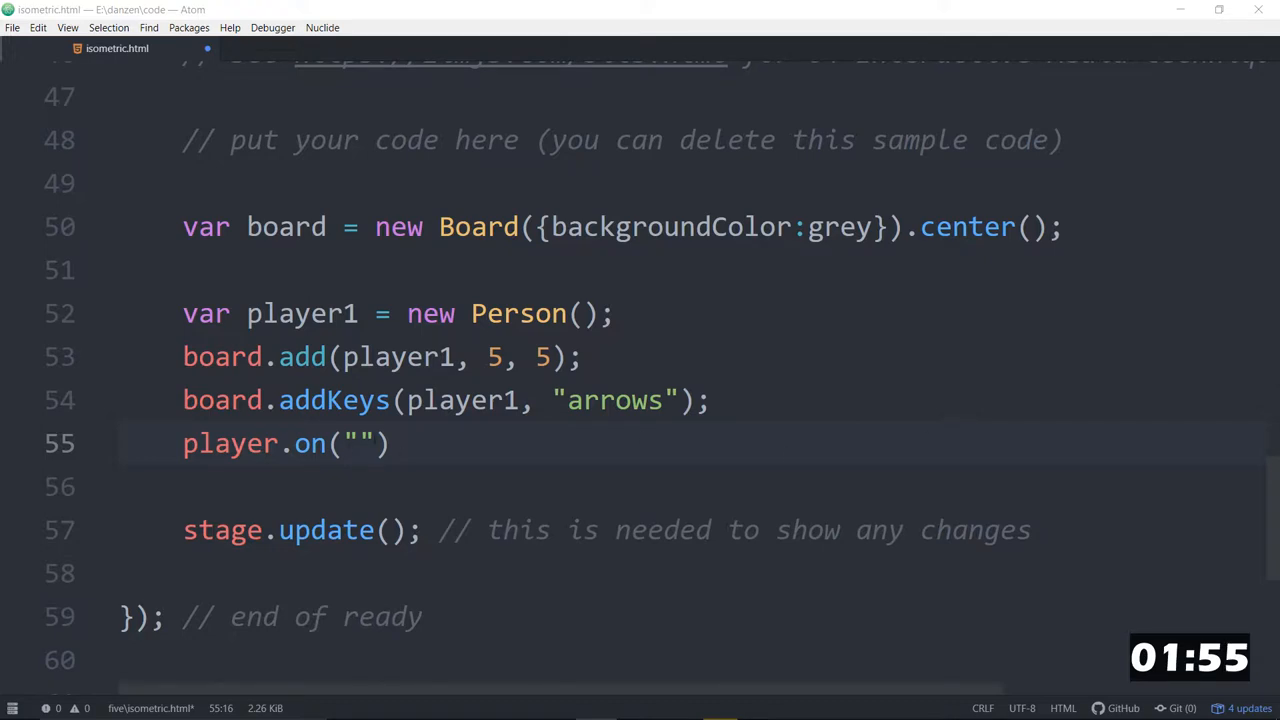
{"action": "type", "text": "mob"}
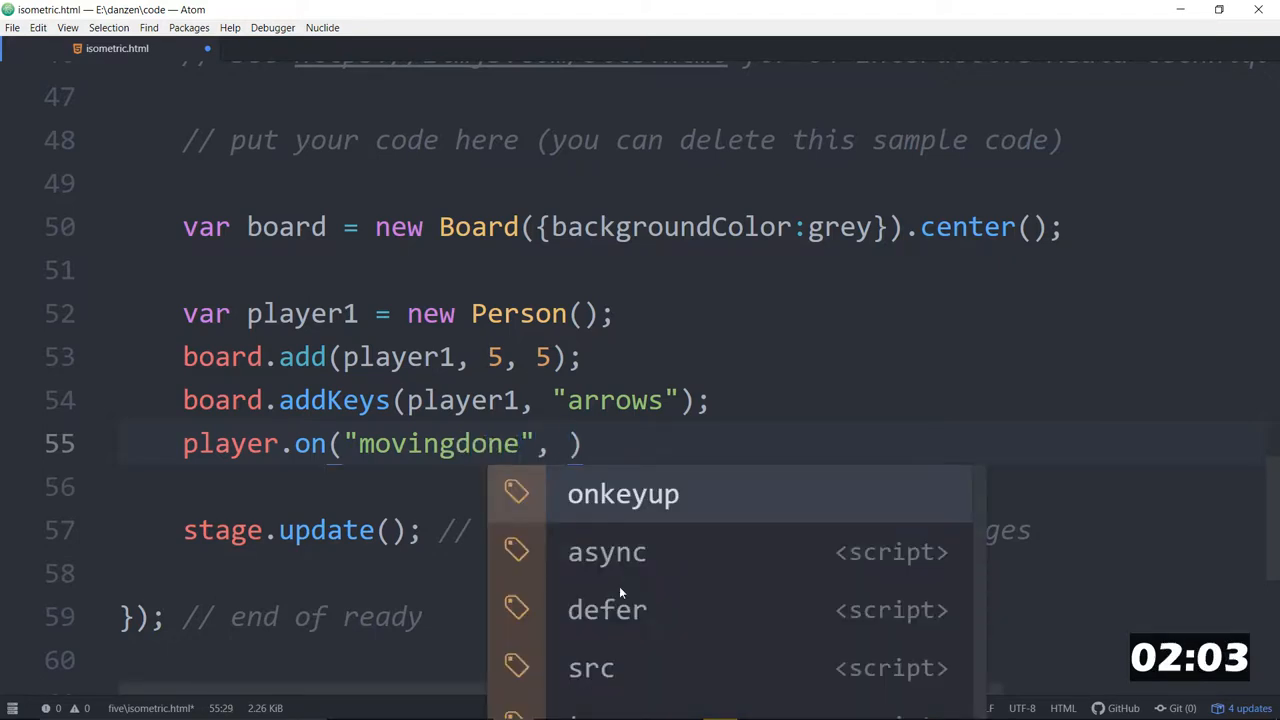
{"action": "type", "text": "testHit"}
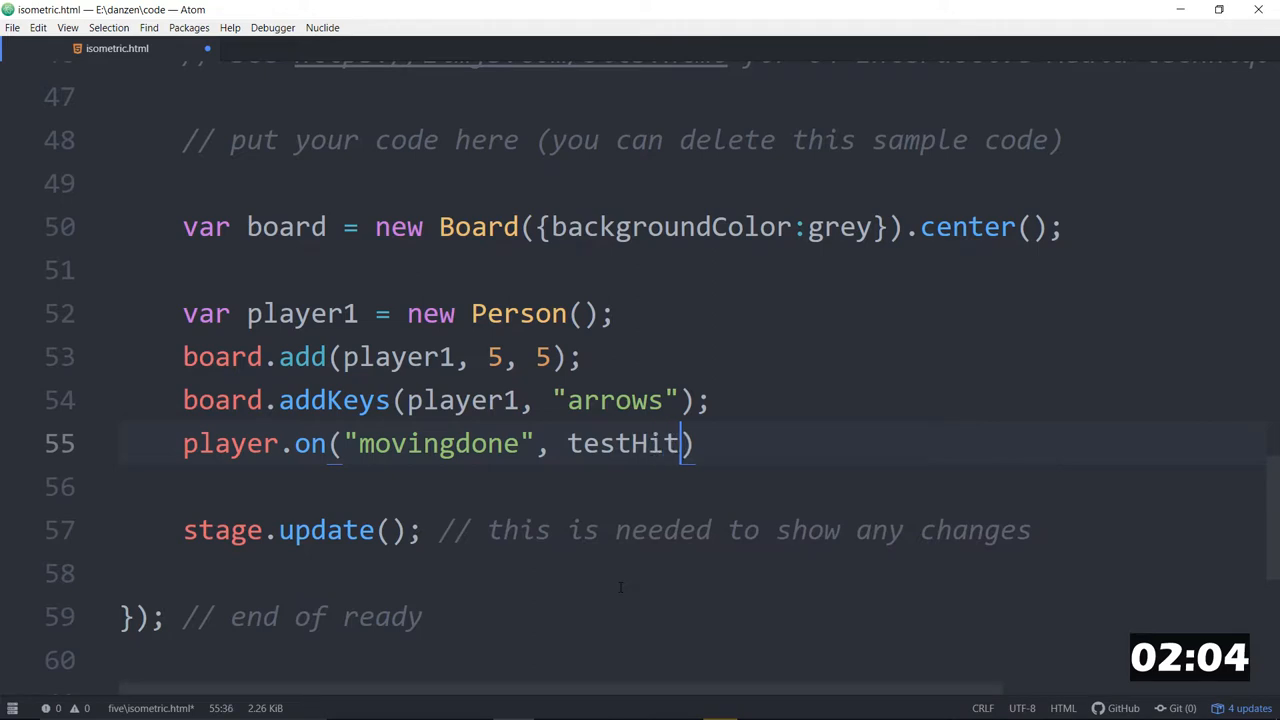
{"action": "type", "text": "l"}
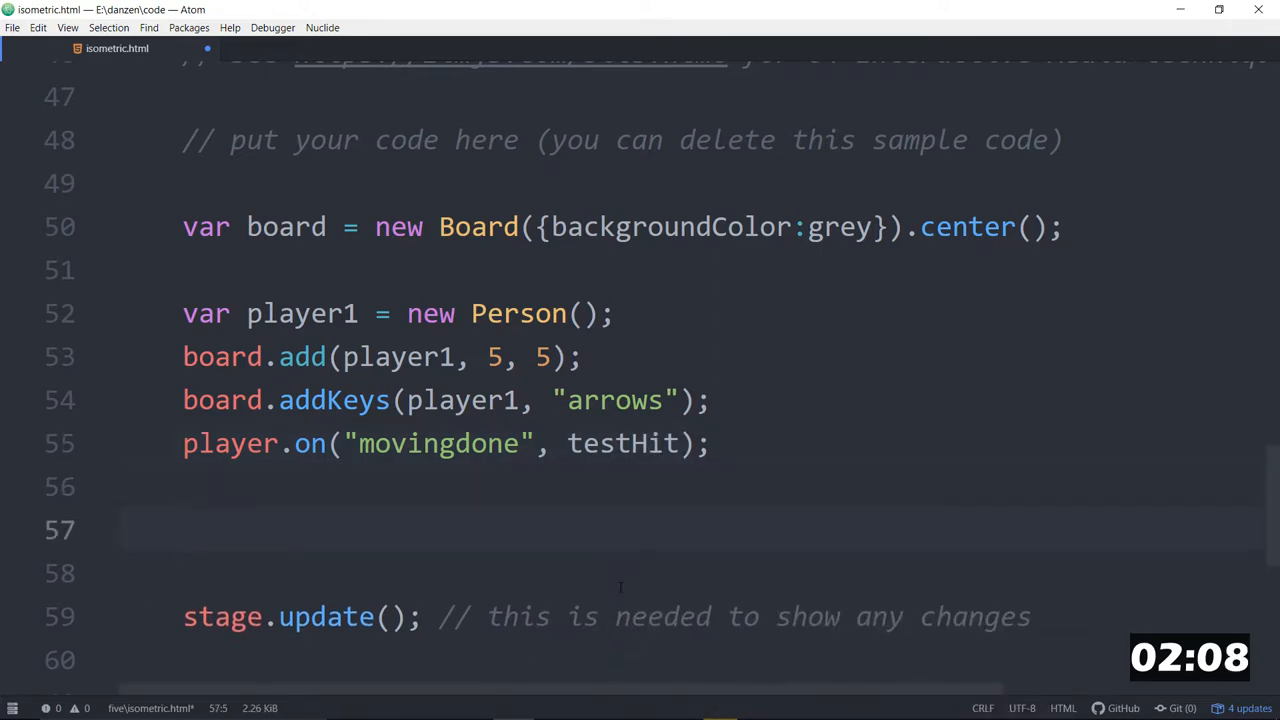
Define an empty function testHit() { } below the listener.
{"action": "type", "text": "function te"}
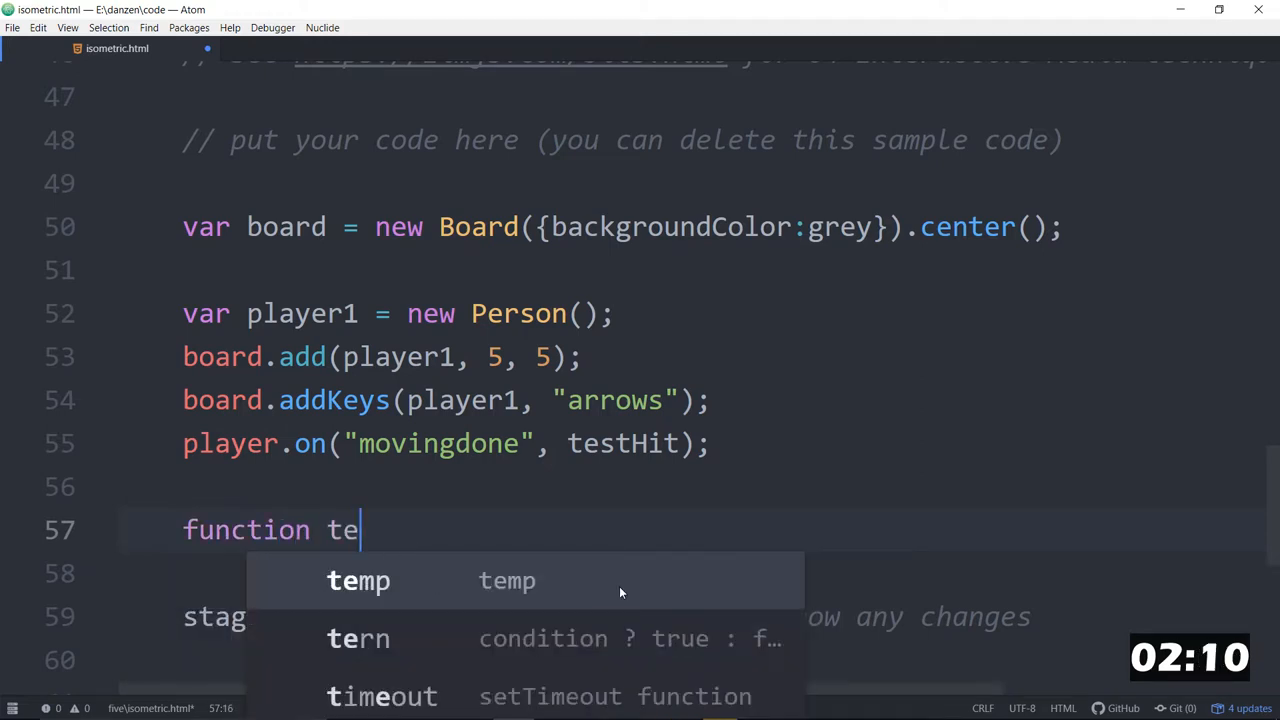
{"action": "type", "text": "stHit()"}
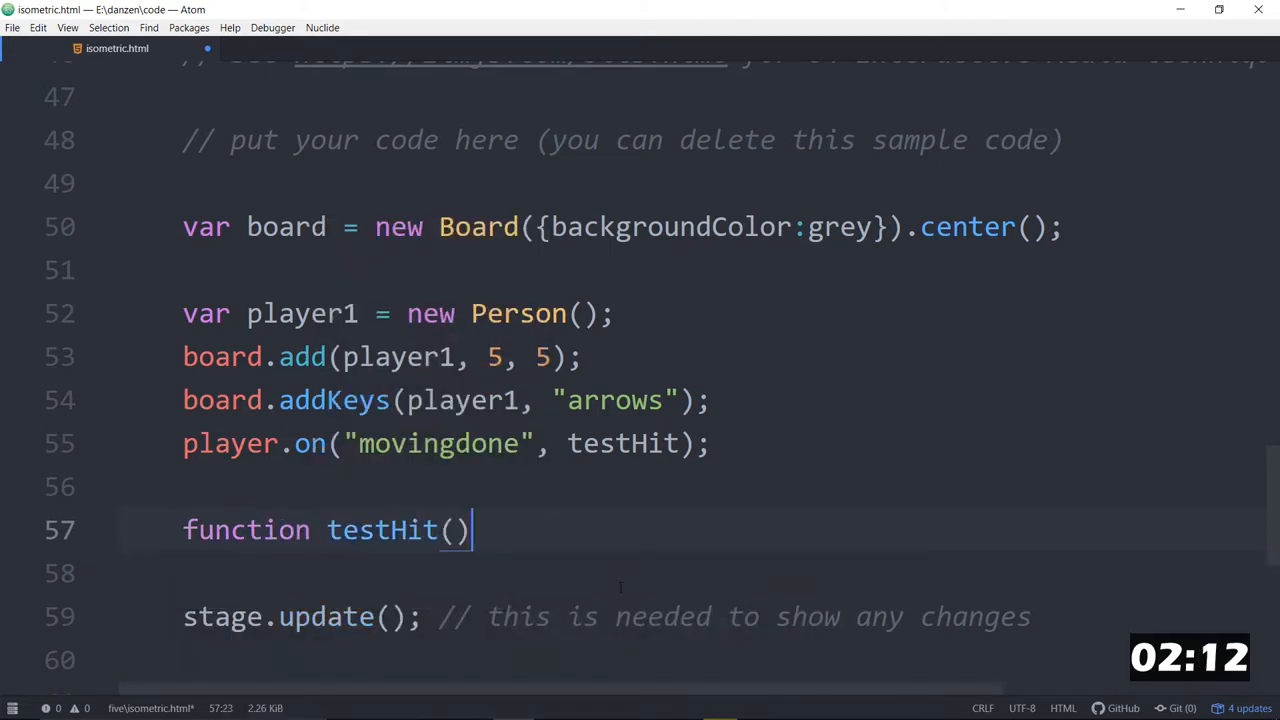
{"action": "type", "text": "{"}
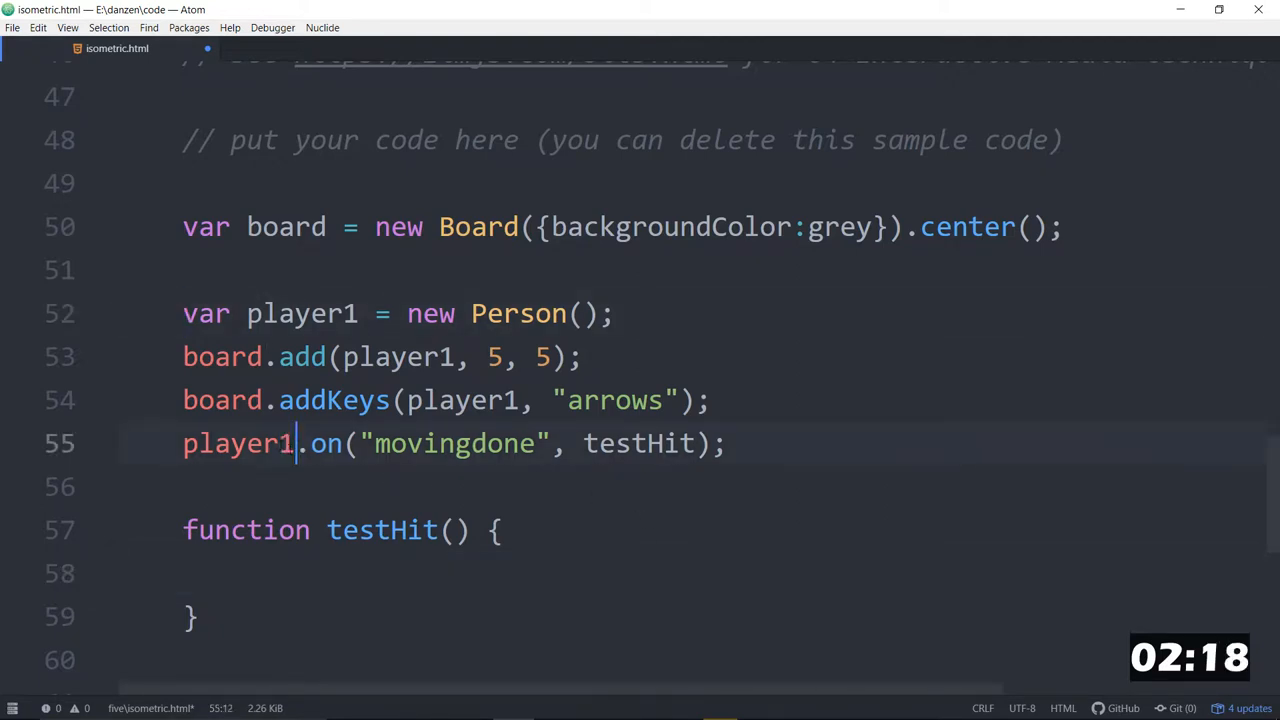
Duplicate the player1 block as player2 placed at 2, 2 and moved with "wasd" keys.
{"action": "left_click", "coordinate": [648, 444]}
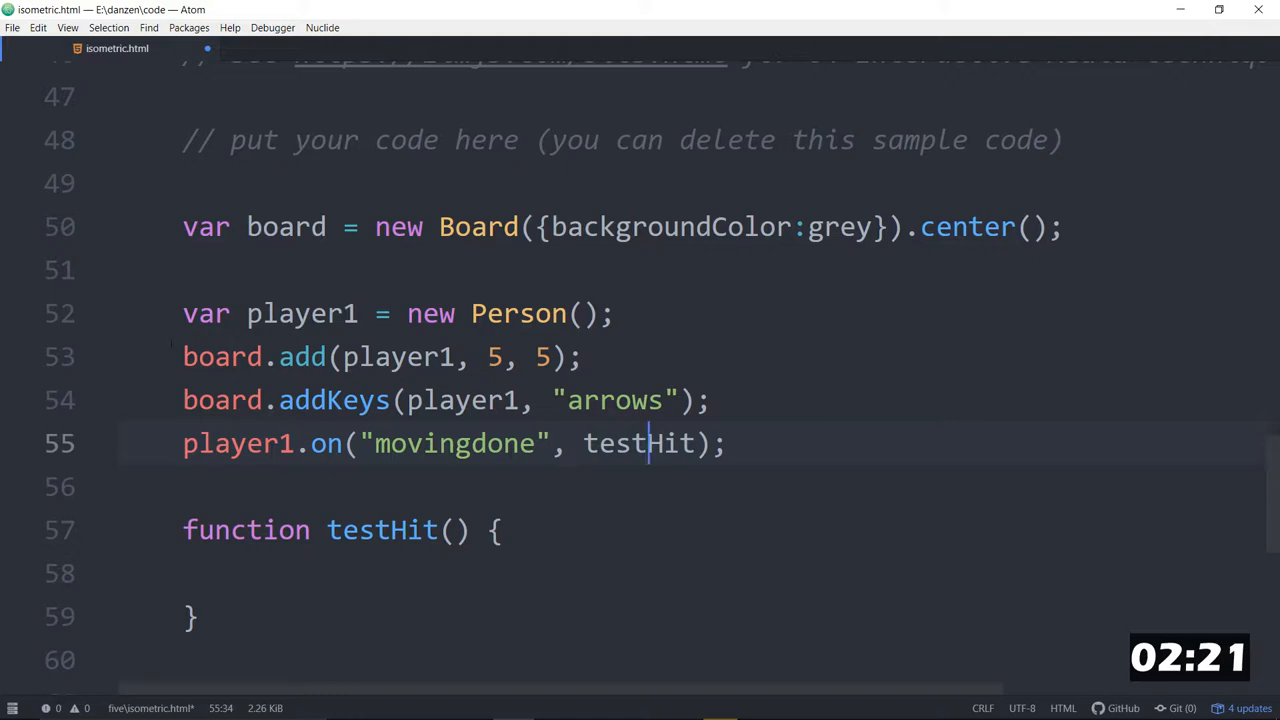
{"action": "left_click_drag", "start_coordinate": [184, 312], "coordinate": [730, 444]}
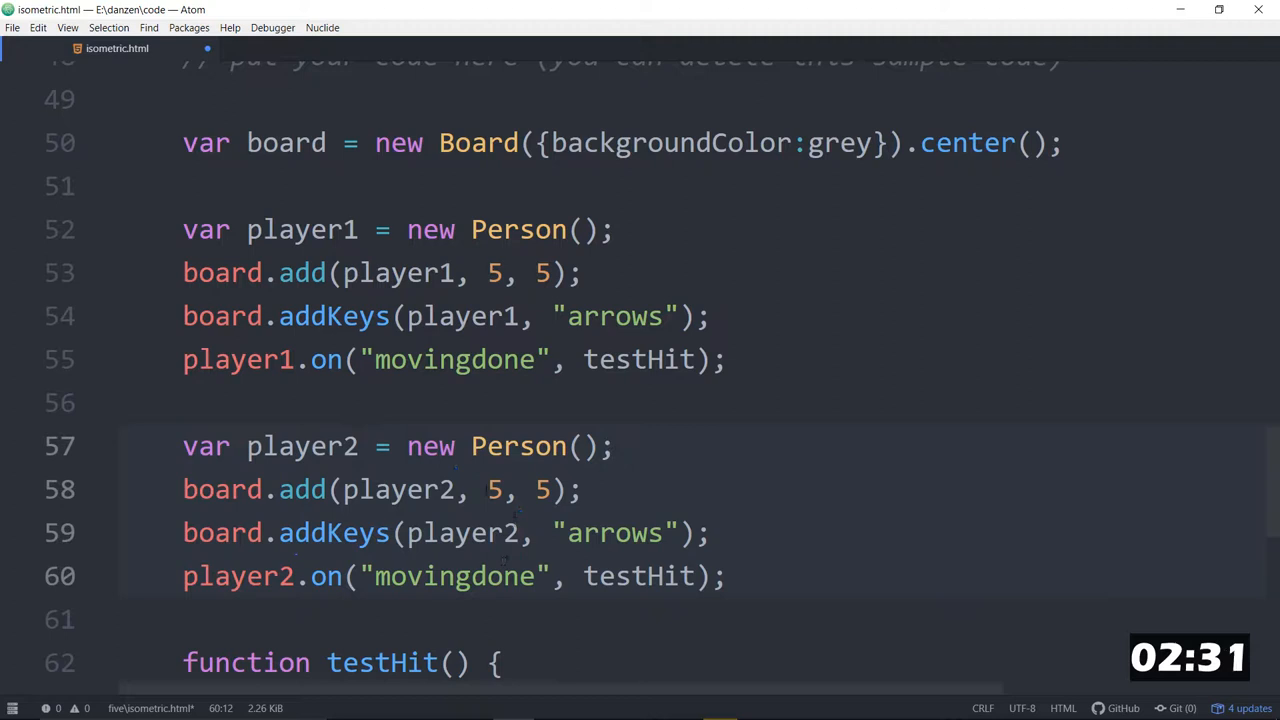
{"action": "type", "text": "2"}
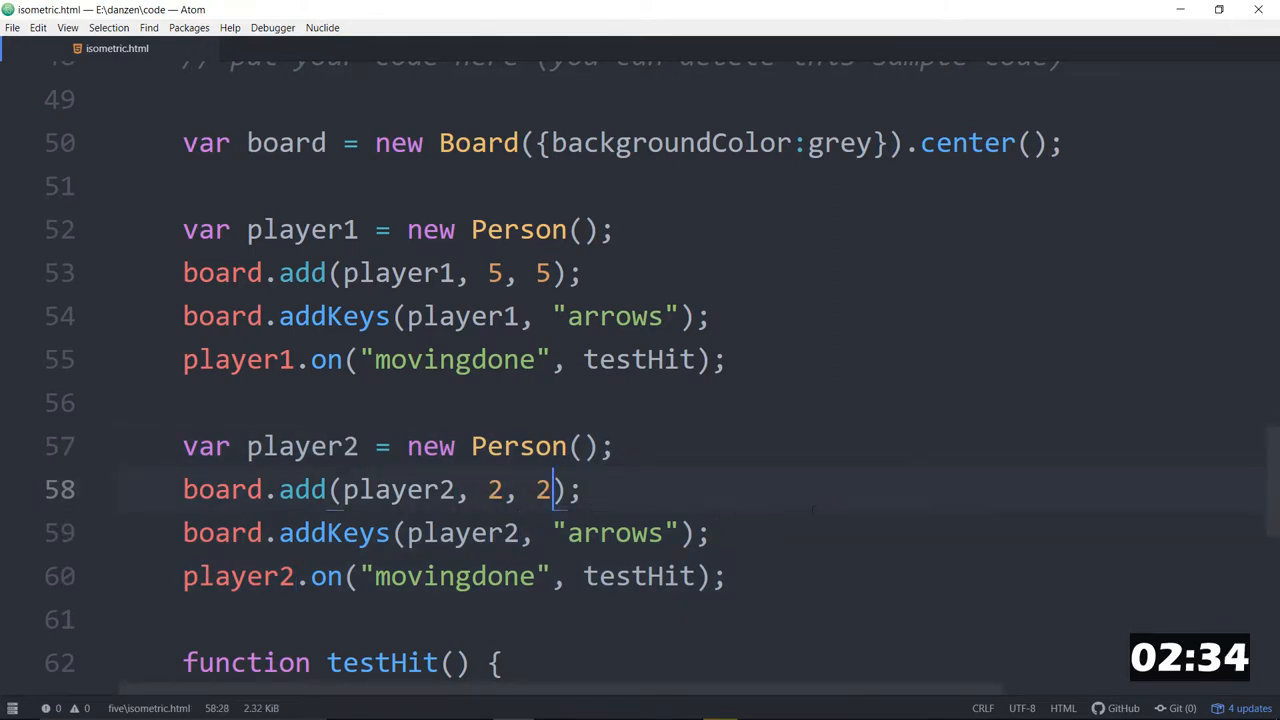
{"action": "scroll", "scroll_direction": "down", "scroll_amount": 3}
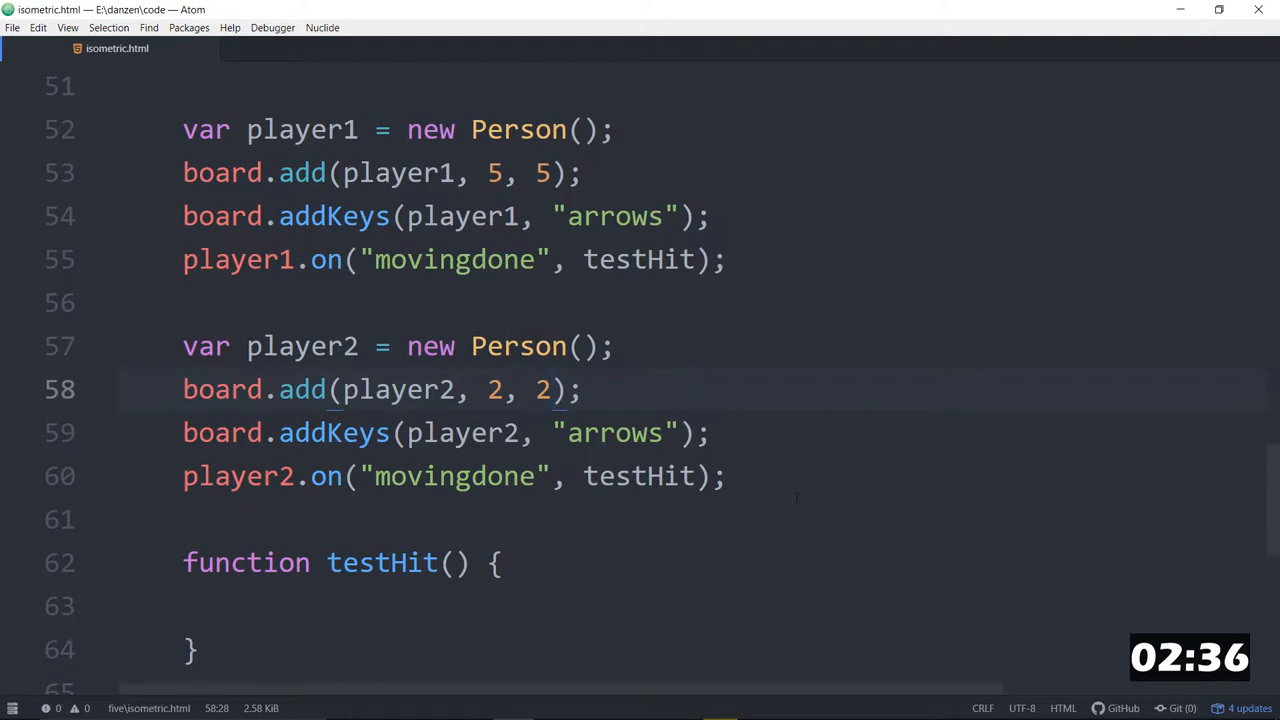
{"action": "type", "text": "was"}
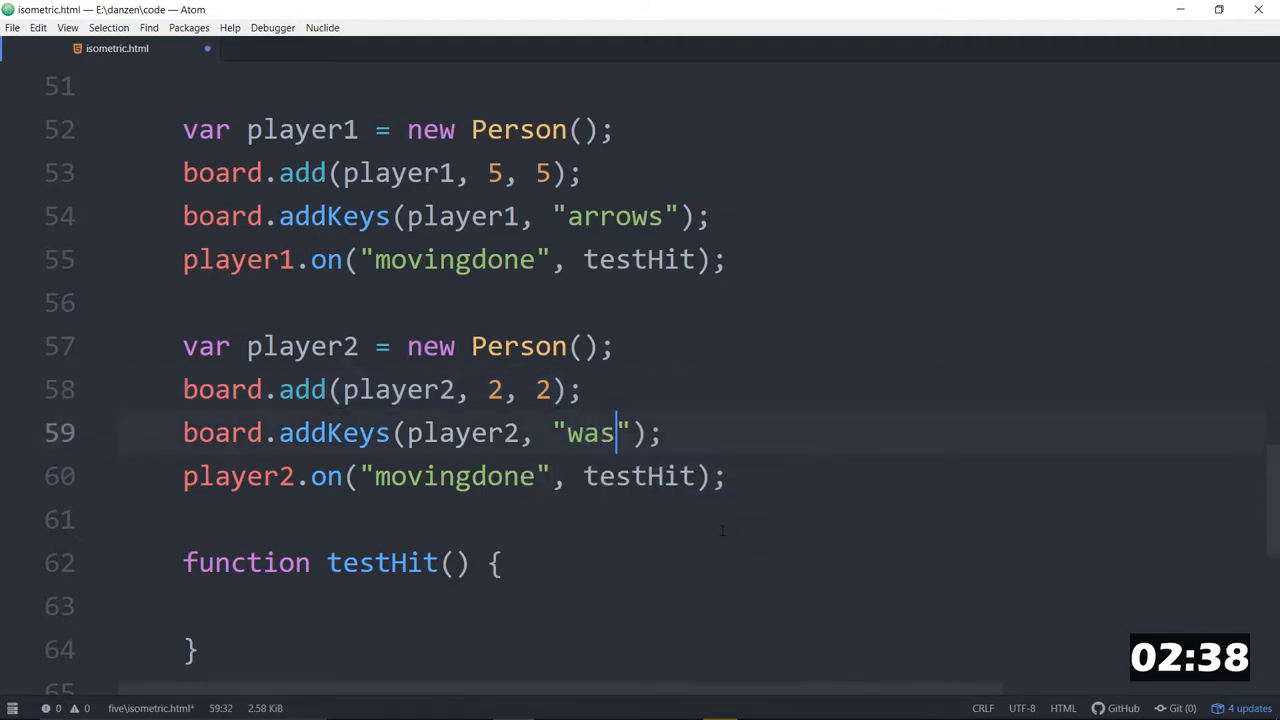
{"action": "type", "text": "d"}
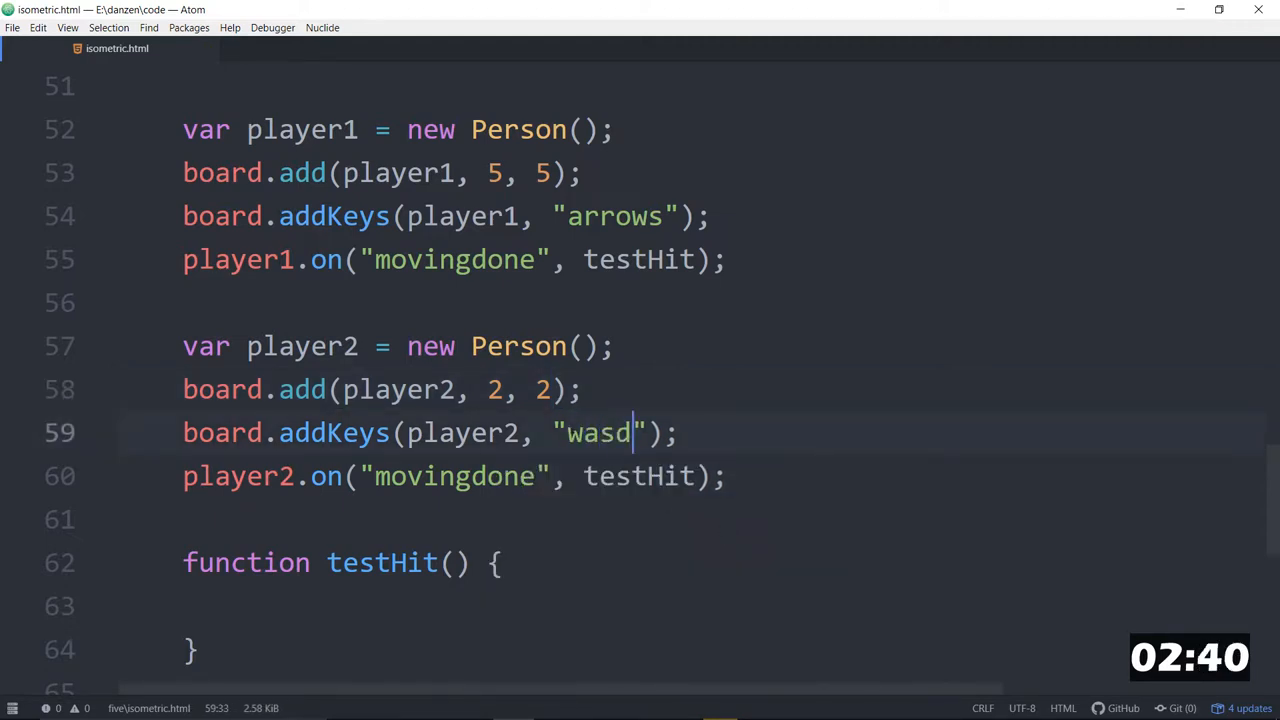
{"action": "double_click", "coordinate": [598, 432]}
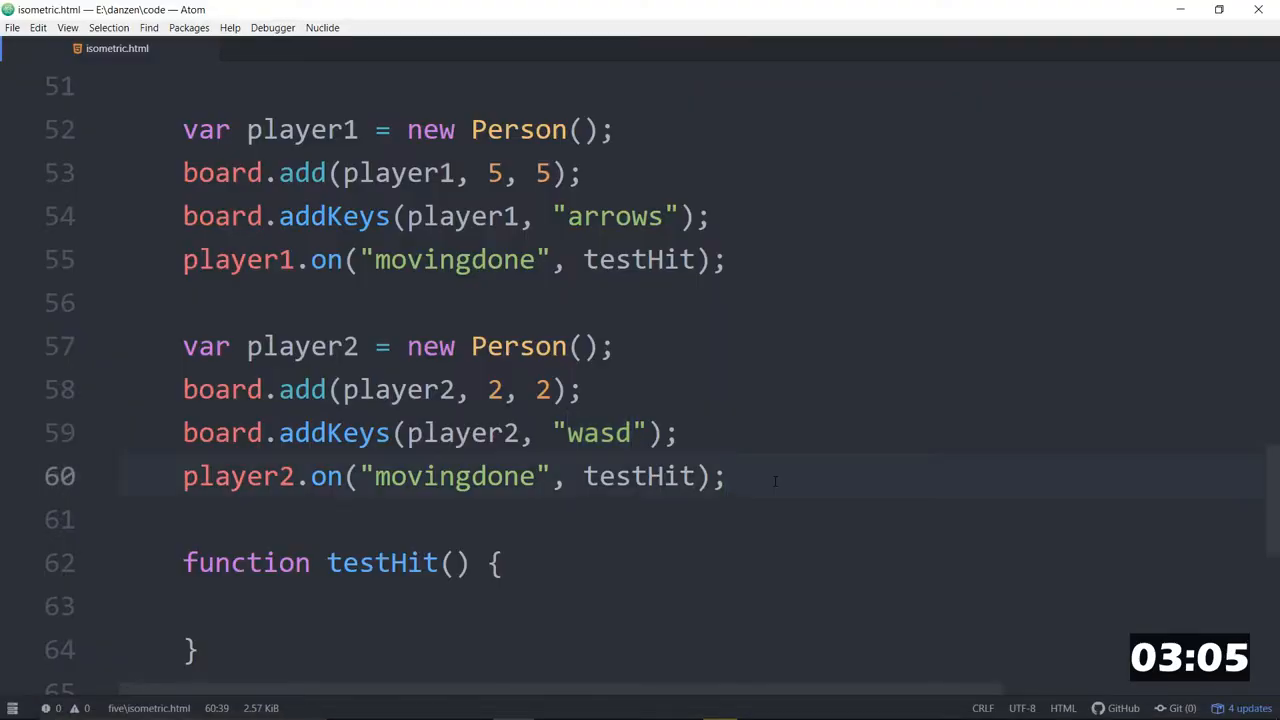
Create var tree1 = new Tree(); on a new line after the board.
{"action": "type", "text": "var tr"}
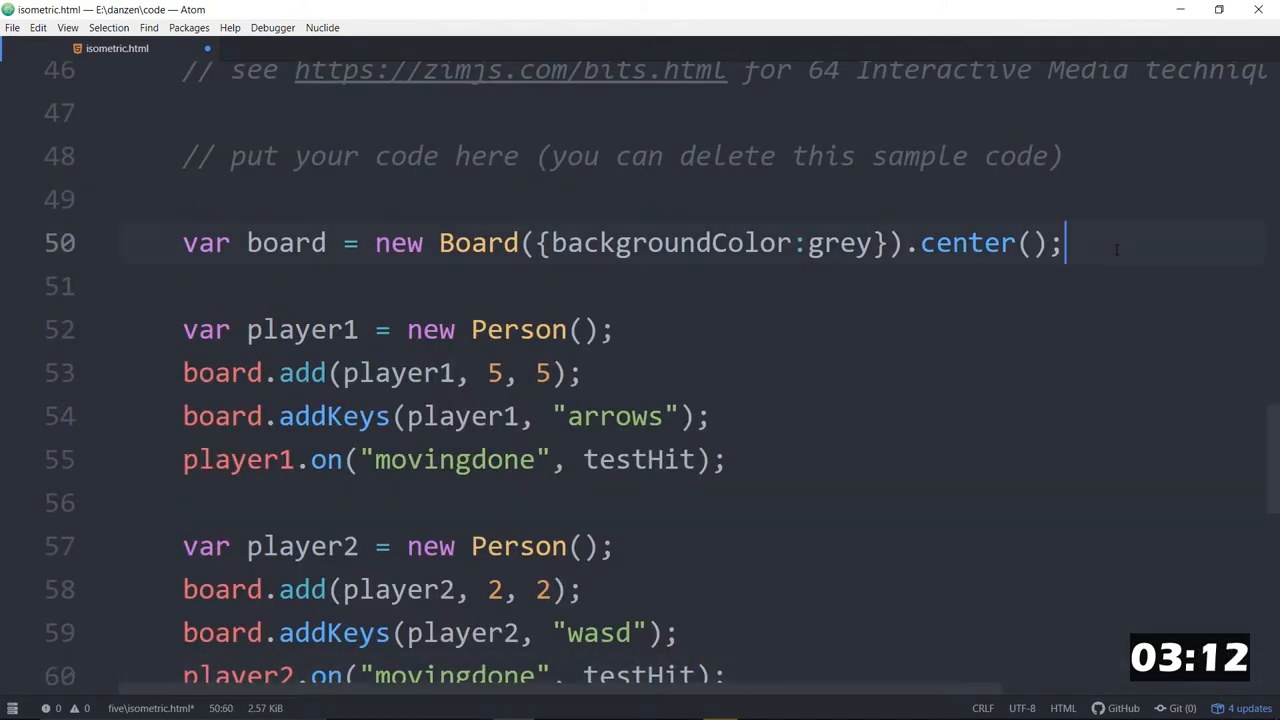
{"action": "key", "text": "enter"}
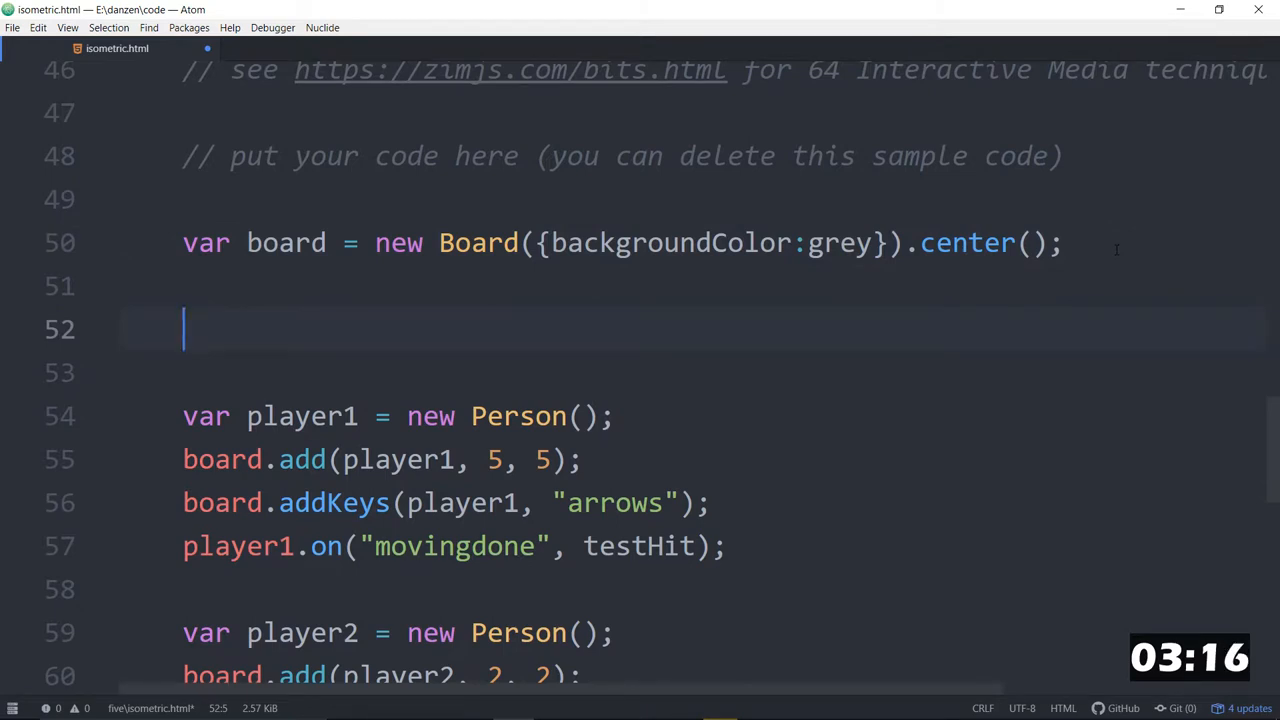
{"action": "type", "text": "var tree"}
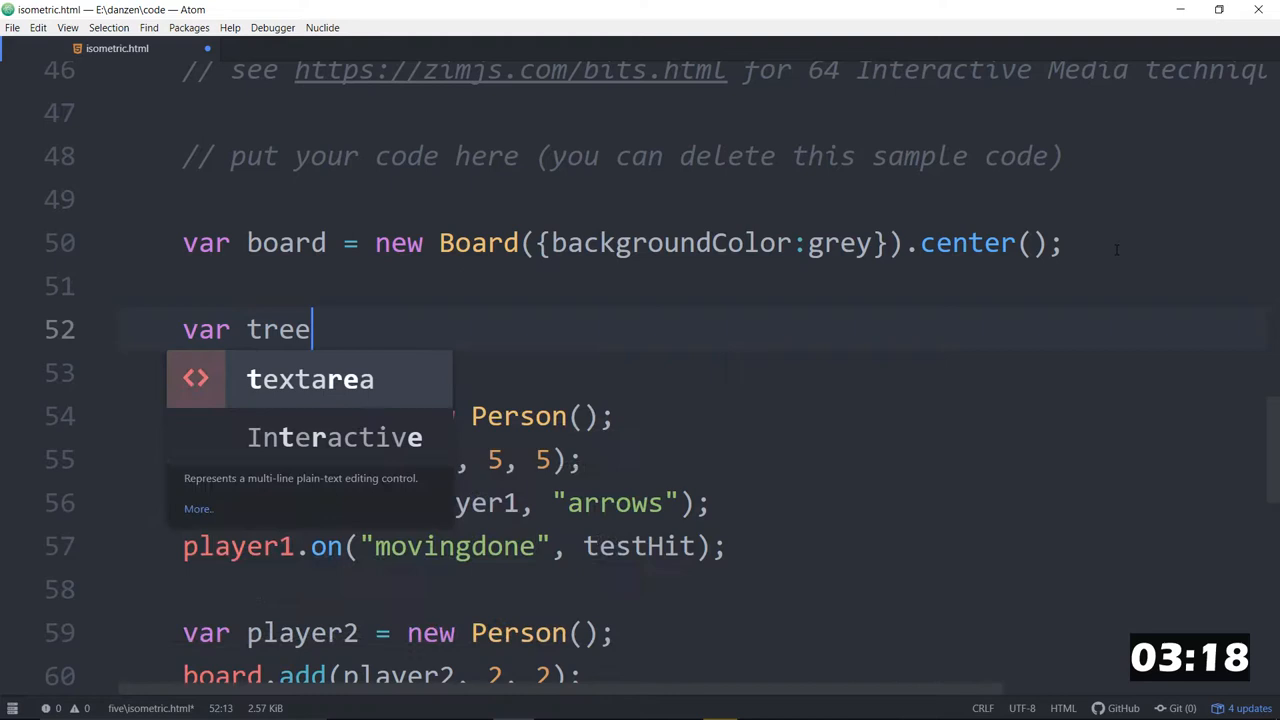
{"action": "type", "text": "1 = new"}
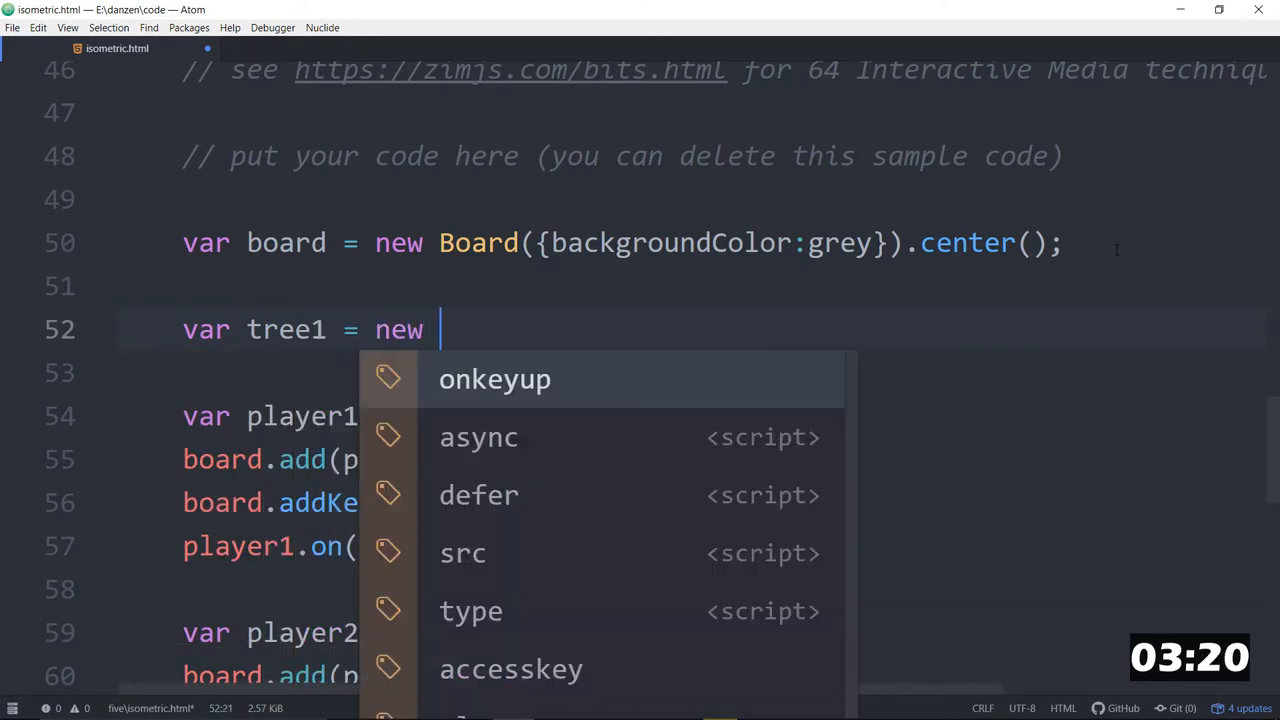
{"action": "type", "text": "Tree();"}
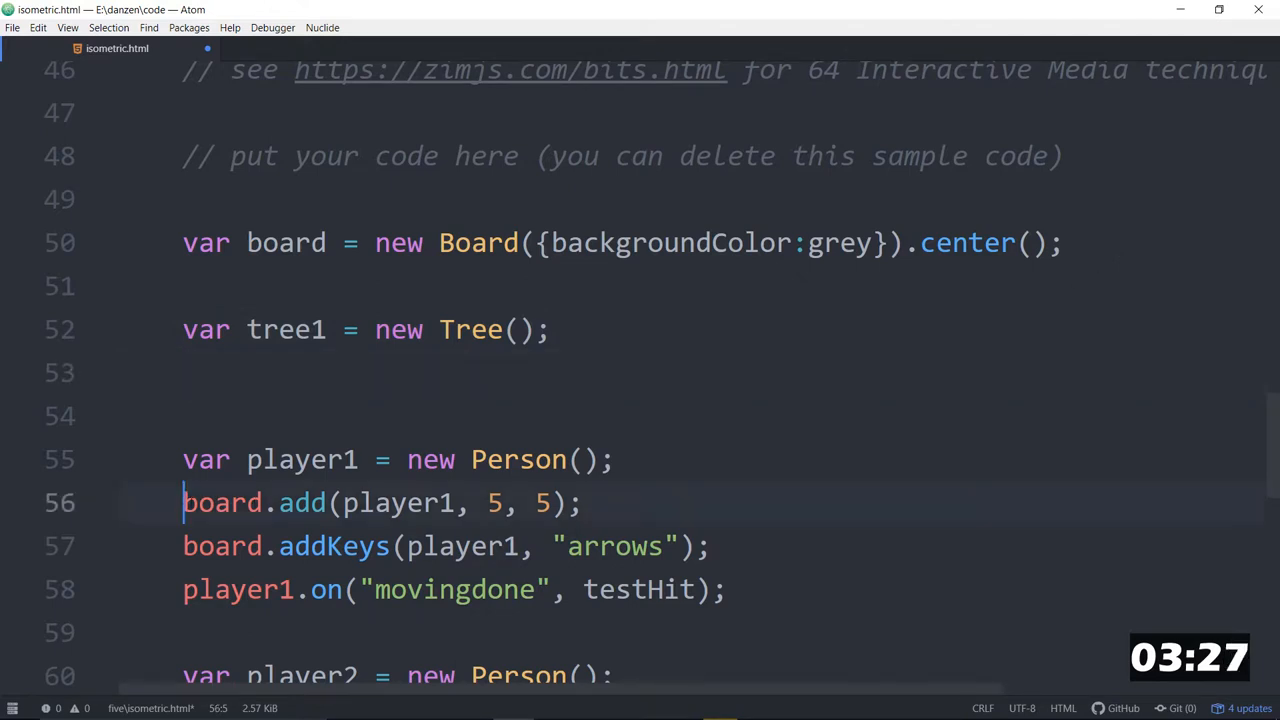
Add tree1 to the board at 2, 5 and duplicate the lines for a tree2.
{"action": "left_click", "coordinate": [262, 372]}
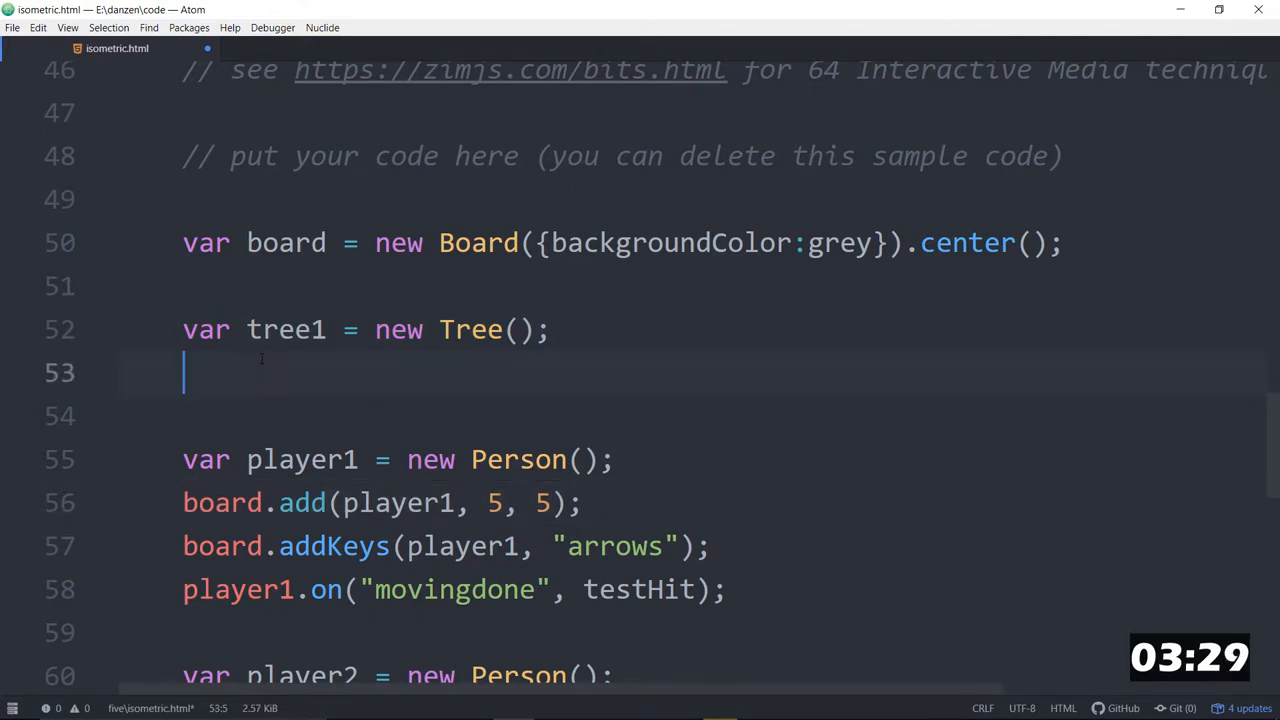
{"action": "type", "text": "board.add(tree2, 5, 5);"}
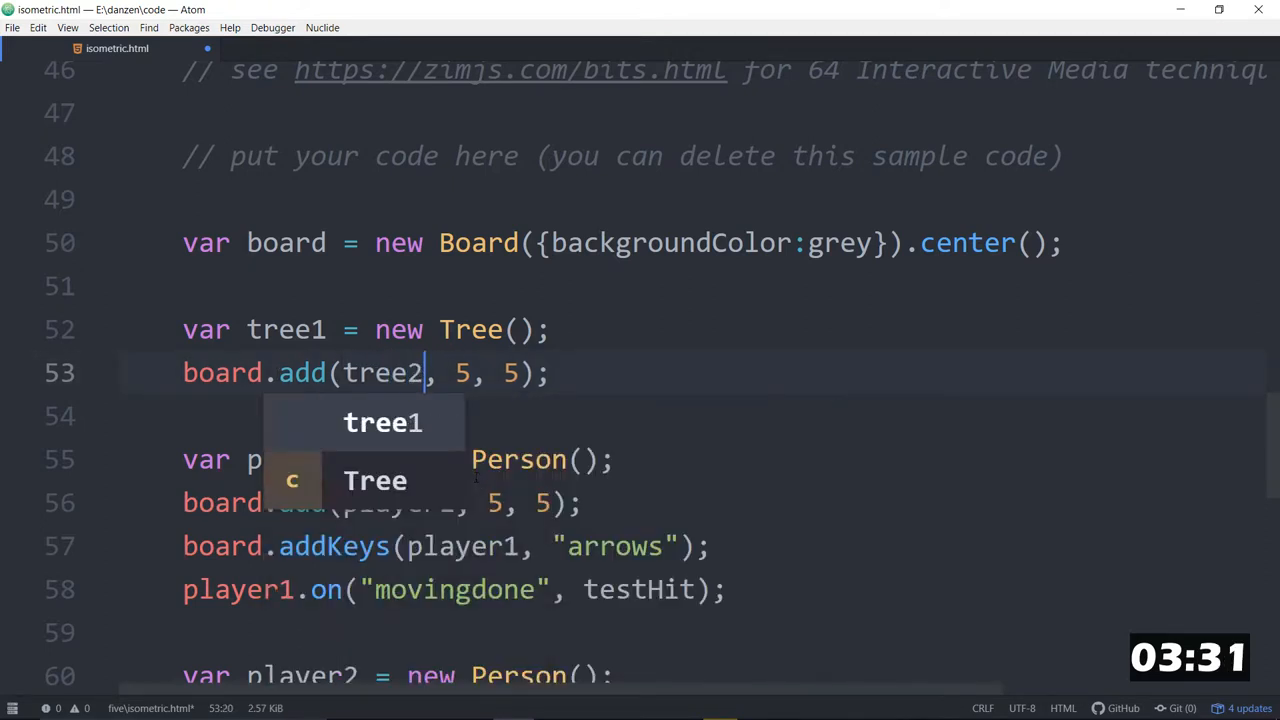
{"action": "left_click", "coordinate": [382, 422]}
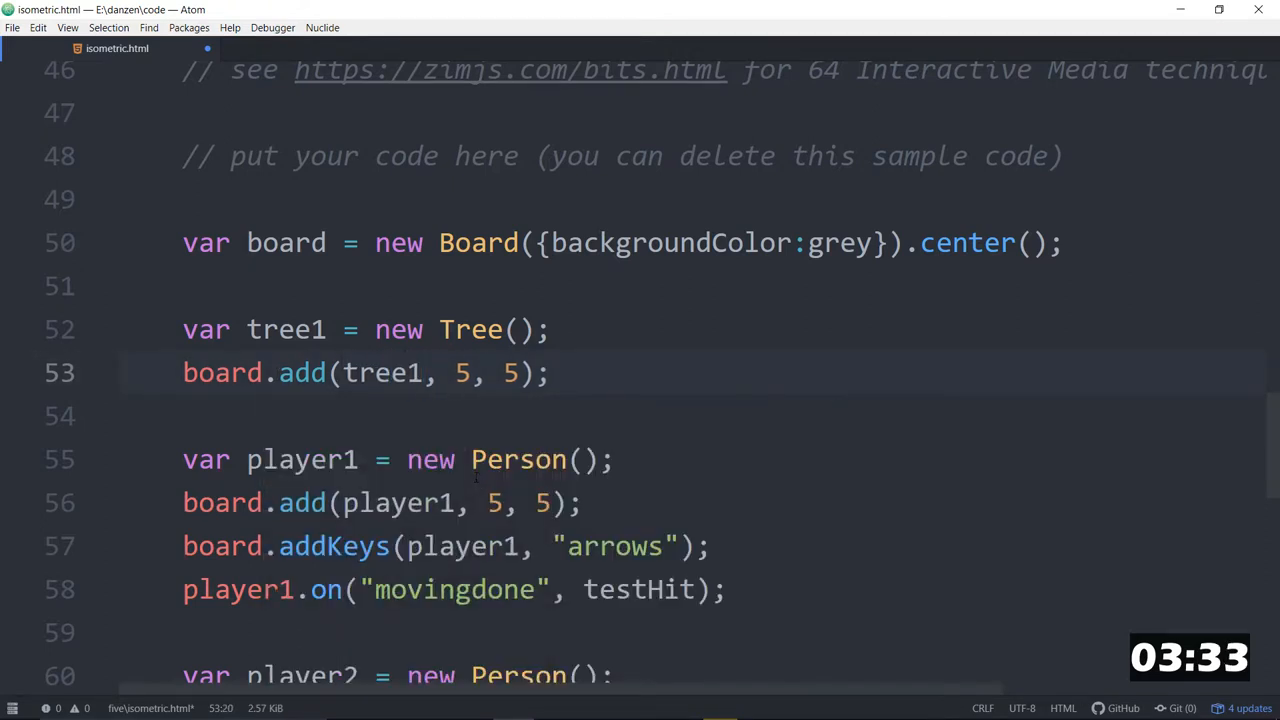
{"action": "type", "text": "2, 2, 5);"}
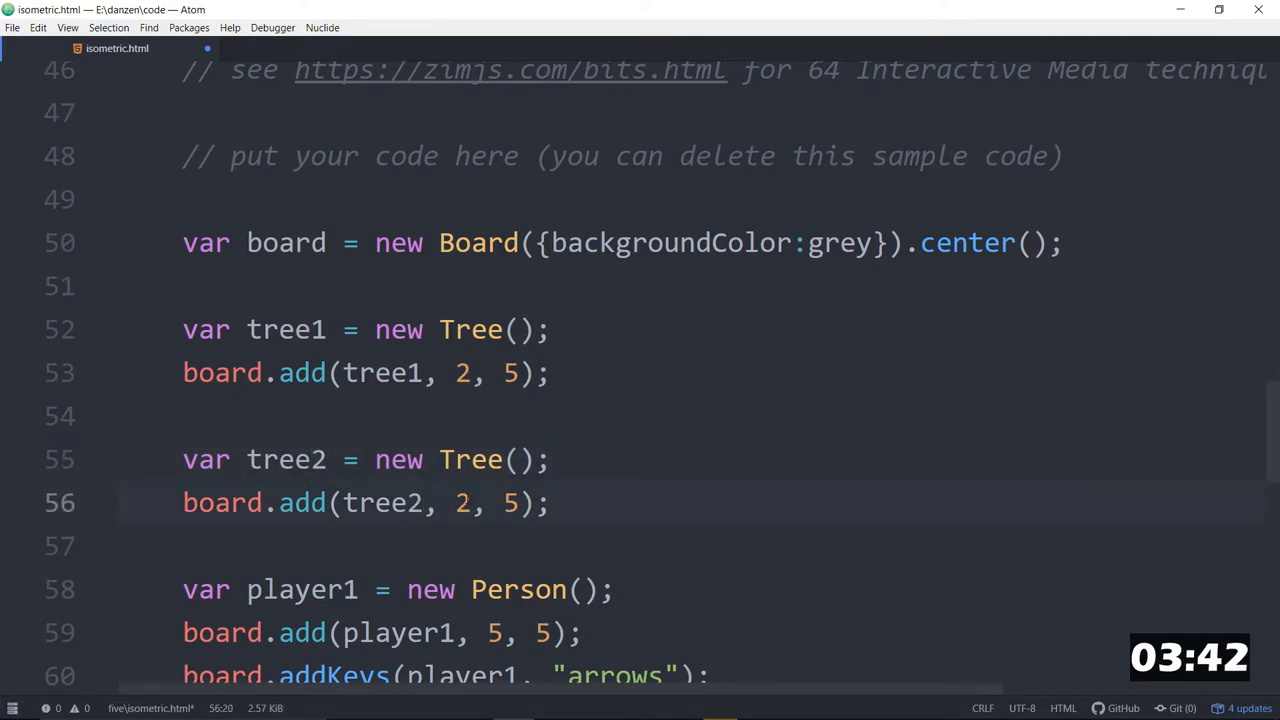
{"action": "type", "text": "5"}
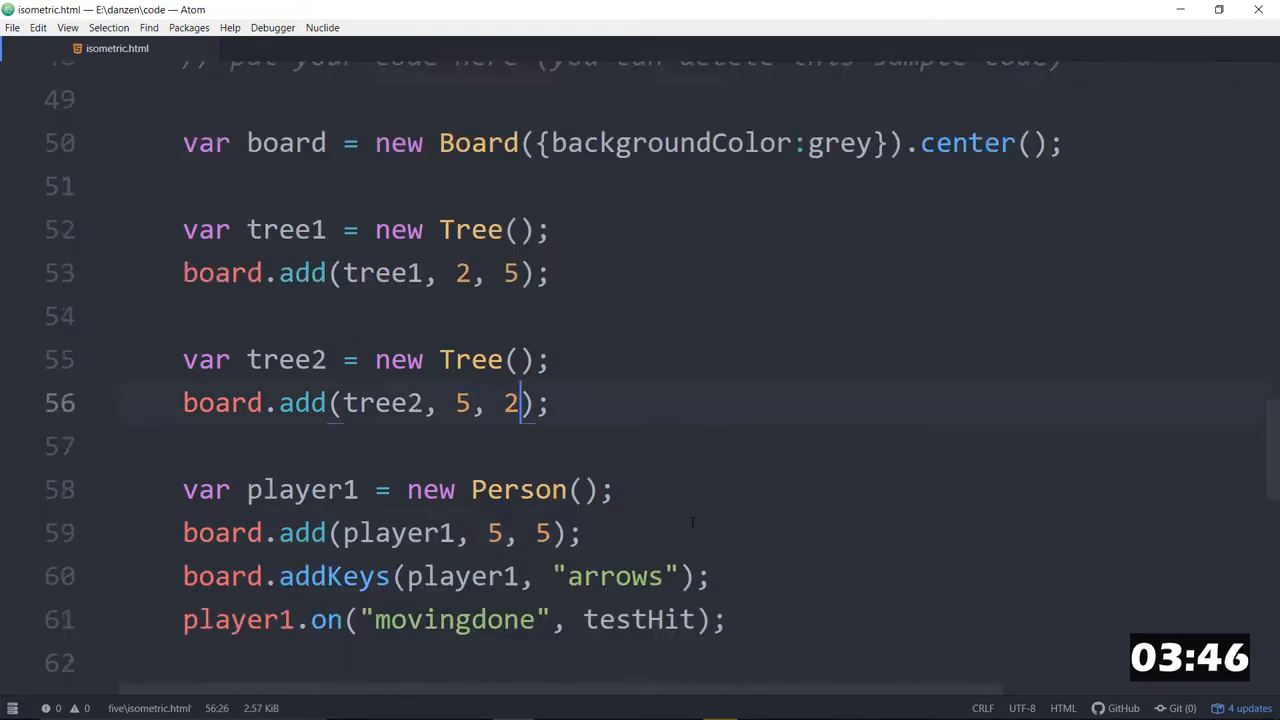
Pass {notItem:[tree1, tree2]} to both addKeys calls so players avoid the trees.
{"action": "scroll", "scroll_direction": "down", "scroll_amount": 3}
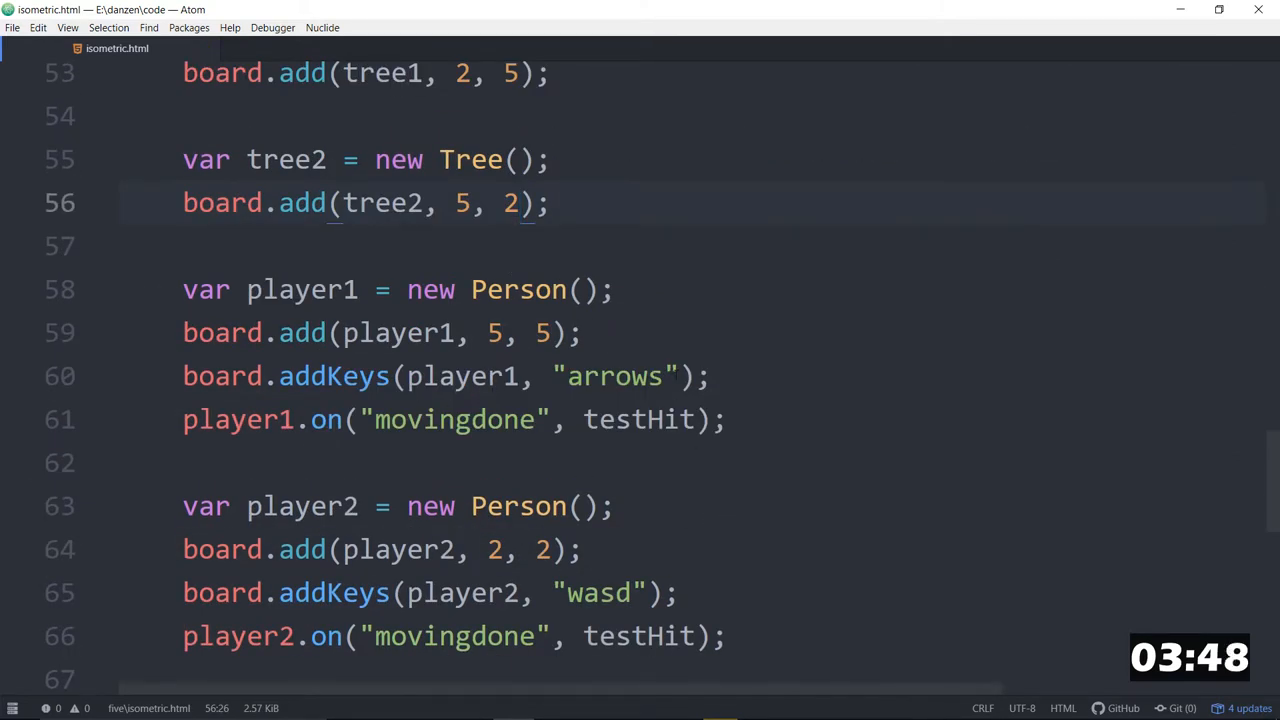
{"action": "left_click", "coordinate": [680, 376]}
{"action": "type", "text": ", "}
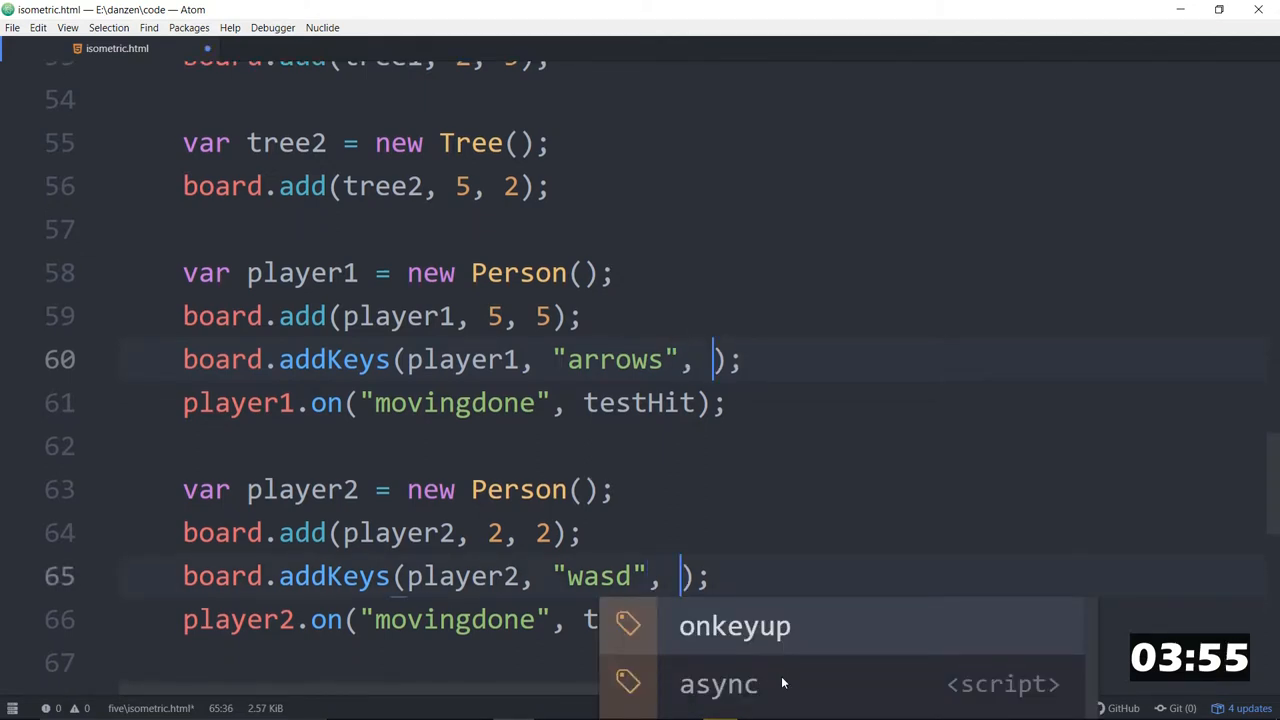
{"action": "type", "text": "{"}
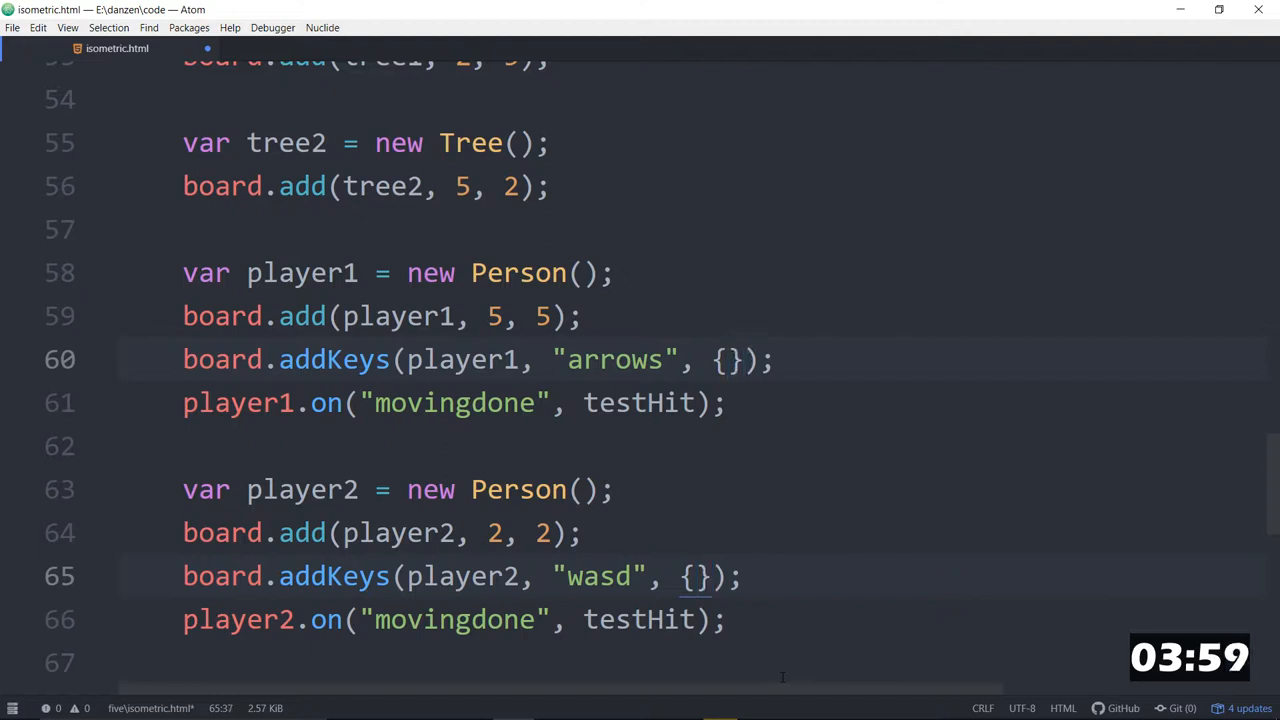
{"action": "type", "text": "notItems"}
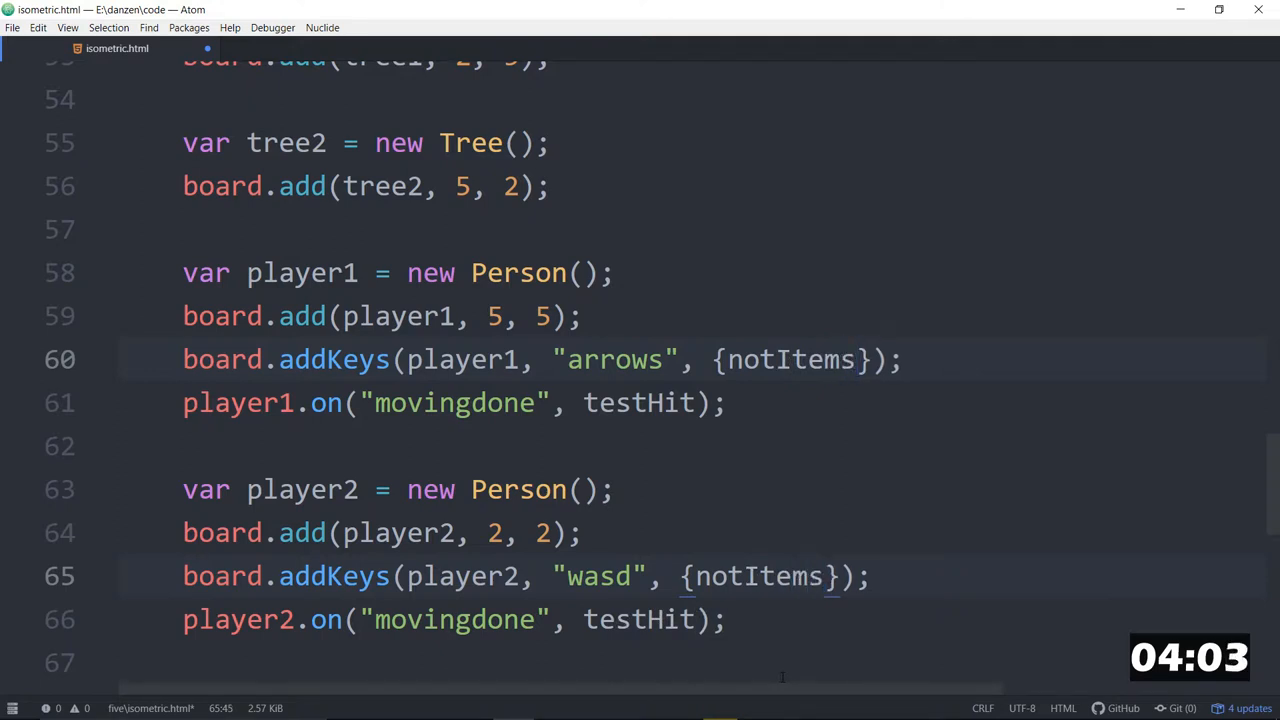
{"action": "key", "text": "Backspace"}
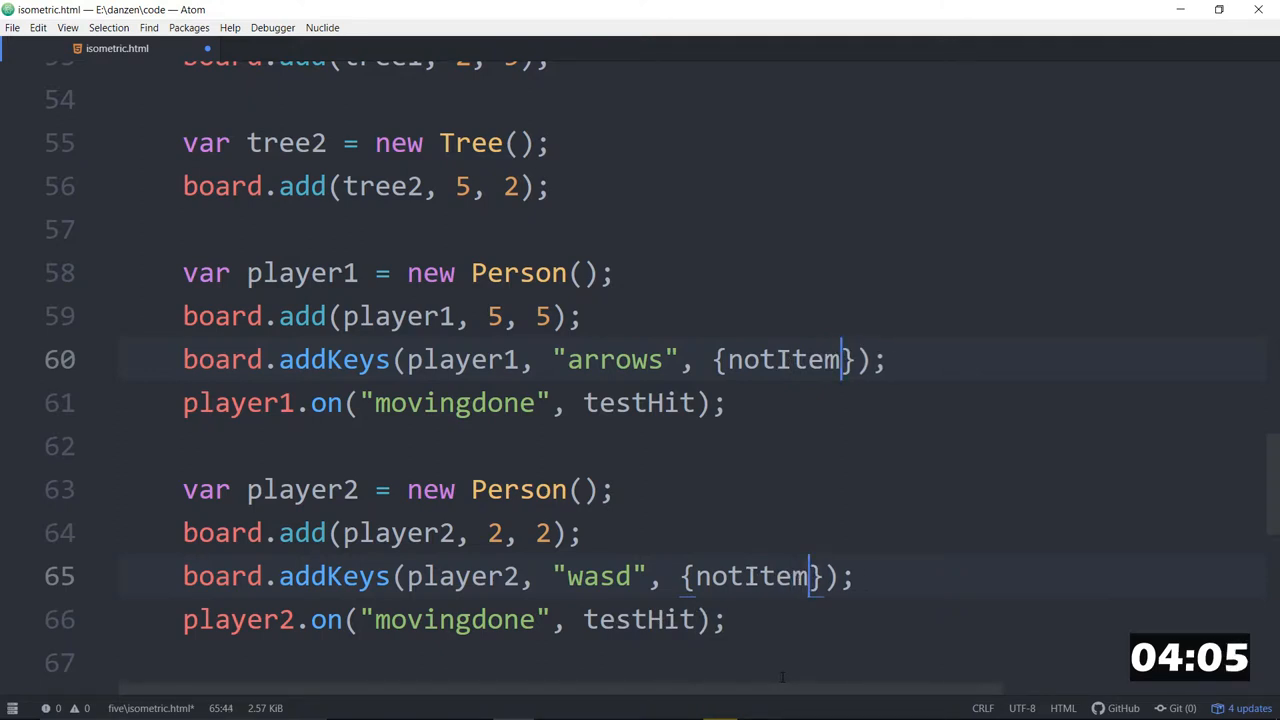
{"action": "type", "text": ":["}
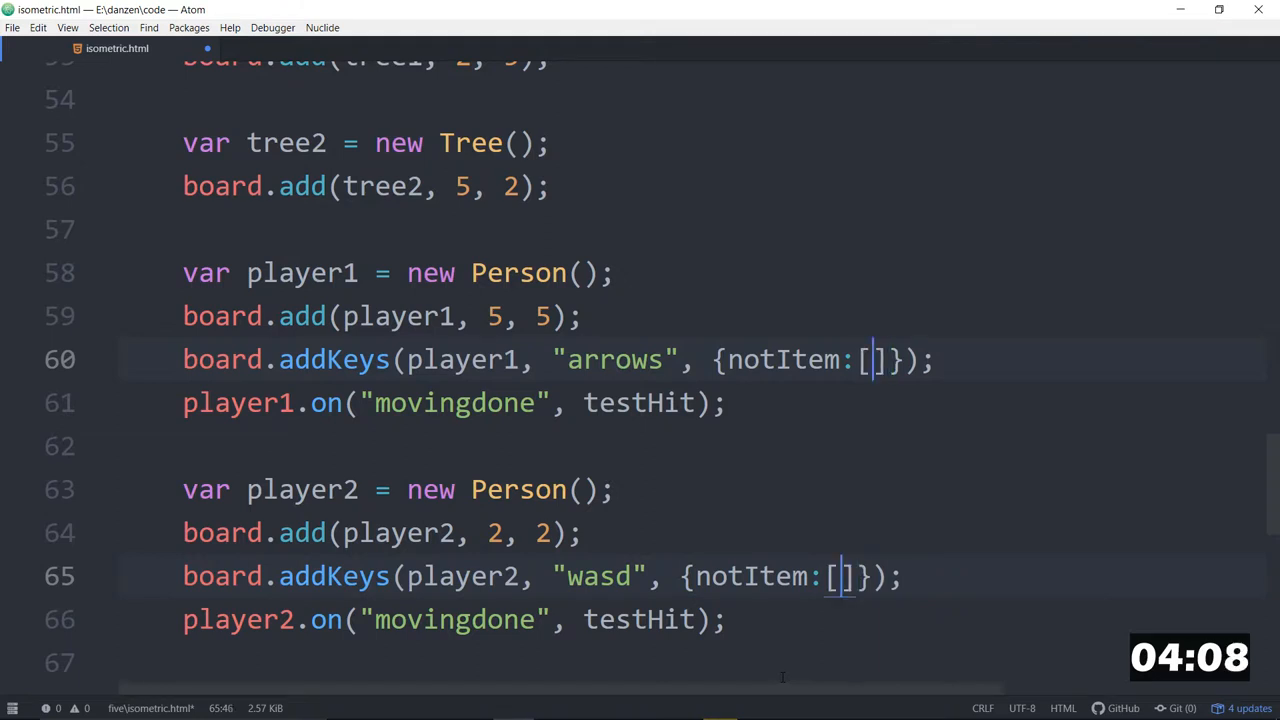
{"action": "type", "text": "tree21"}
{"action": "type", "text": "function testHit() {"}
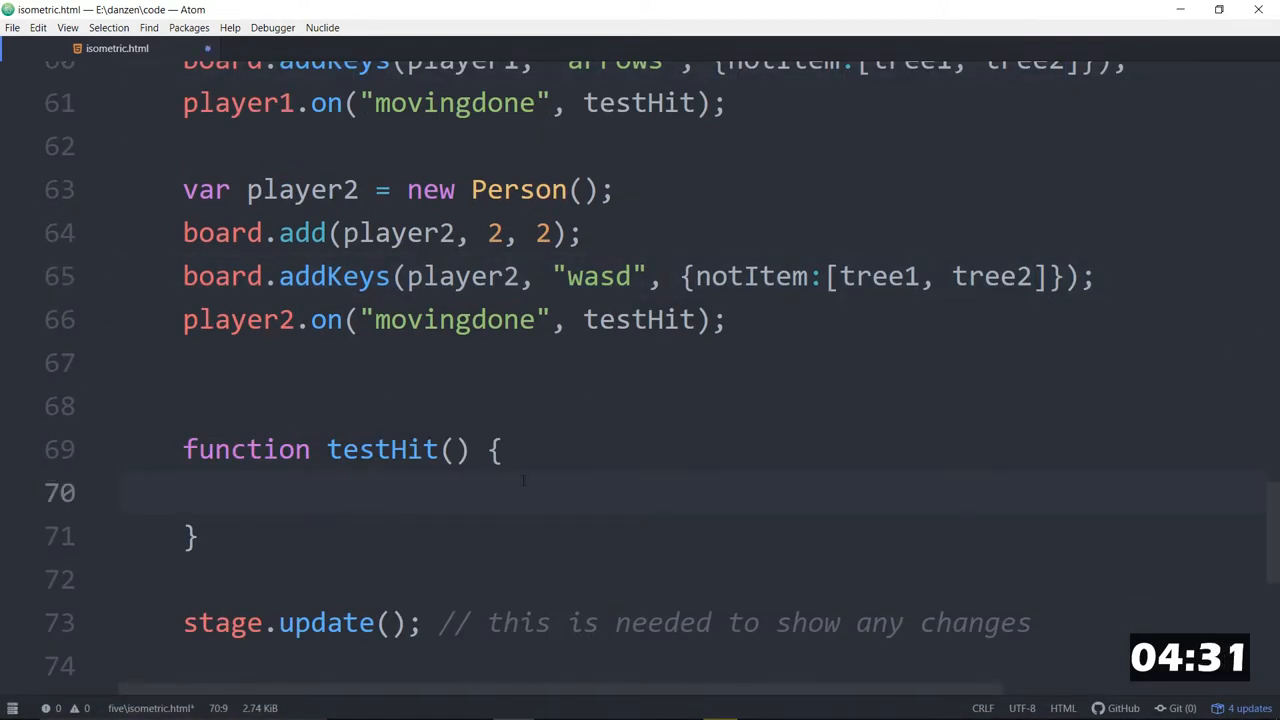
Inside testHit, add an if comparing player1.boardTile with player2.boardTile.
{"action": "type", "text": "if ("}
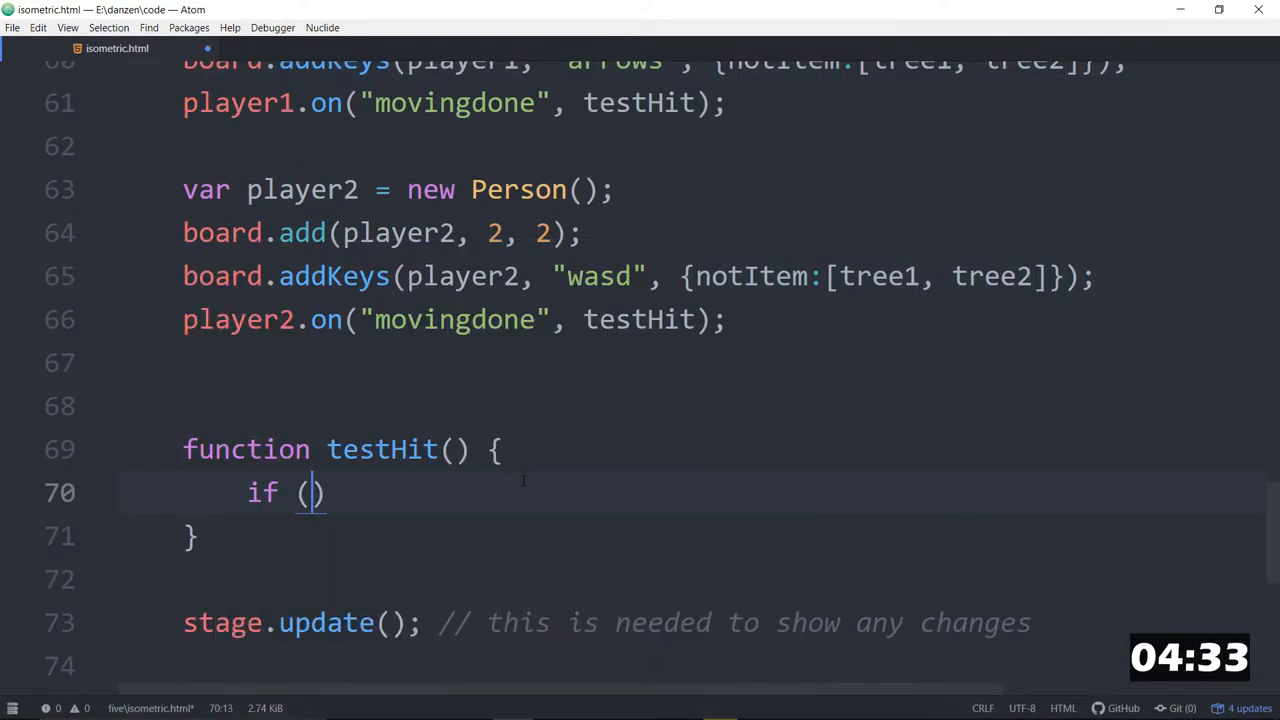
{"action": "type", "text": "player1"}
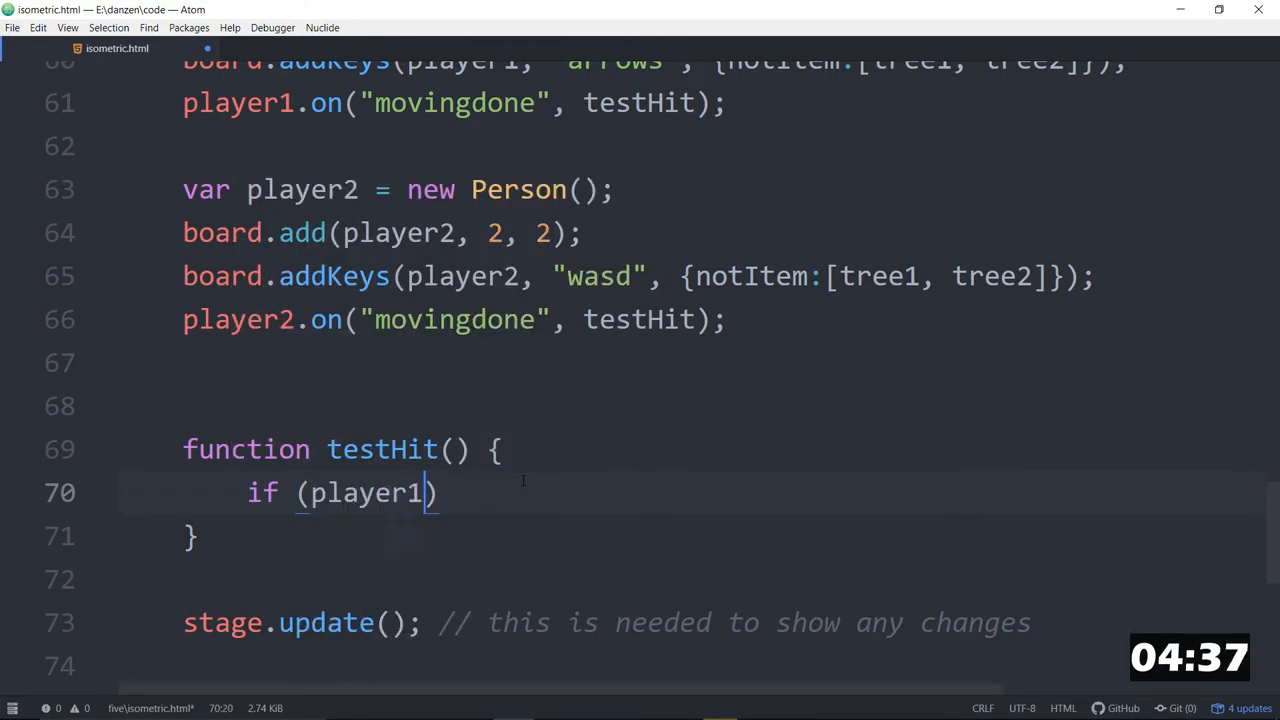
{"action": "type", "text": ".boardTile"}
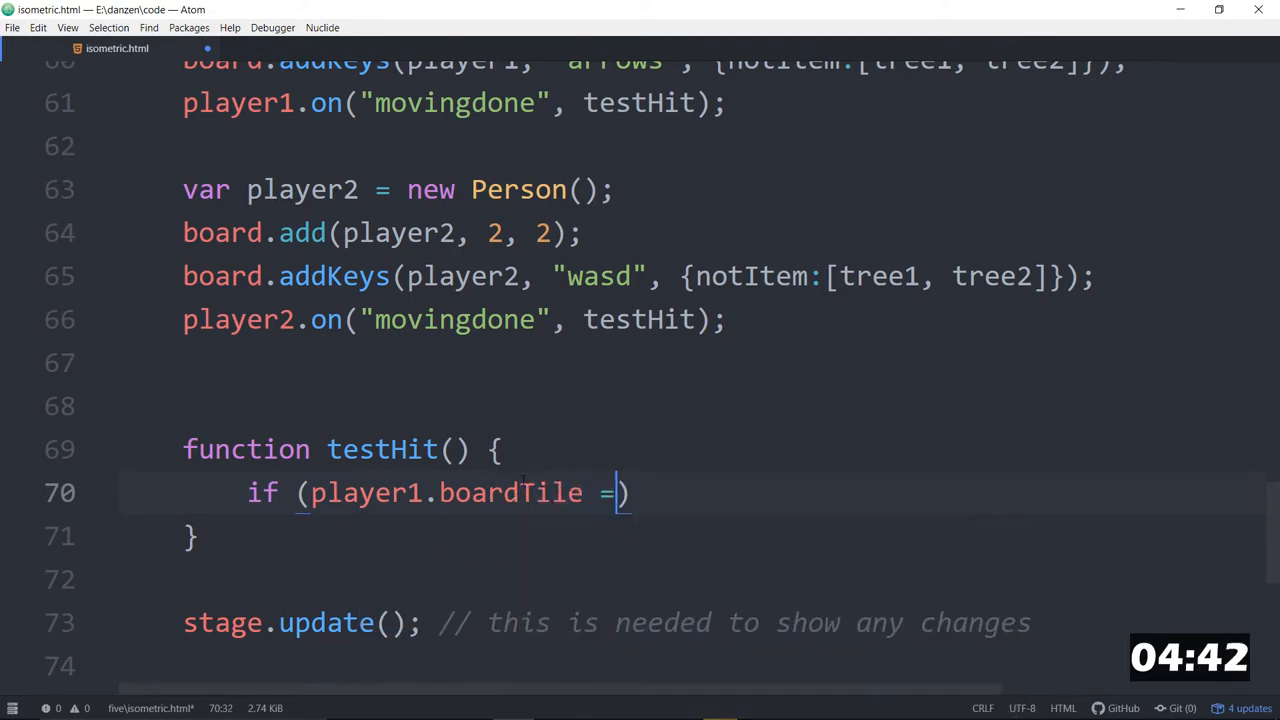
{"action": "type", "text": "= player2.boardTile"}
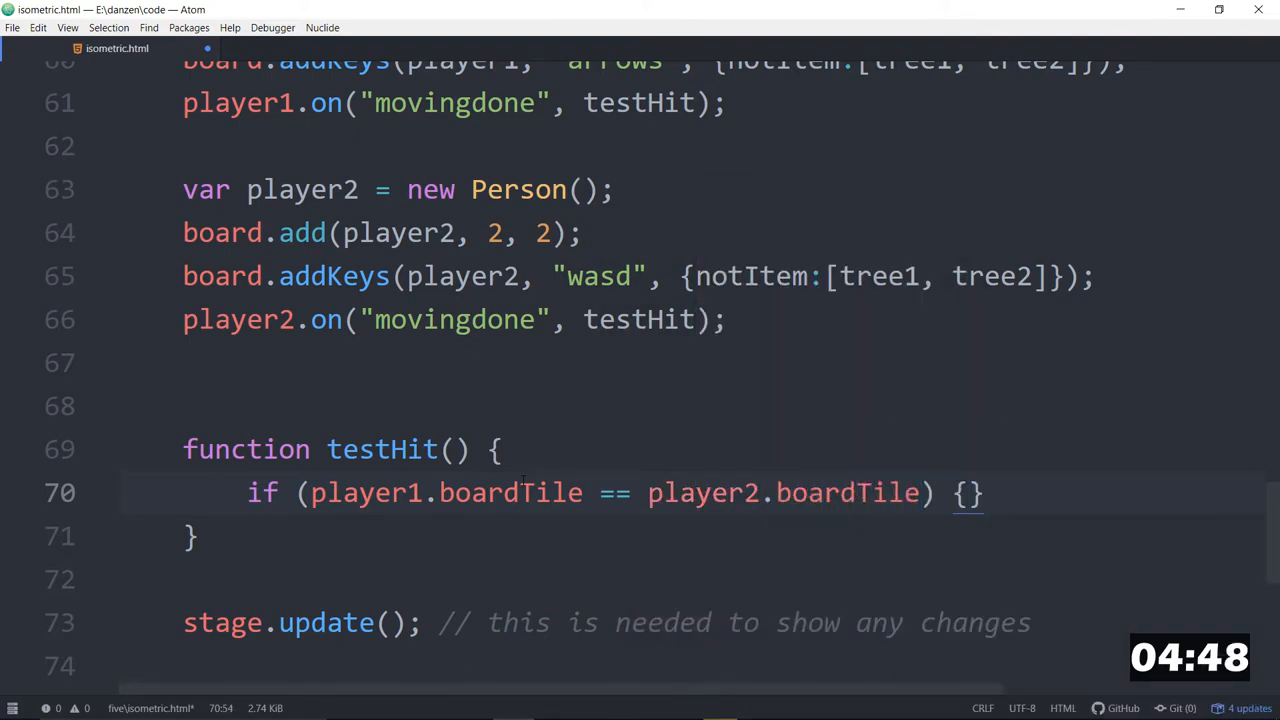
{"action": "key", "text": "enter"}
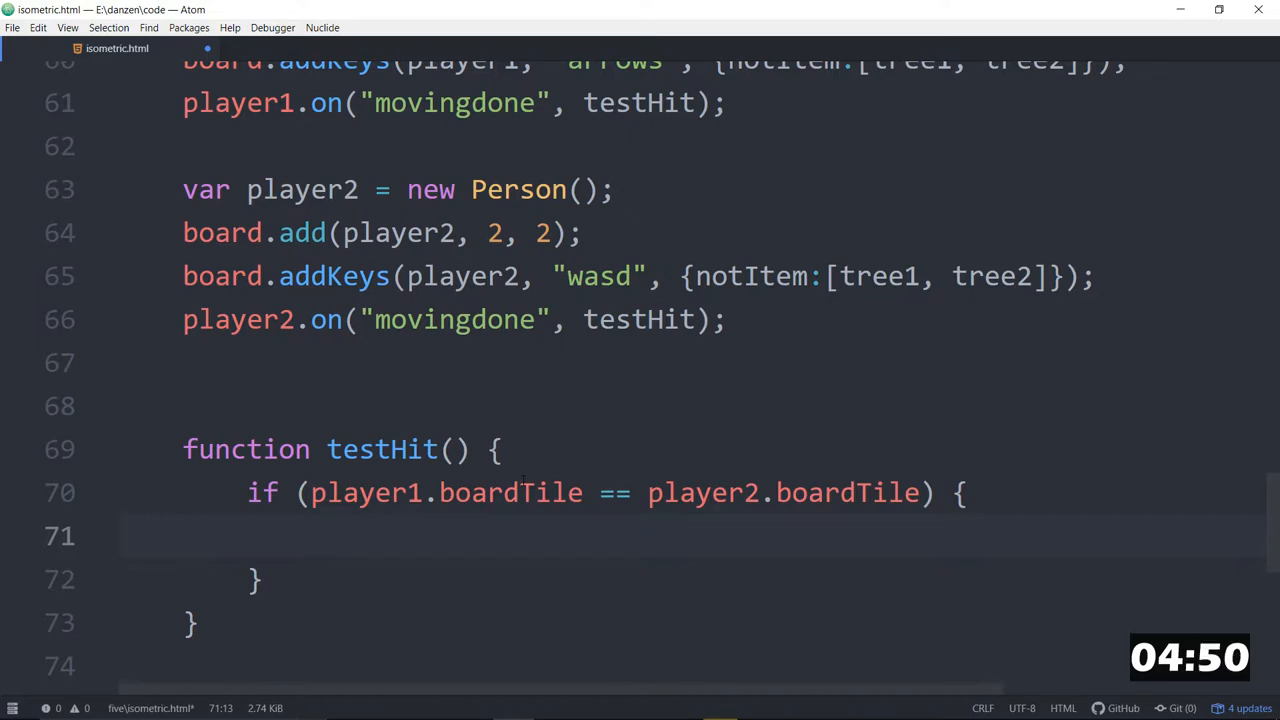
Reset positions with board.position(player1, 5, 5) and board.position(player2, 2, 2).
{"action": "type", "text": "b"}
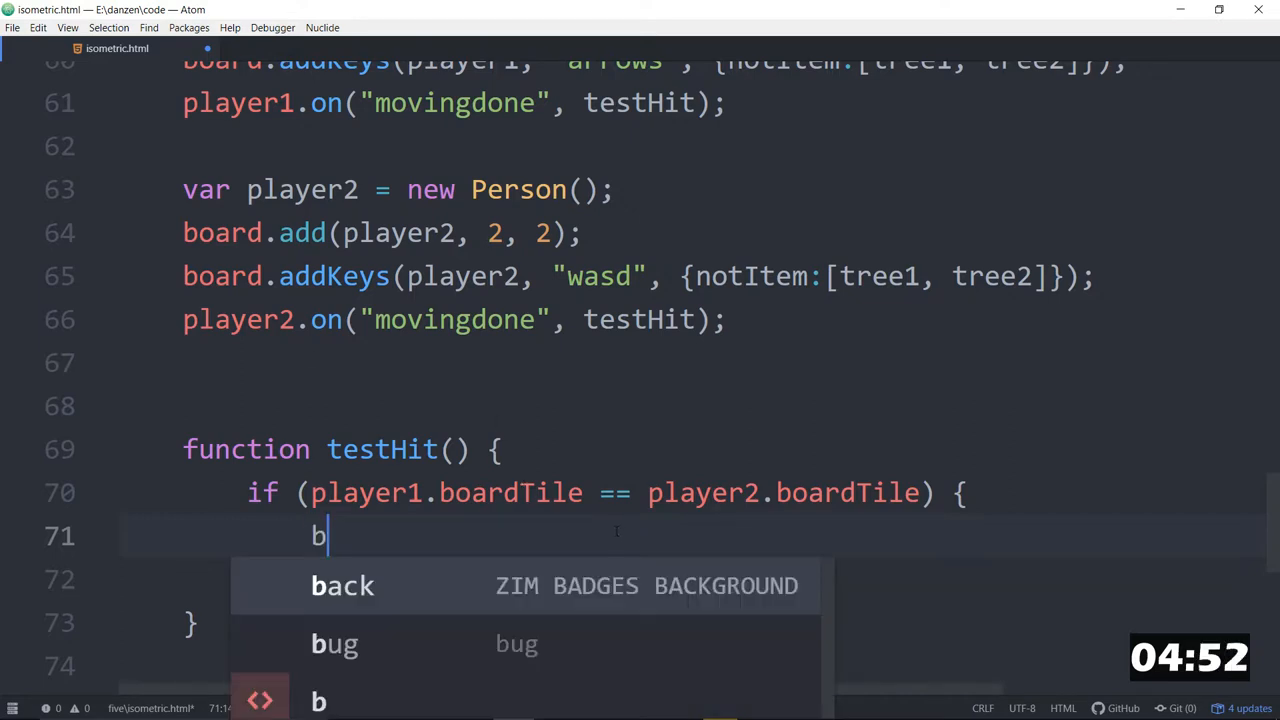
{"action": "type", "text": "oard.posit"}
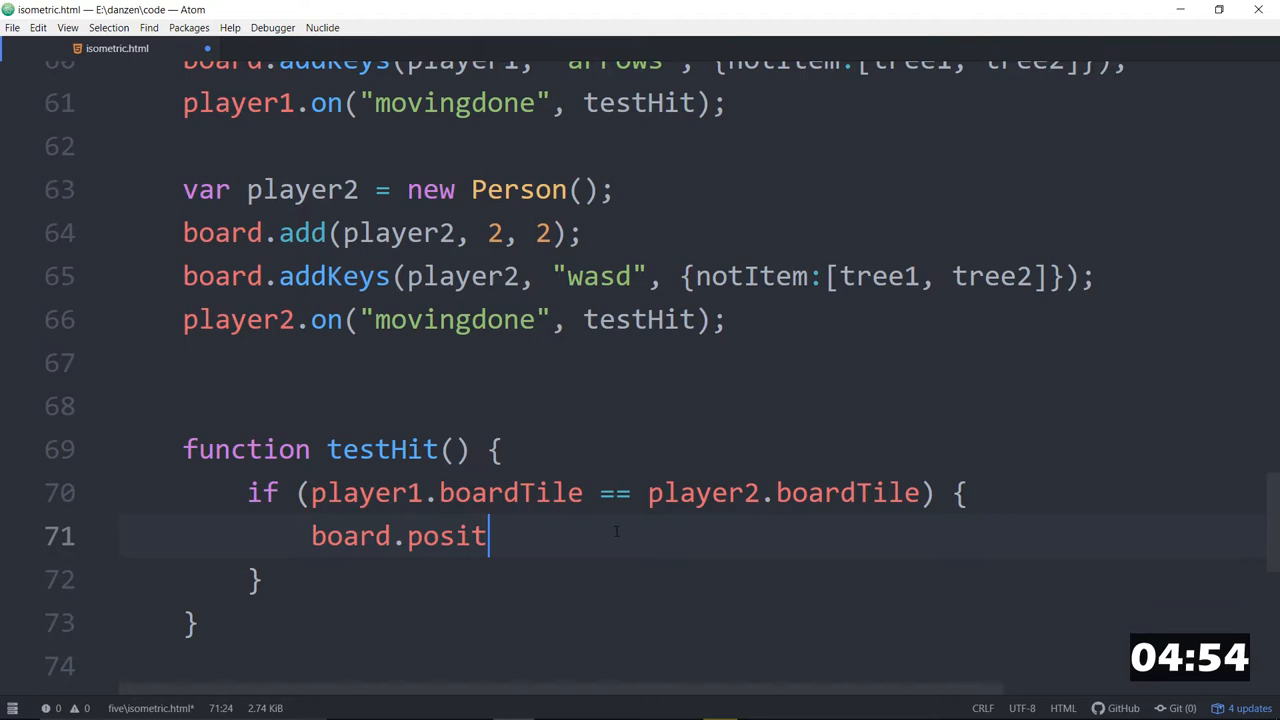
{"action": "type", "text": "ion(p"}
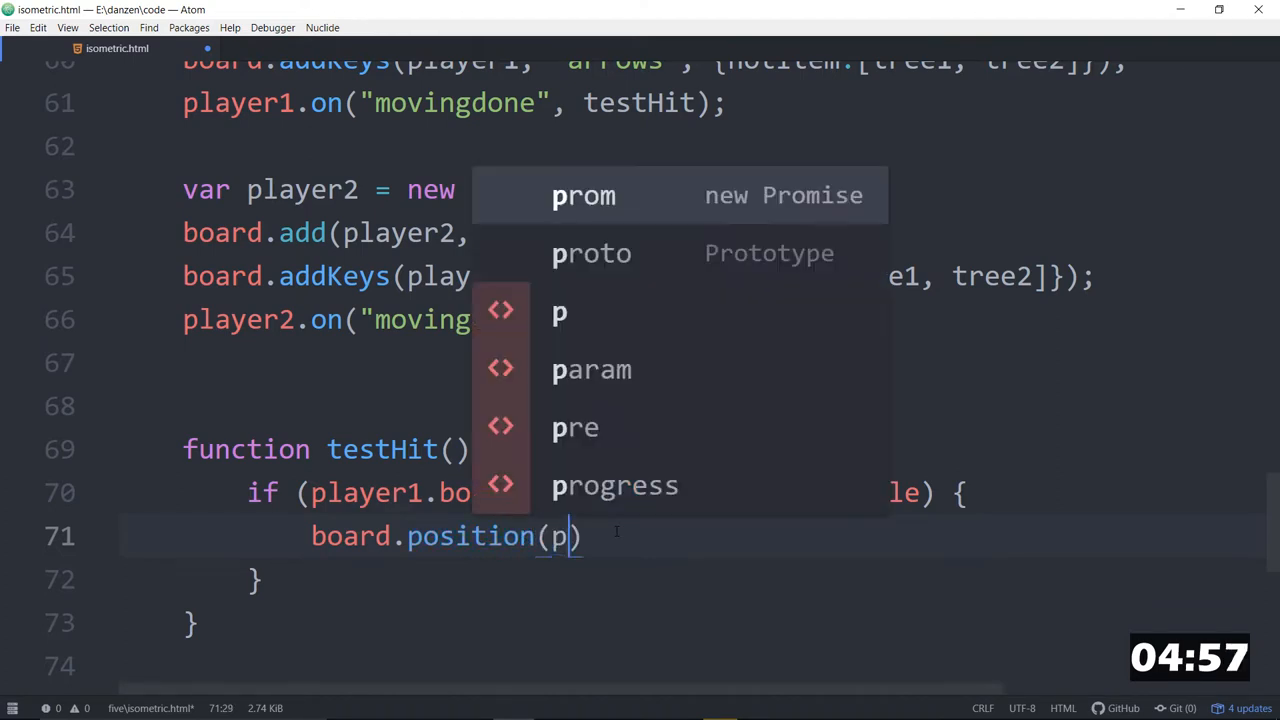
{"action": "type", "text": "layer1,"}
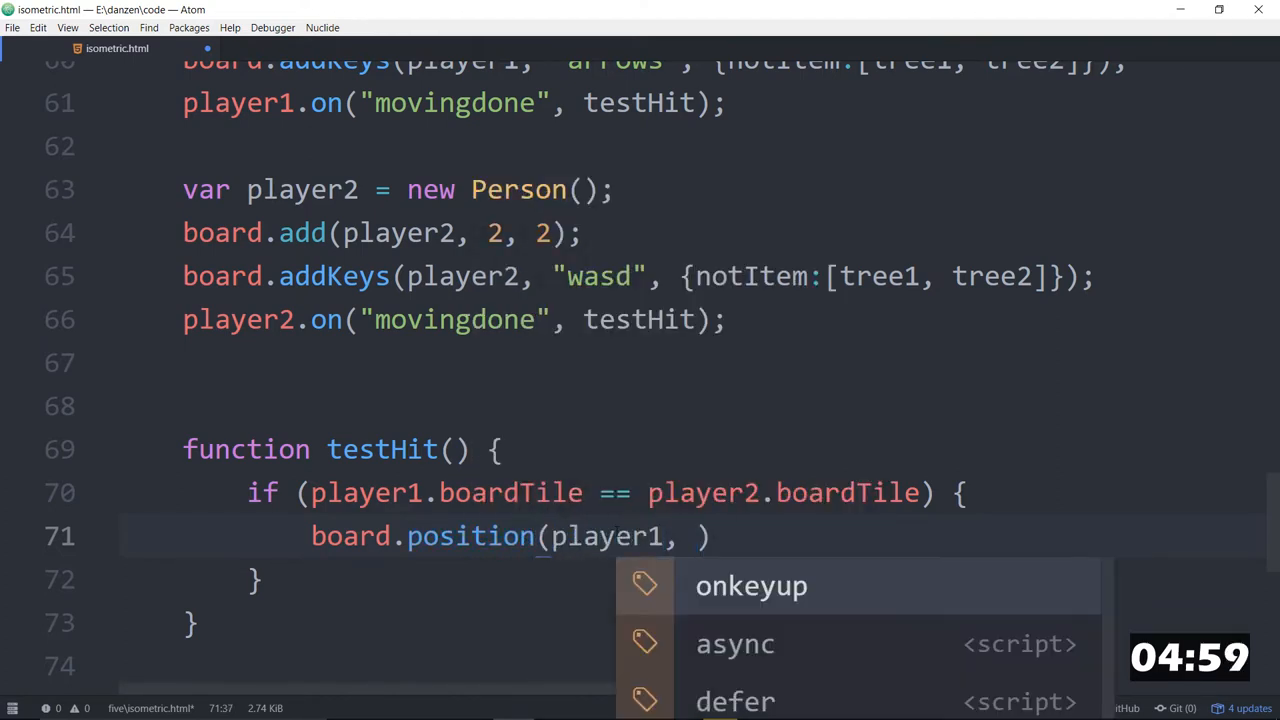
{"action": "type", "text": "5, 5"}
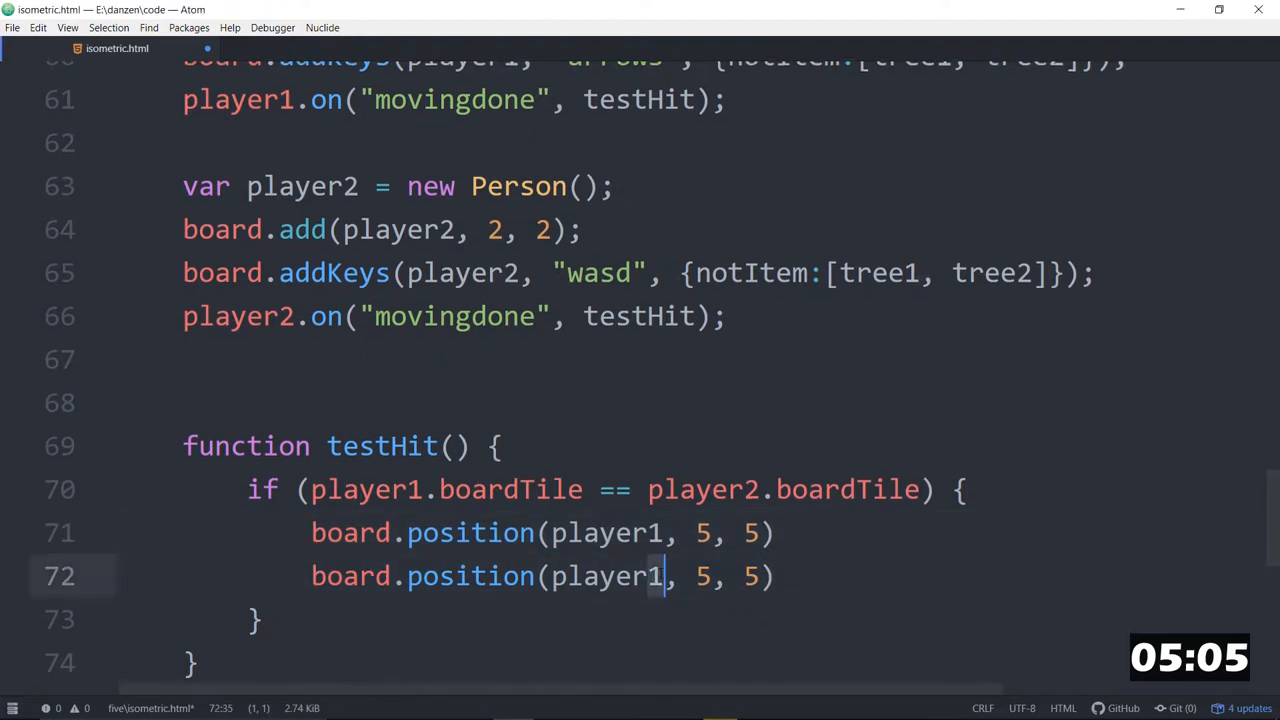
{"action": "type", "text": "player2, 2"}
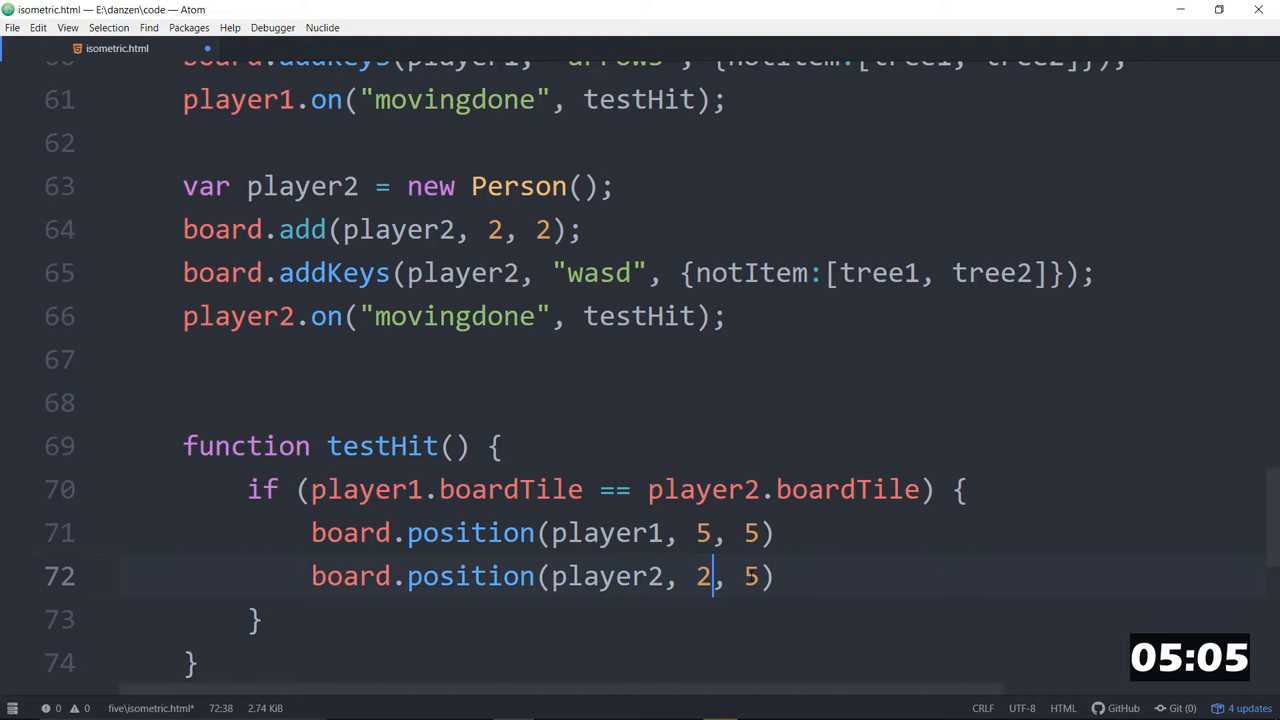
{"action": "type", "text": "2"}
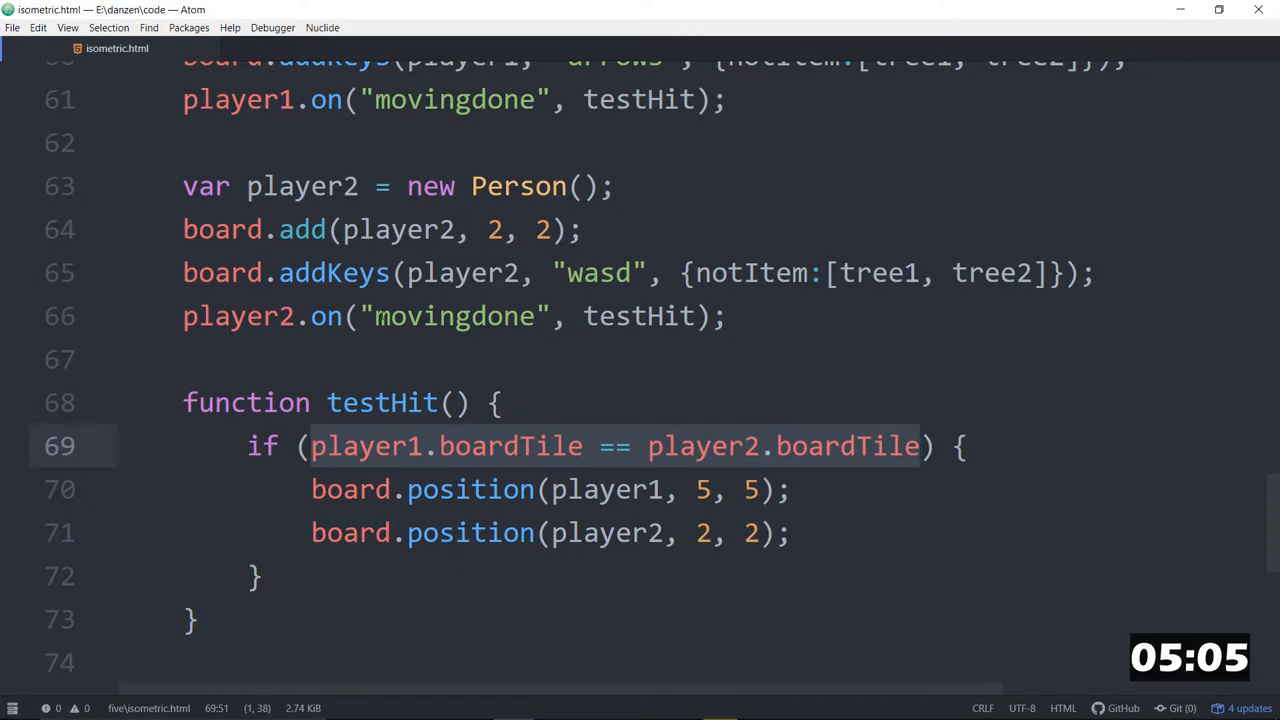
Switch to the browser to test the collision reset.
{"action": "left_click", "coordinate": [856, 446]}
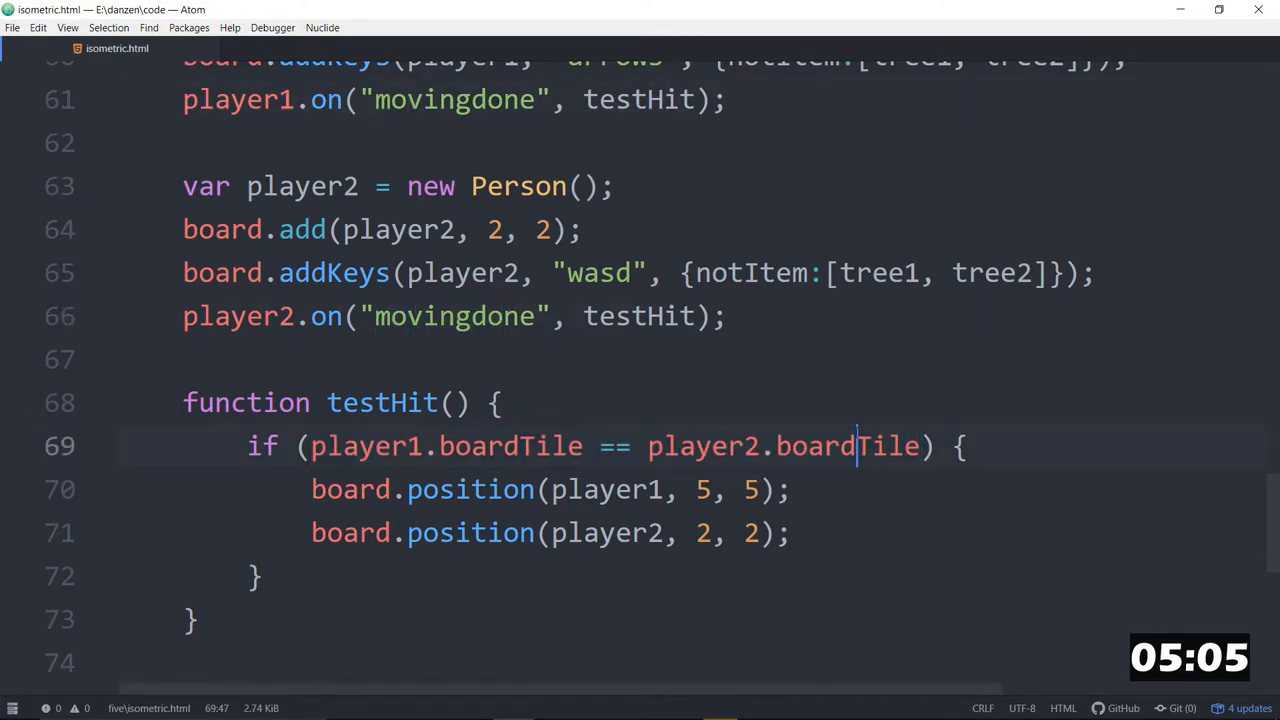
{"action": "left_click", "coordinate": [312, 488]}
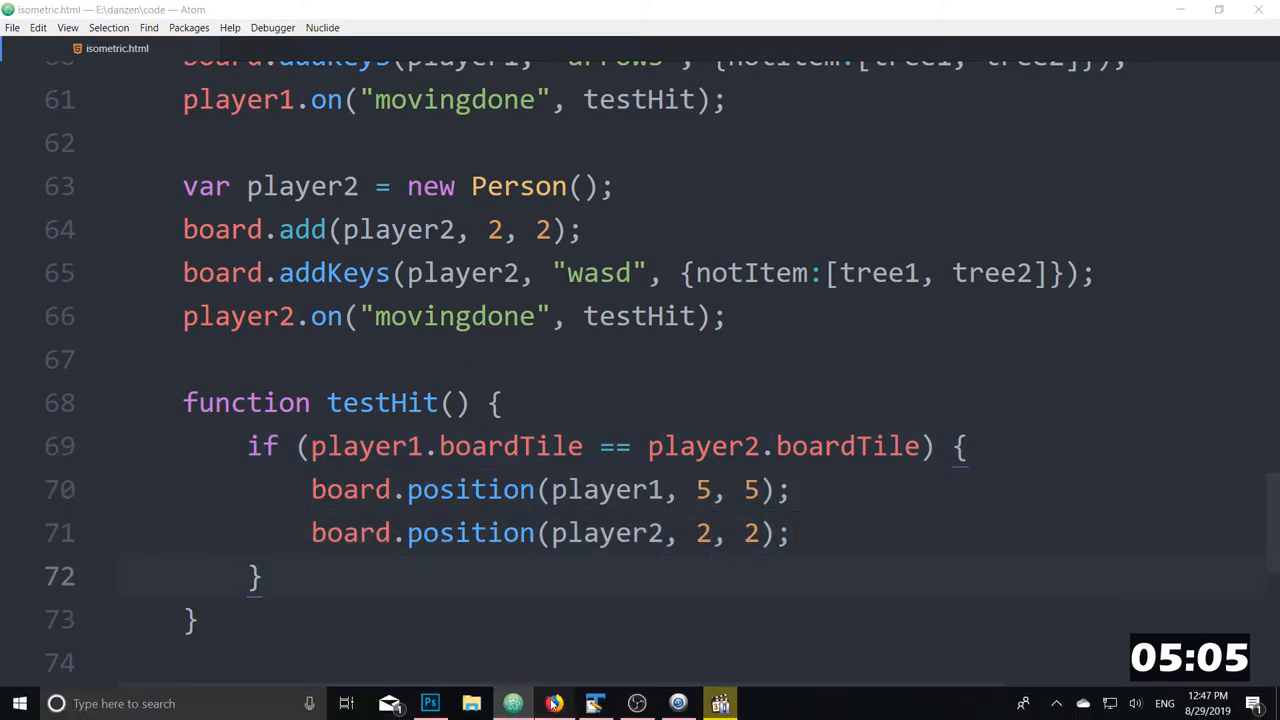
{"action": "left_click", "coordinate": [678, 704]}
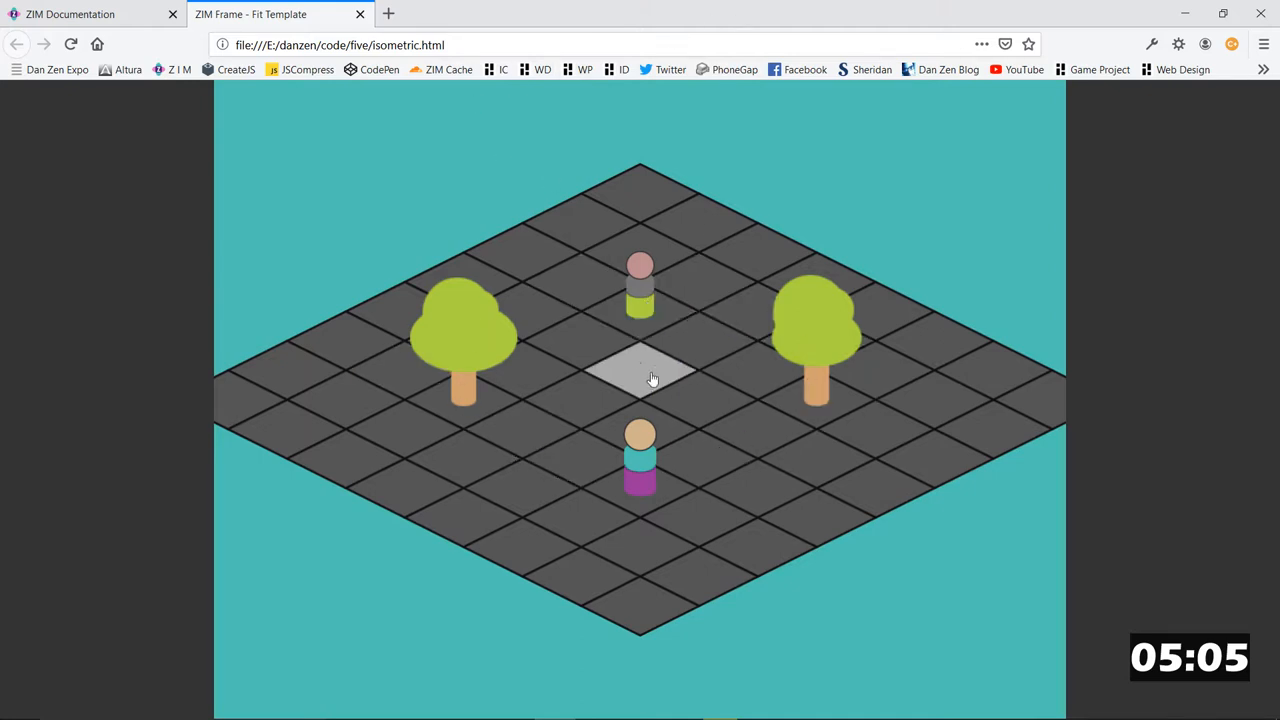
{"action": "mouse_move", "coordinate": [656, 384]}
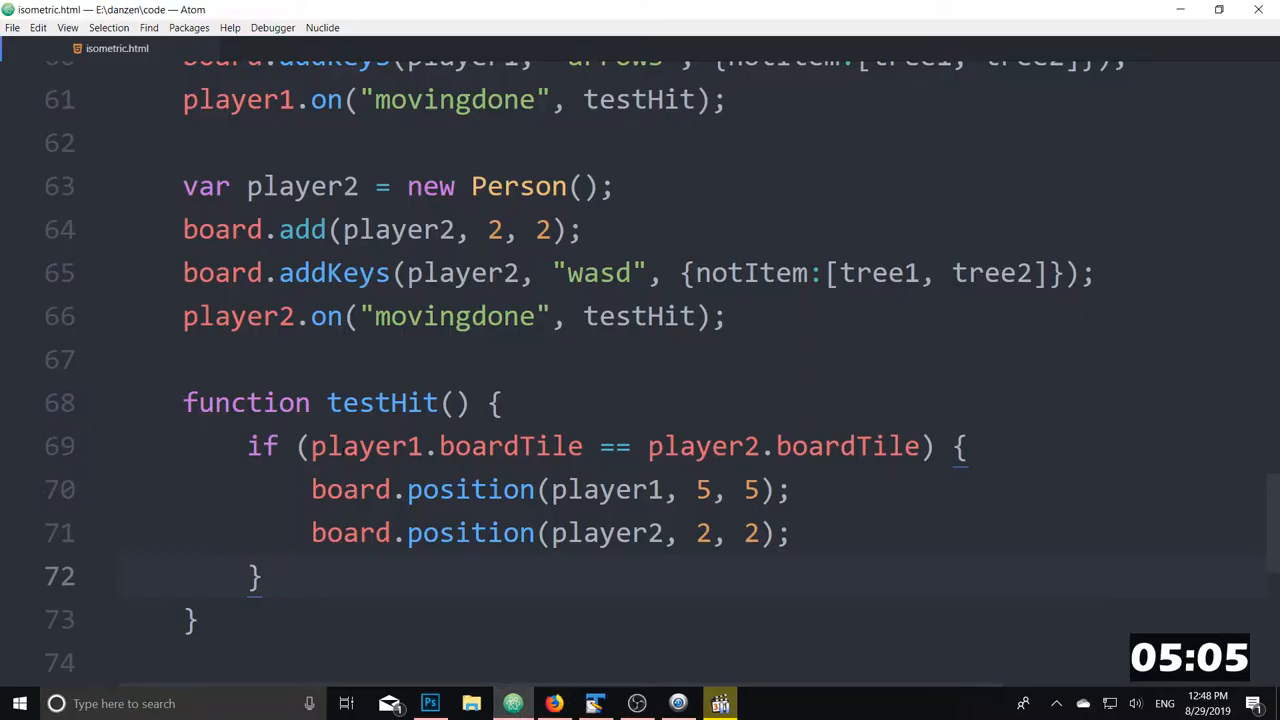
{"action": "scroll", "scroll_direction": "up", "scroll_amount": 3}
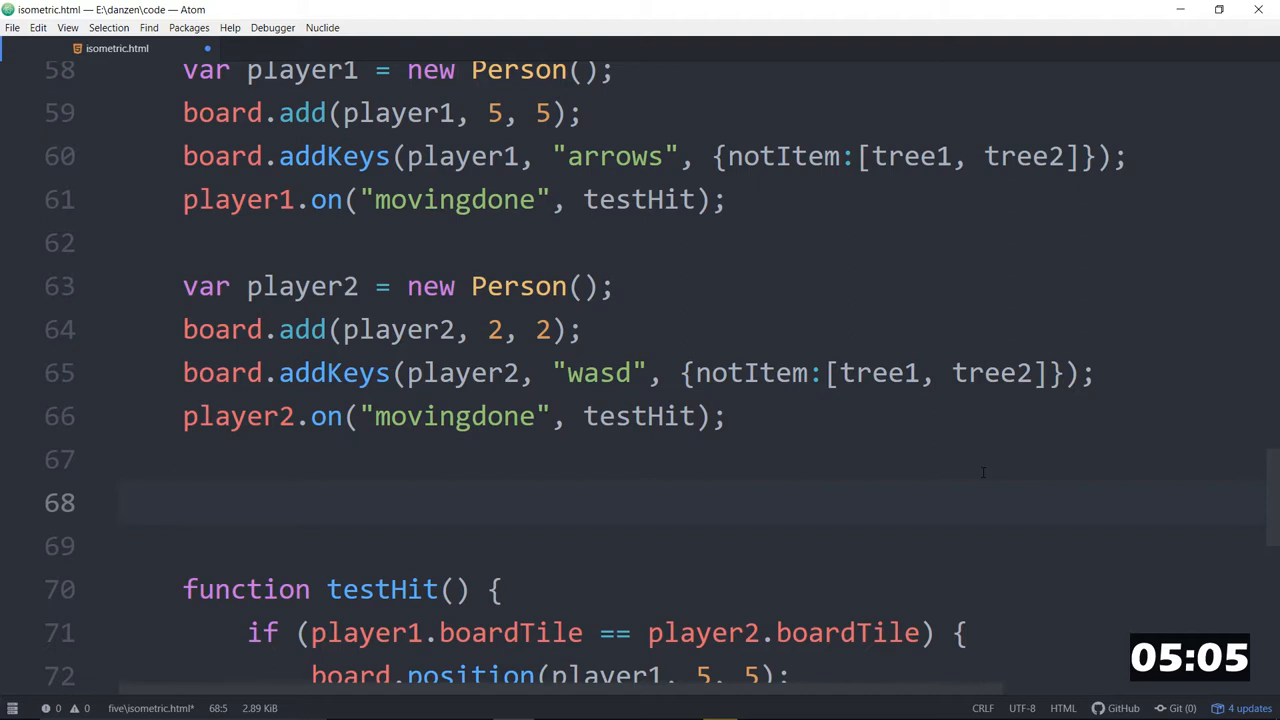
Create var emitter = new Emitter with startPaused: true.
{"action": "scroll", "scroll_direction": "down", "scroll_amount": 3}
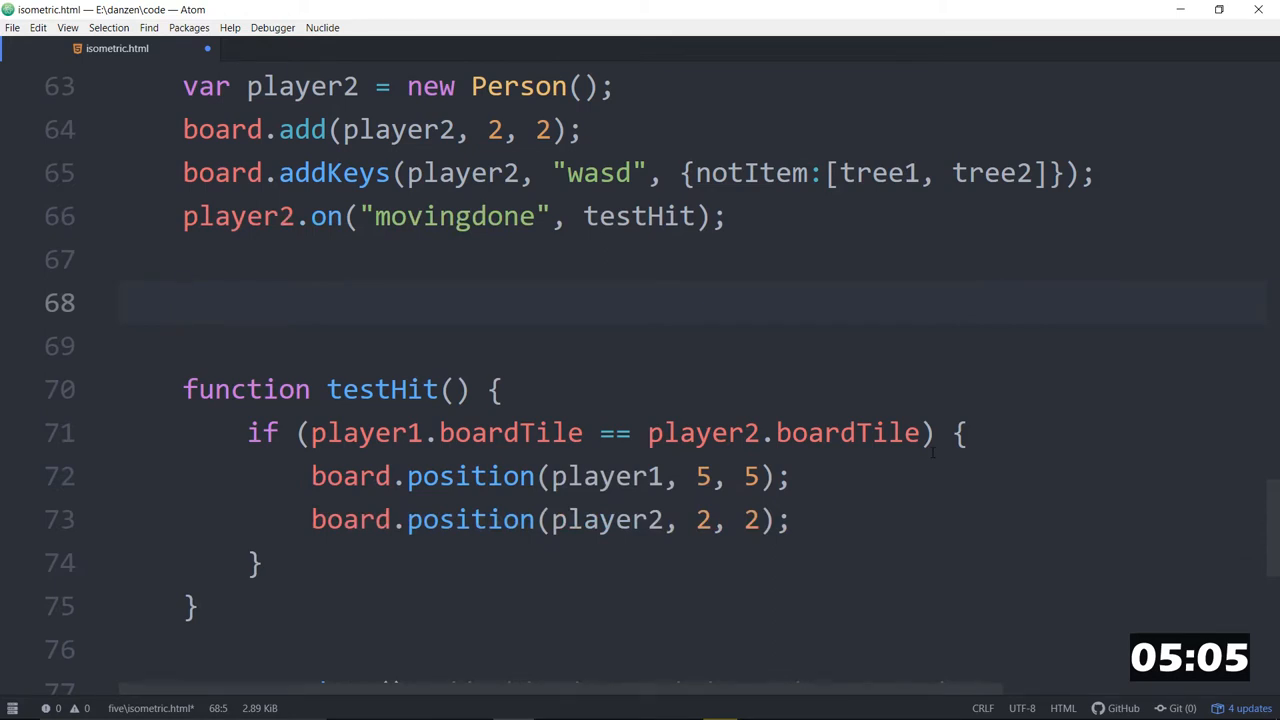
{"action": "type", "text": "v"}
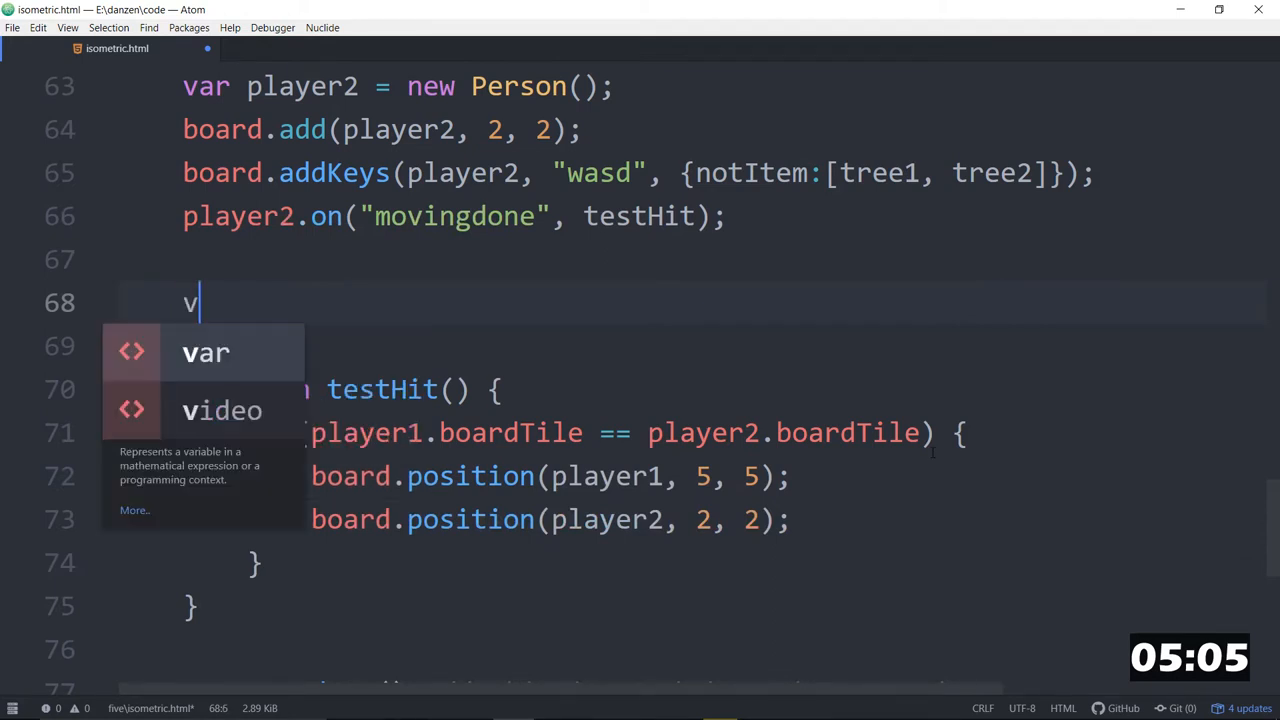
{"action": "type", "text": "ar emt"}
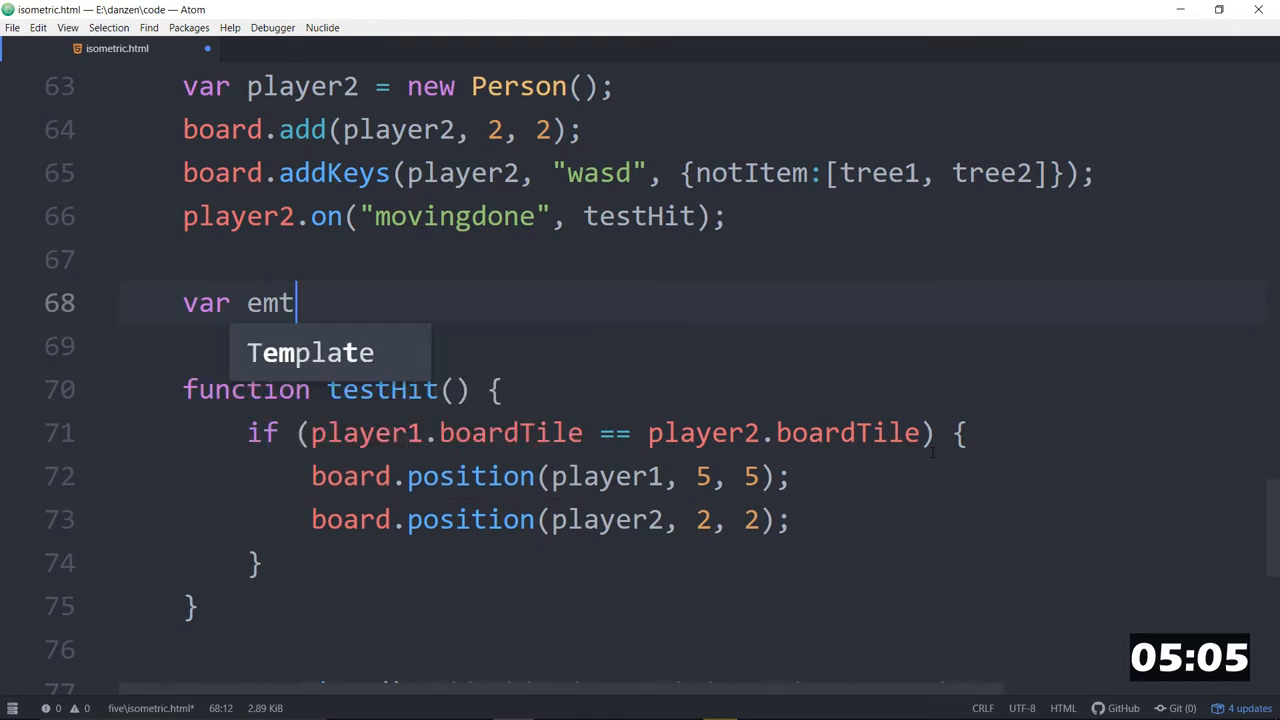
{"action": "type", "text": "itter"}
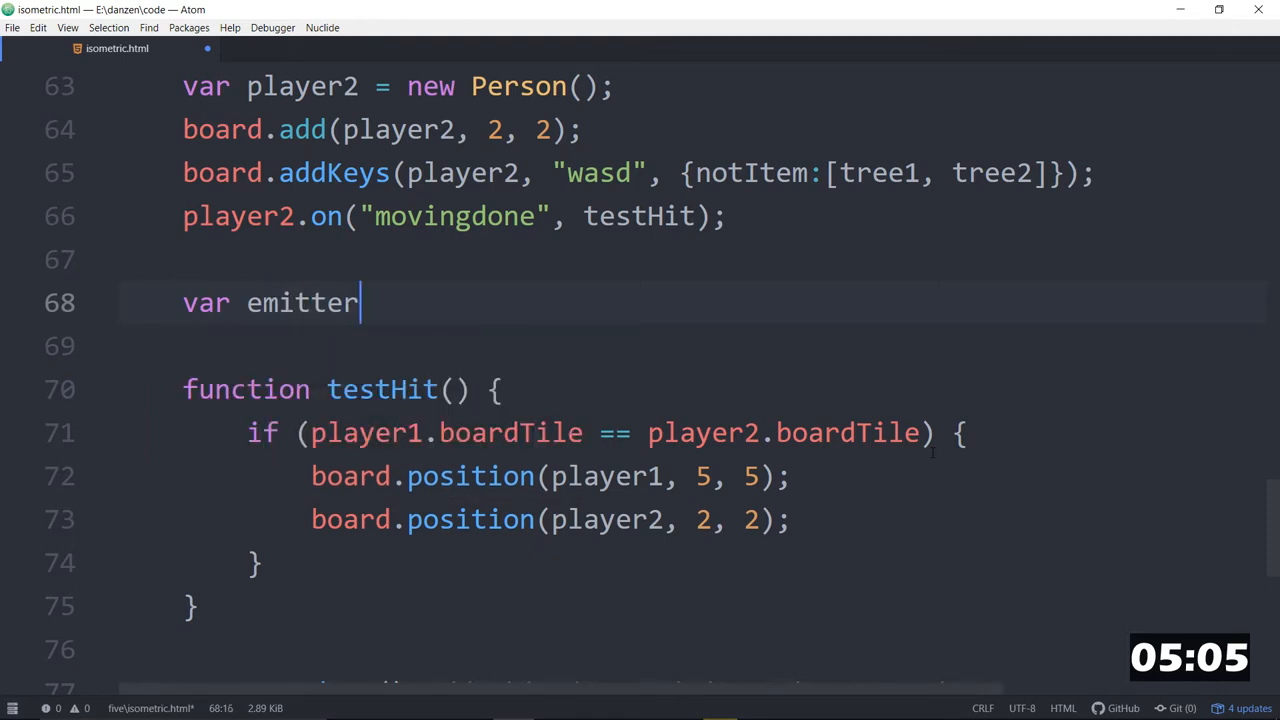
{"action": "type", "text": "= new W"}
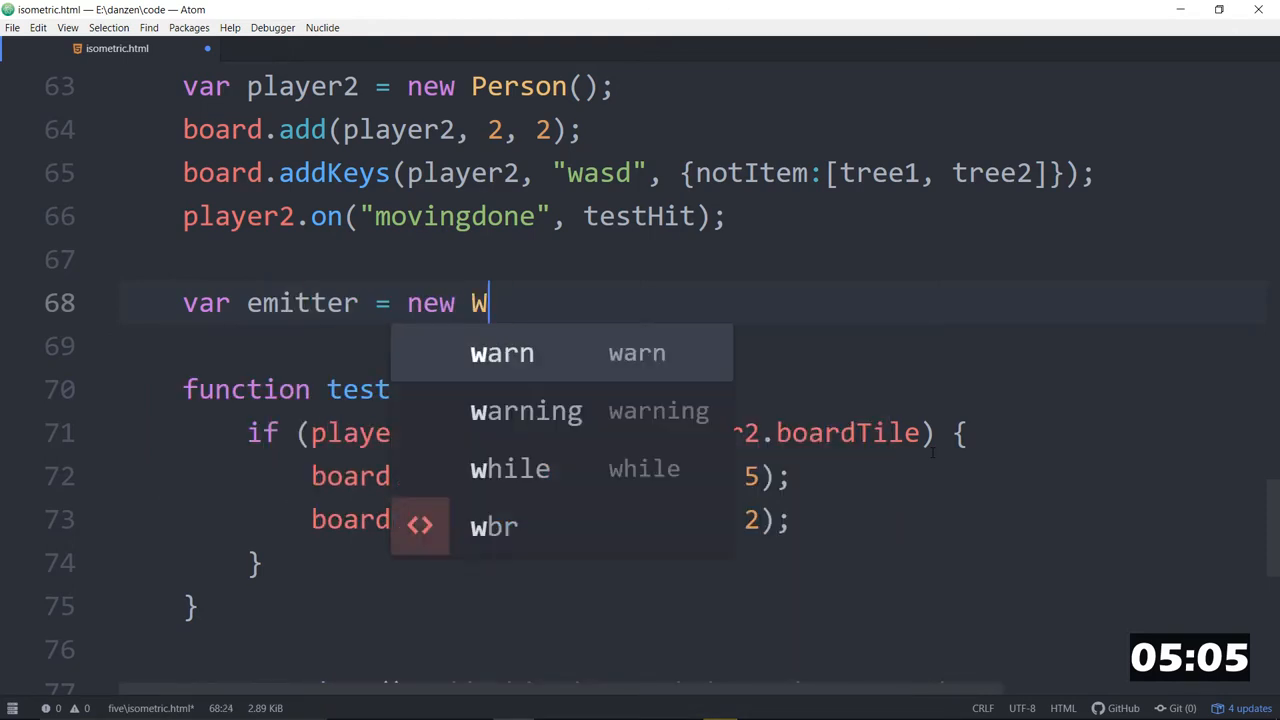
{"action": "type", "text": "mitter({"}
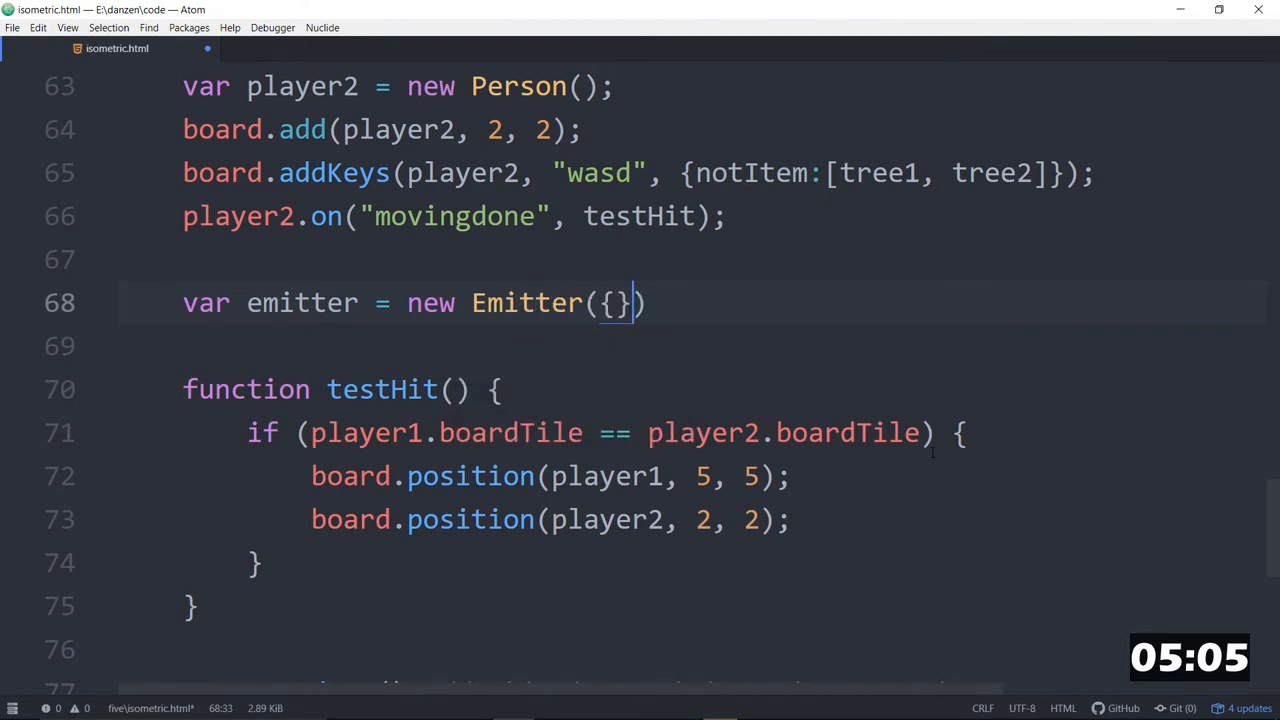
{"action": "type", "text": "startP"}
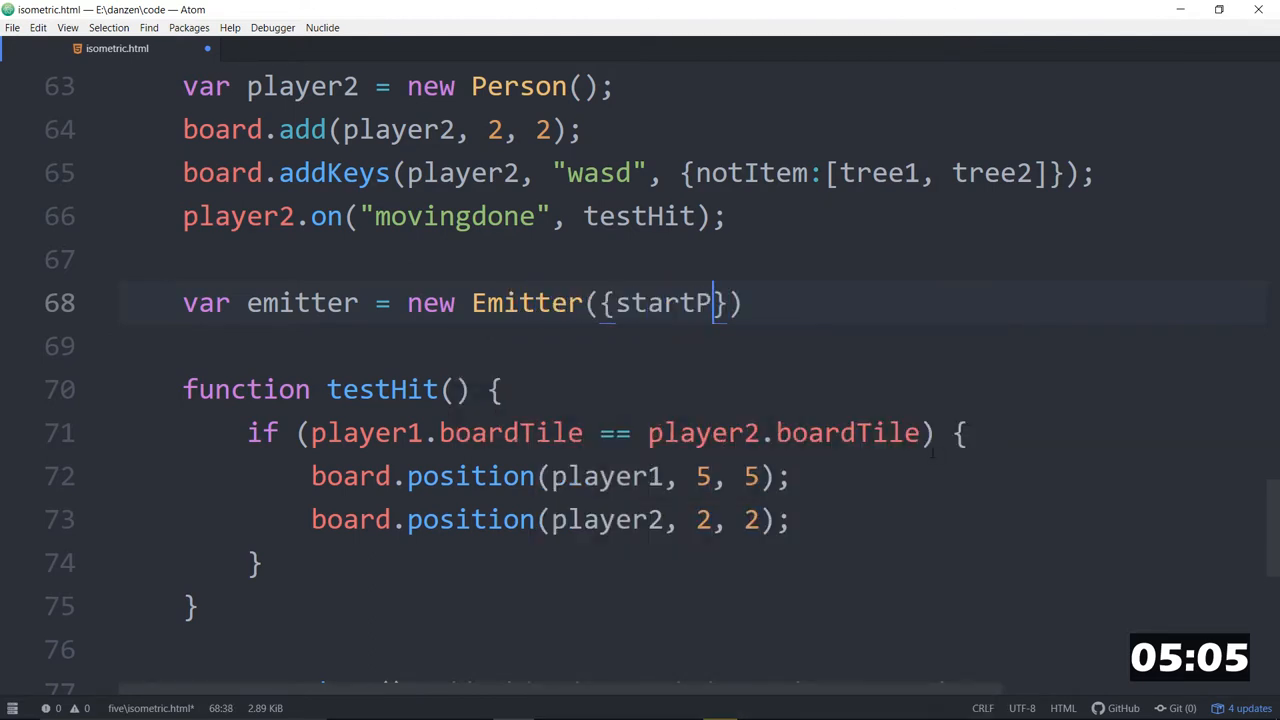
{"action": "type", "text": "aused:"}
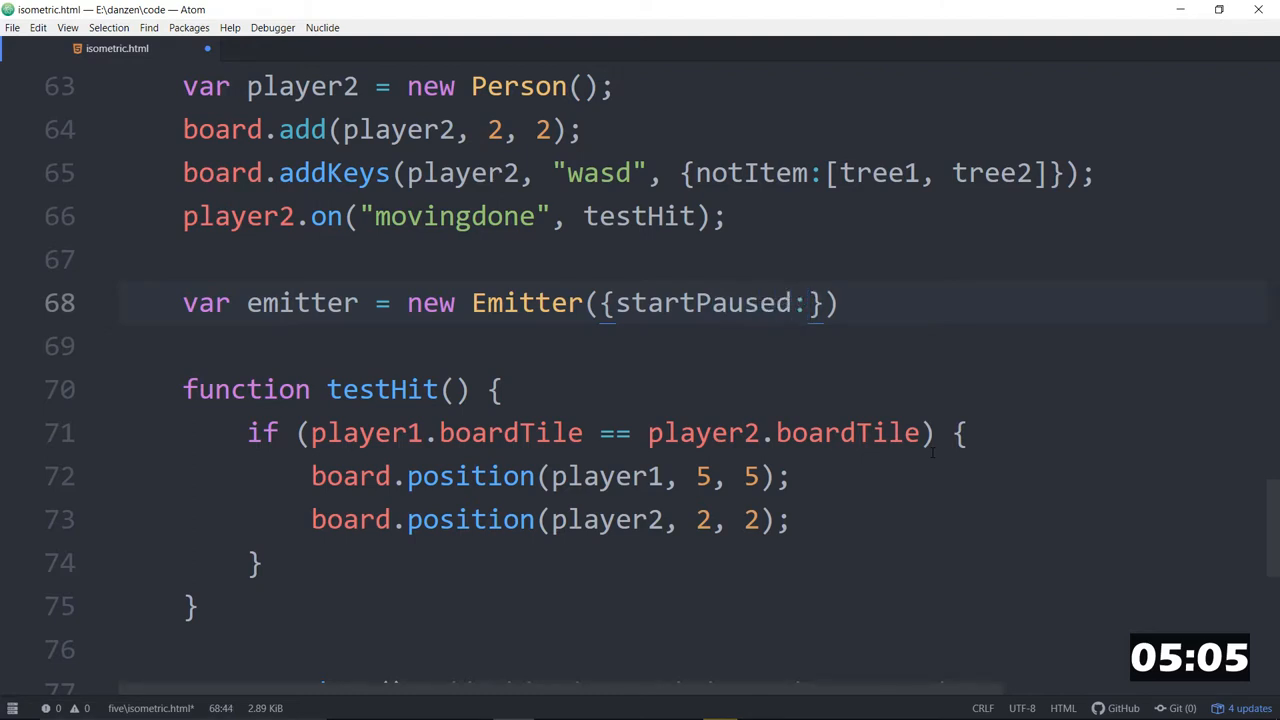
{"action": "type", "text": "true"}
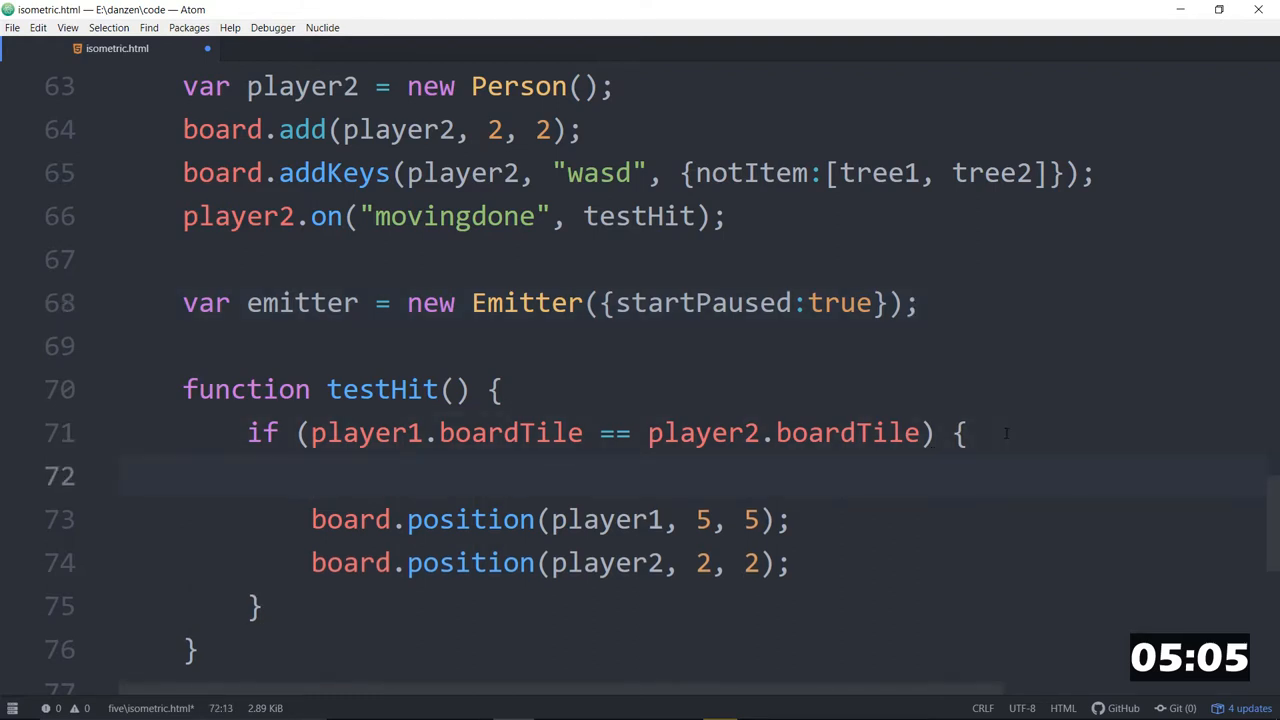
In testHit, call emitter.loc(player1).mov(0,-50).spurt(15); on collision.
{"action": "type", "text": "emitter.;"}
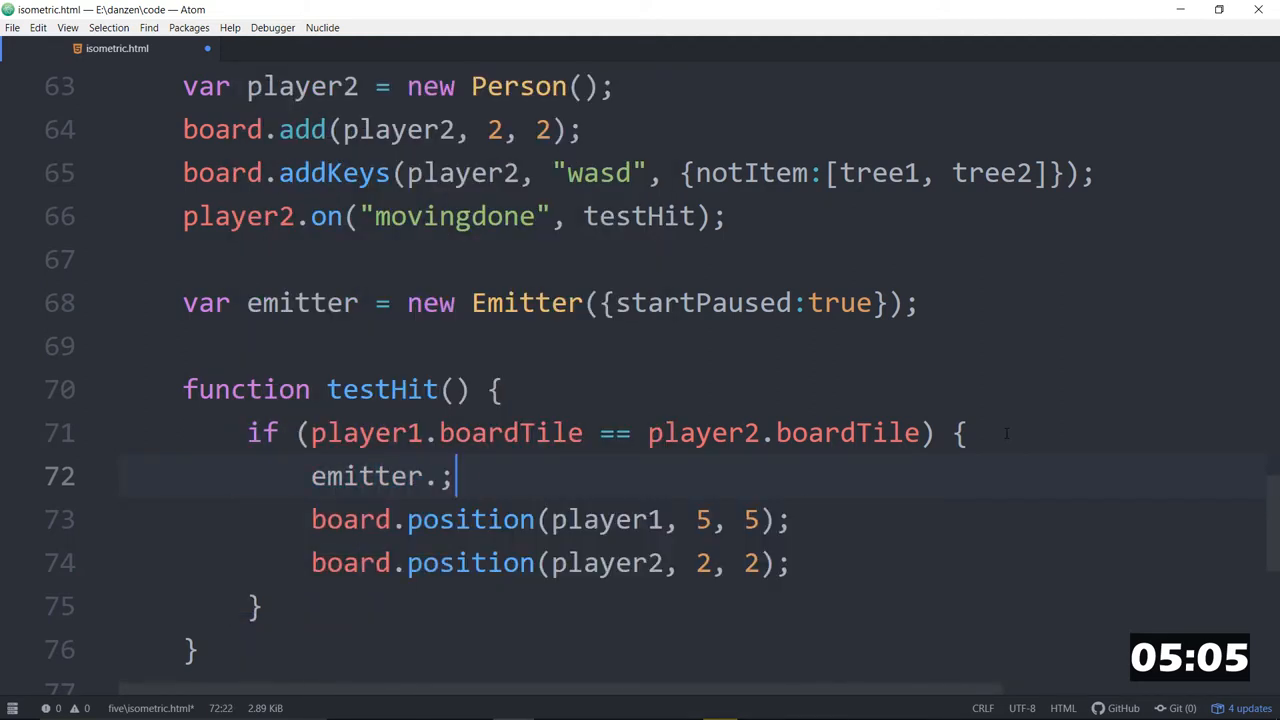
{"action": "type", "text": "loc(p"}
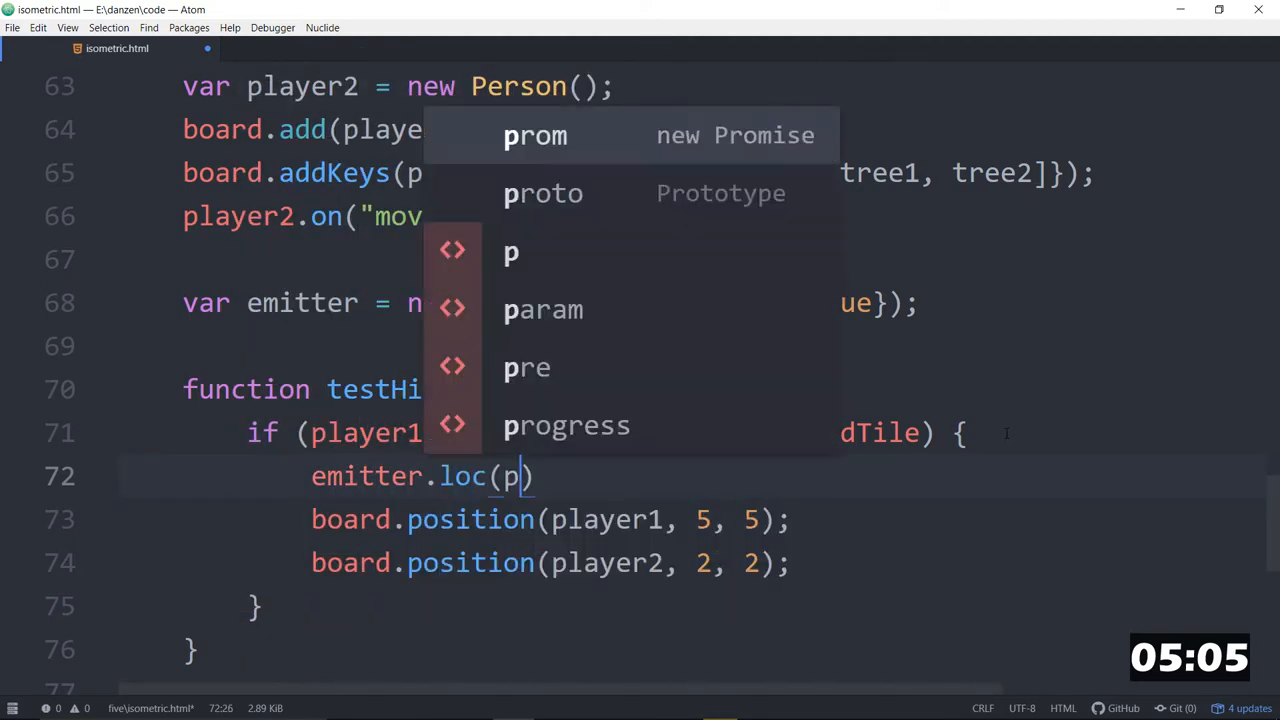
{"action": "type", "text": "layer1"}
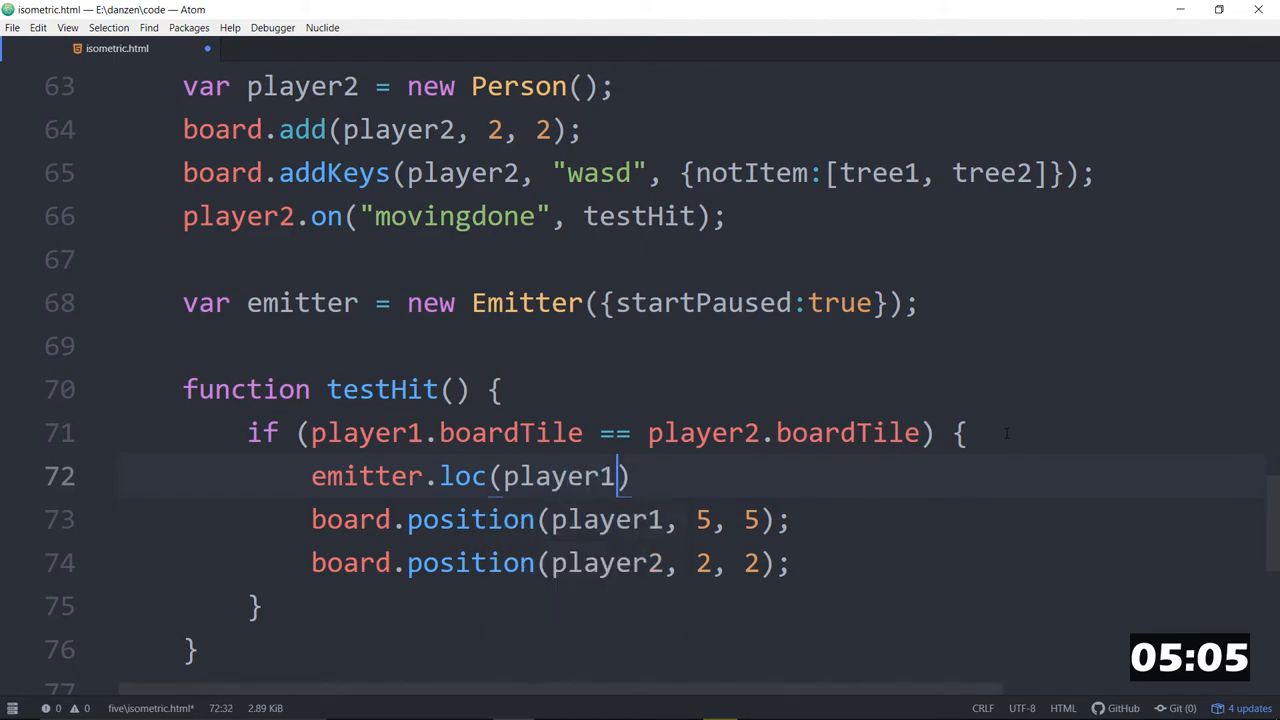
{"action": "type", "text": "."}
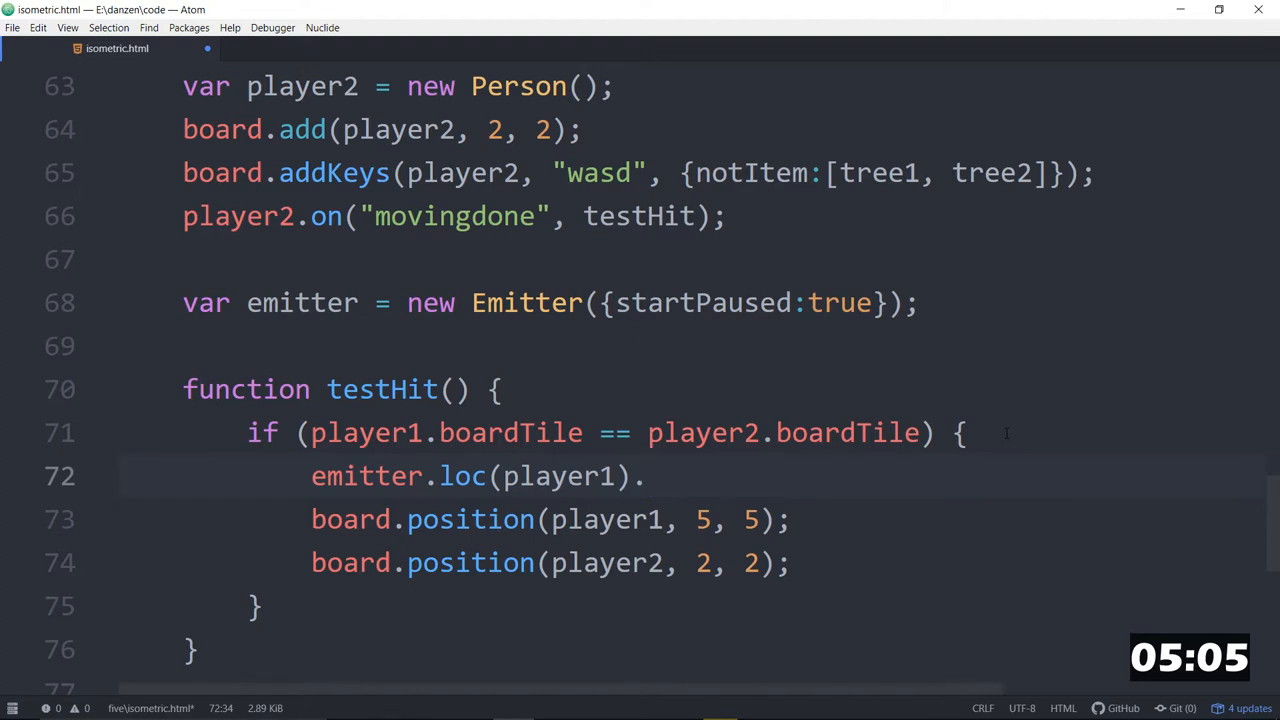
{"action": "type", "text": "mob"}
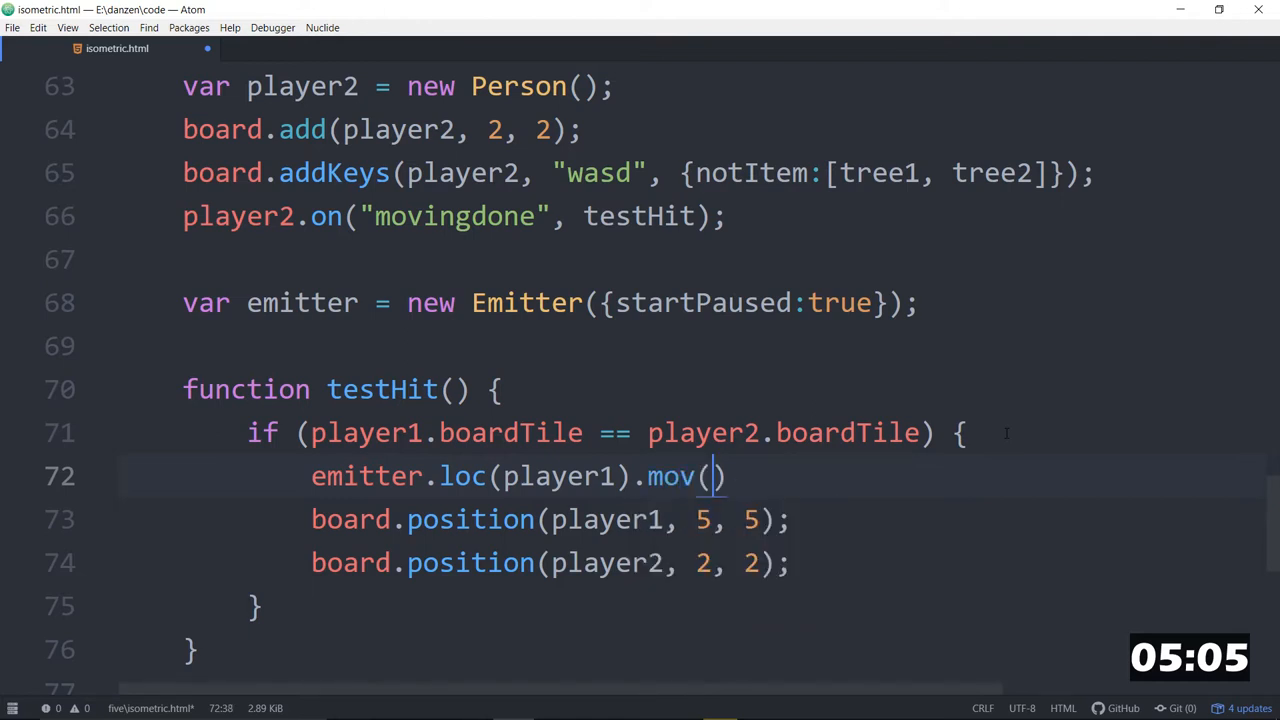
{"action": "type", "text": "0,"}
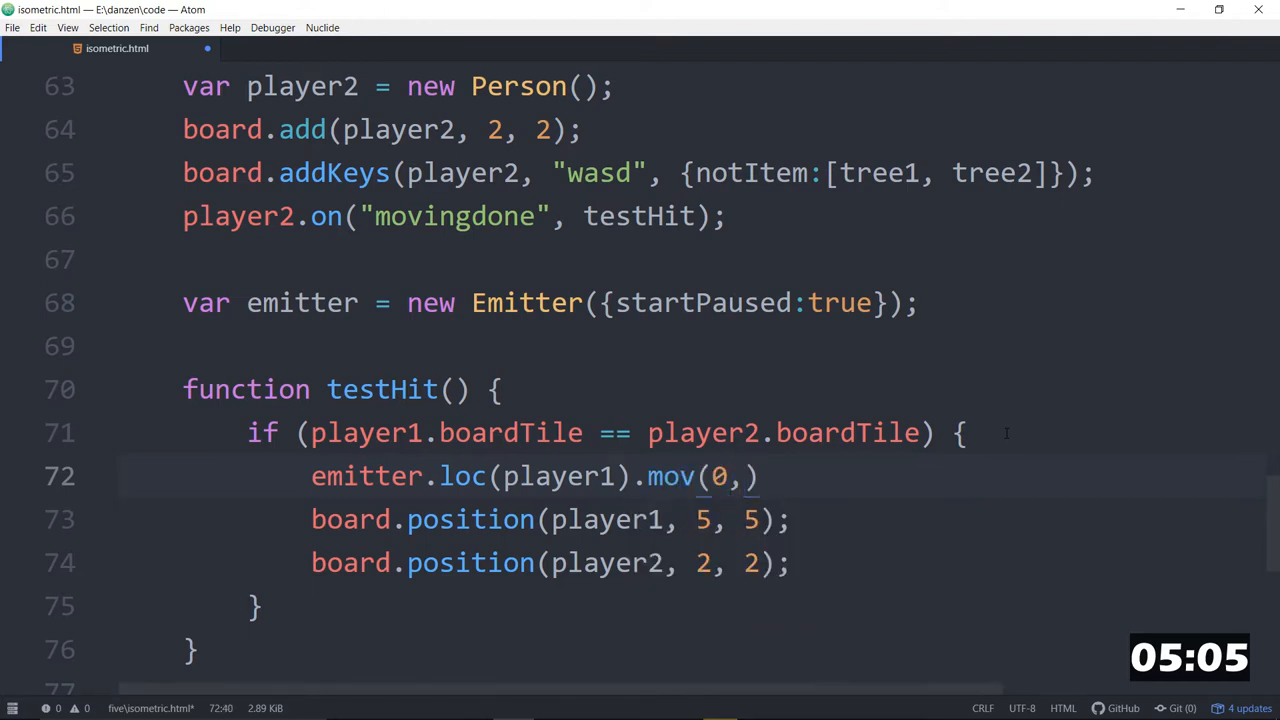
{"action": "type", "text": "-50"}
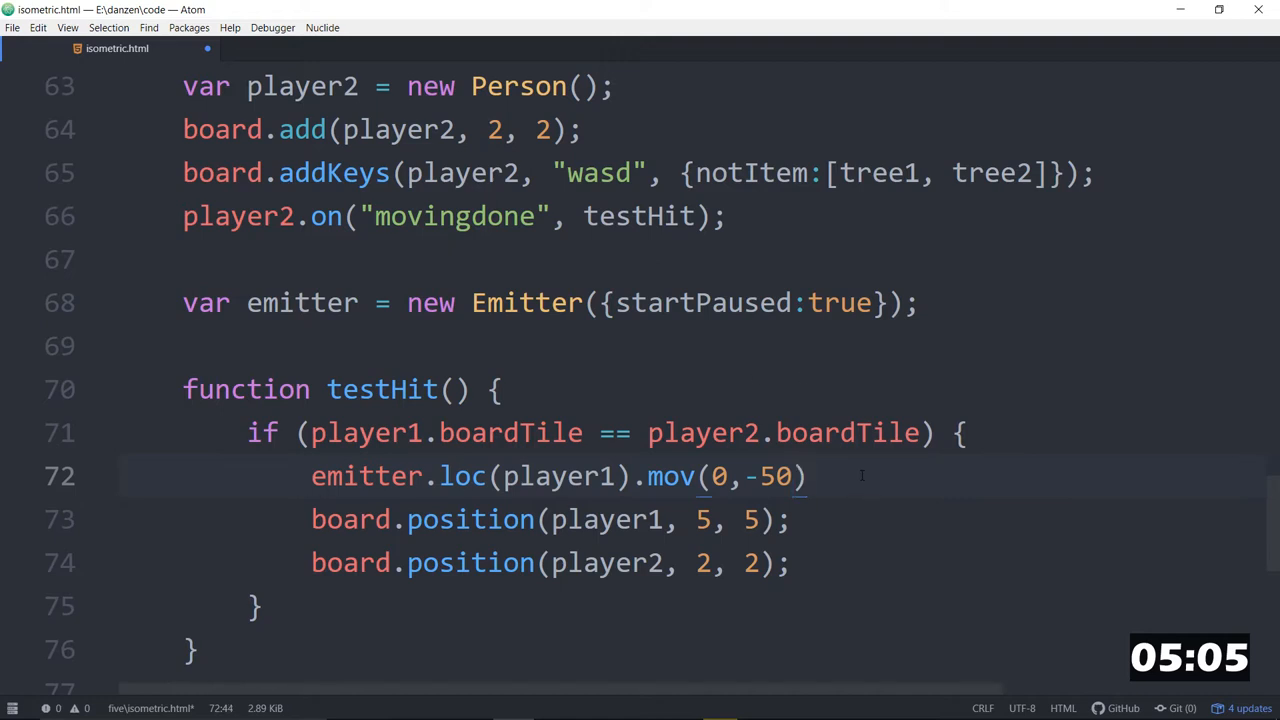
{"action": "type", "text": ".spurt("}
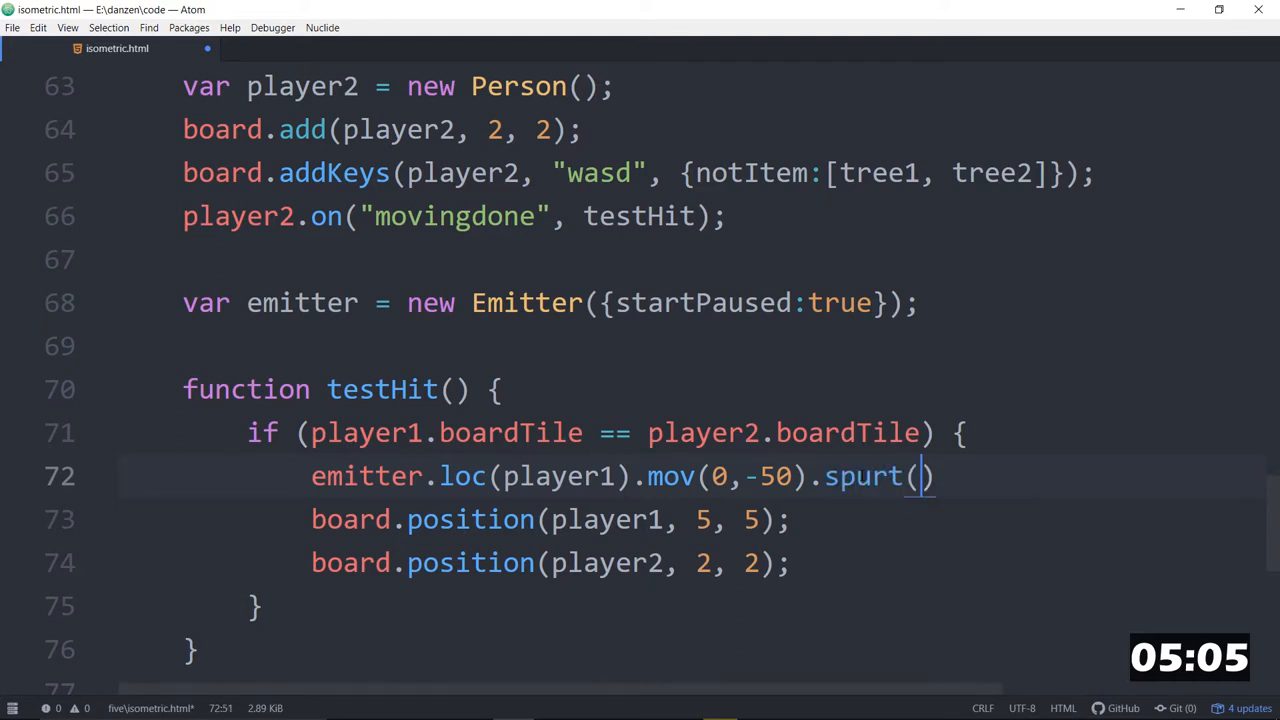
{"action": "type", "text": "15"}
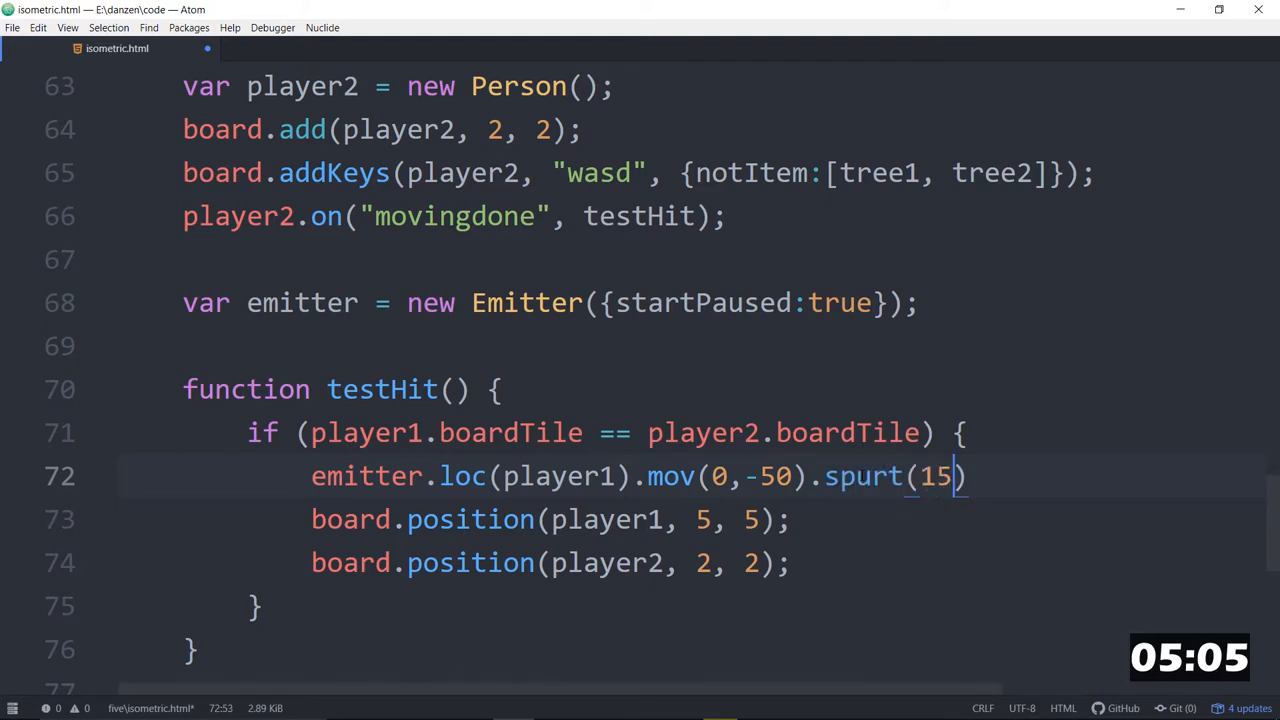
{"action": "type", "text": ";"}
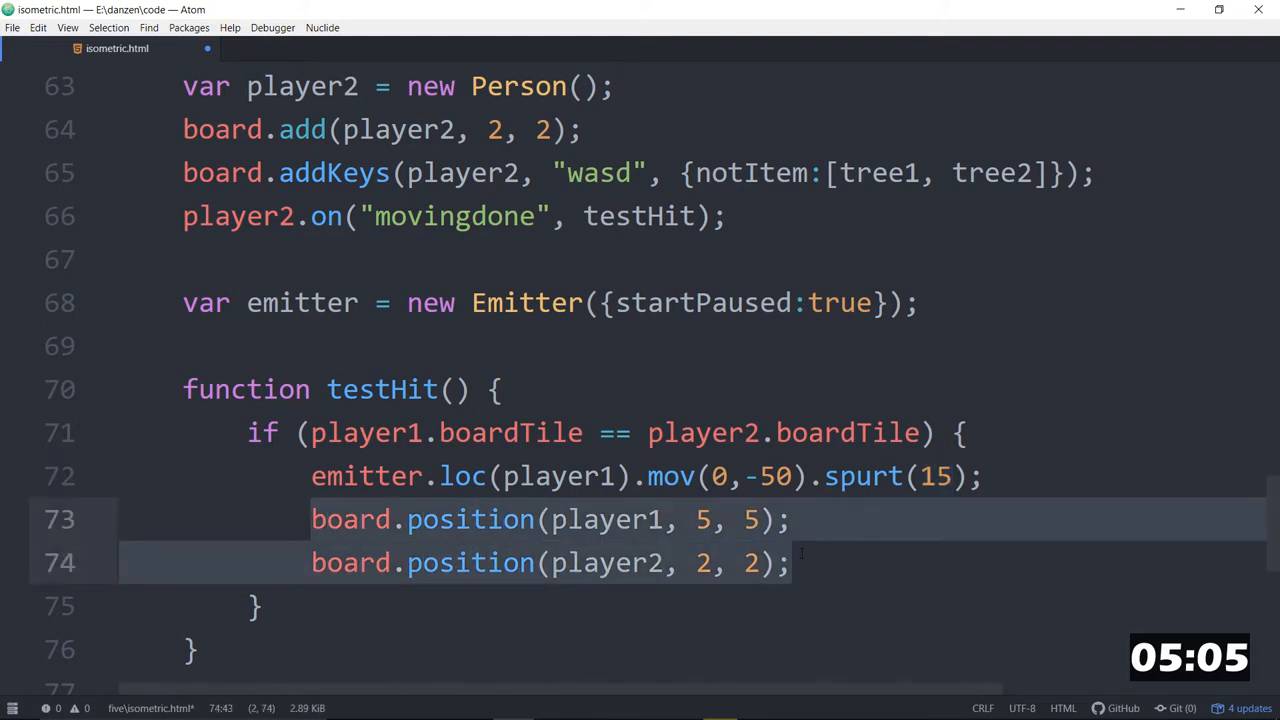
Move the two board.position resets into an emitter.on("spurted", function () { }) listener.
{"action": "key", "text": "Delete"}
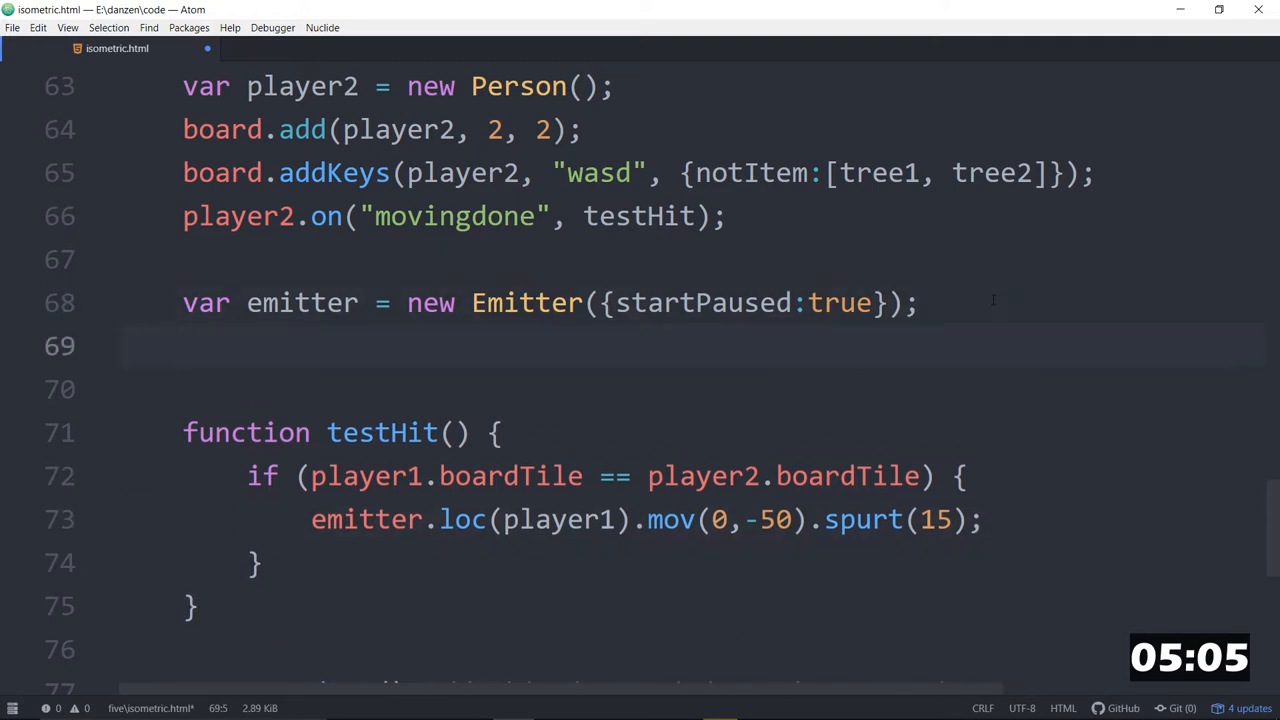
{"action": "type", "text": "emitter.o"}
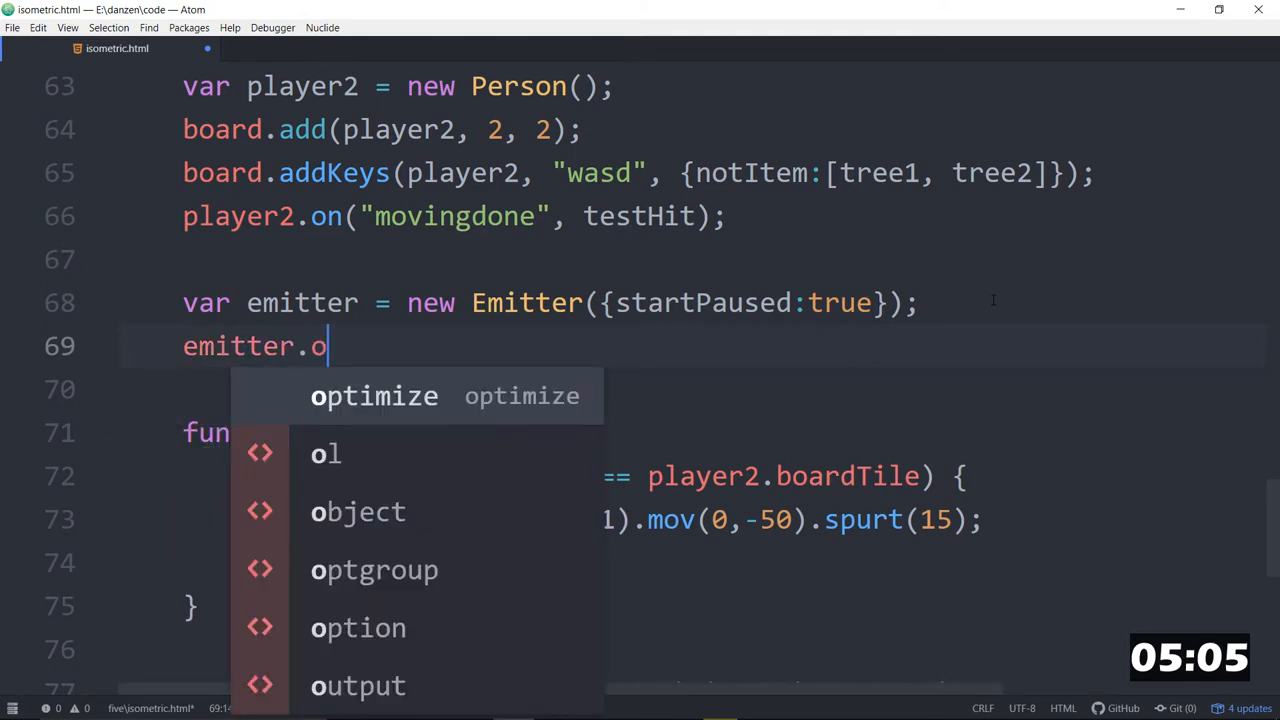
{"action": "type", "text": "n(\"spr\""}
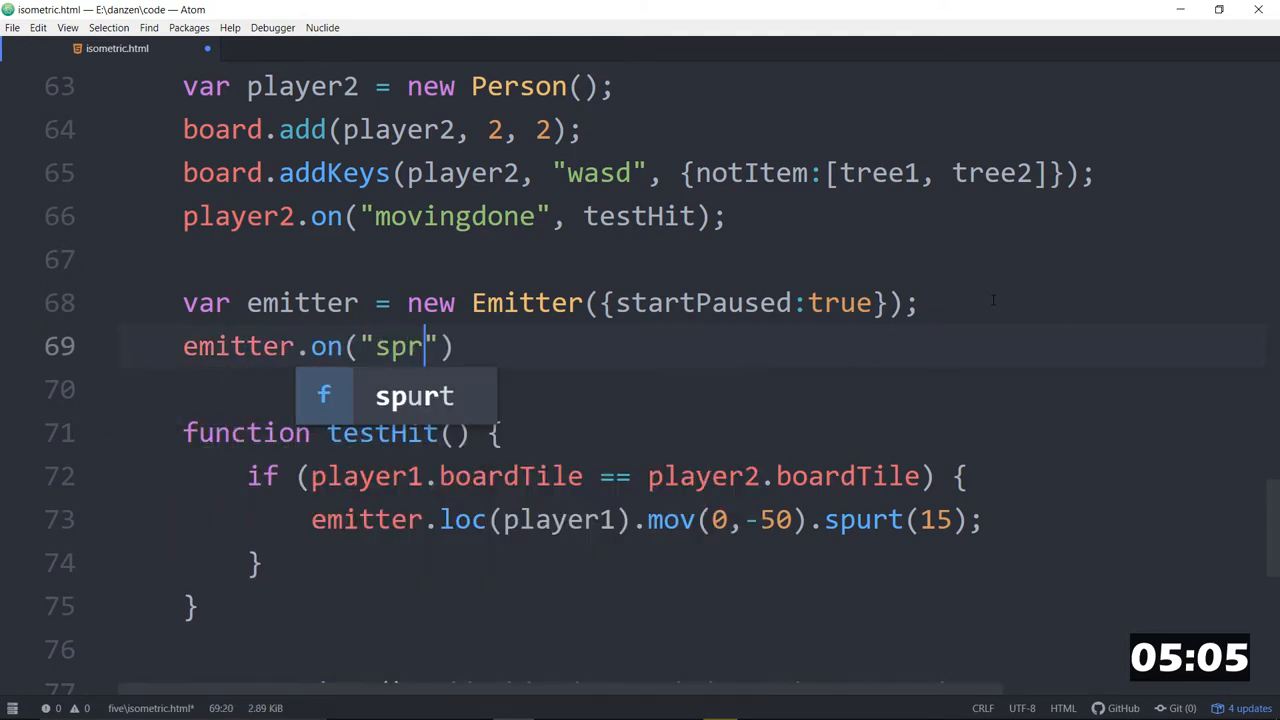
{"action": "type", "text": "ted"}
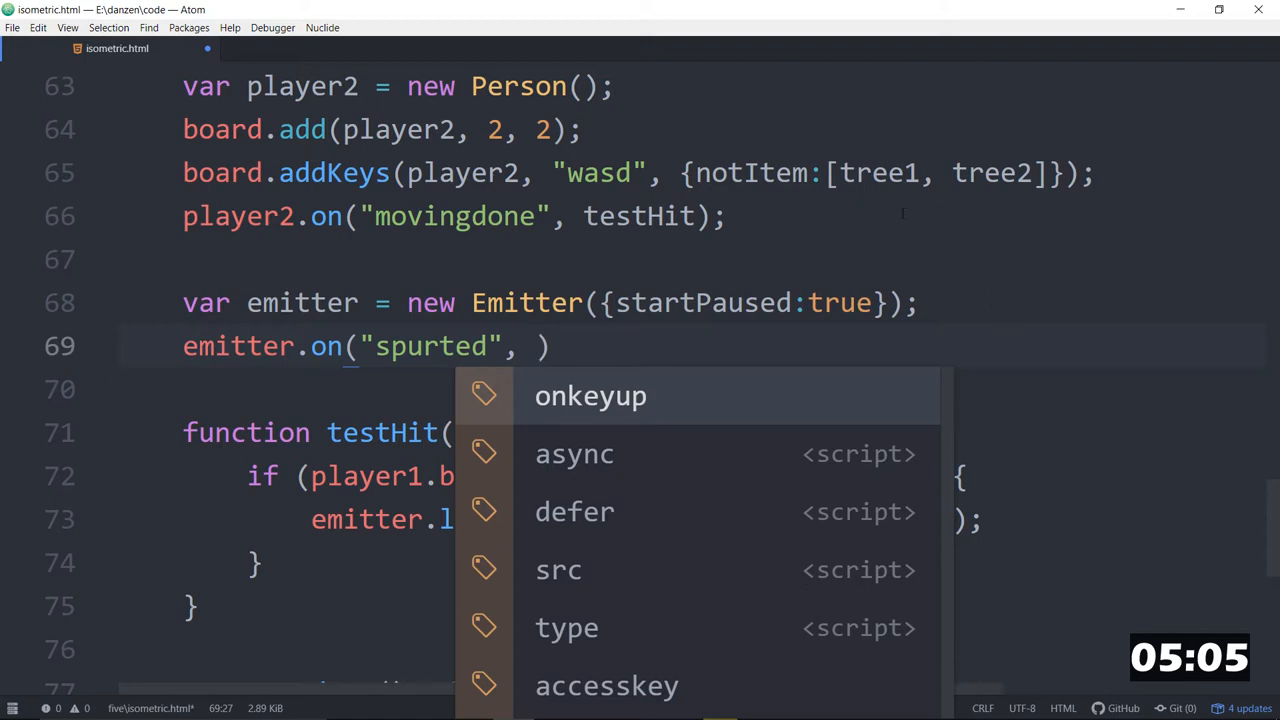
{"action": "key", "text": "Escape"}
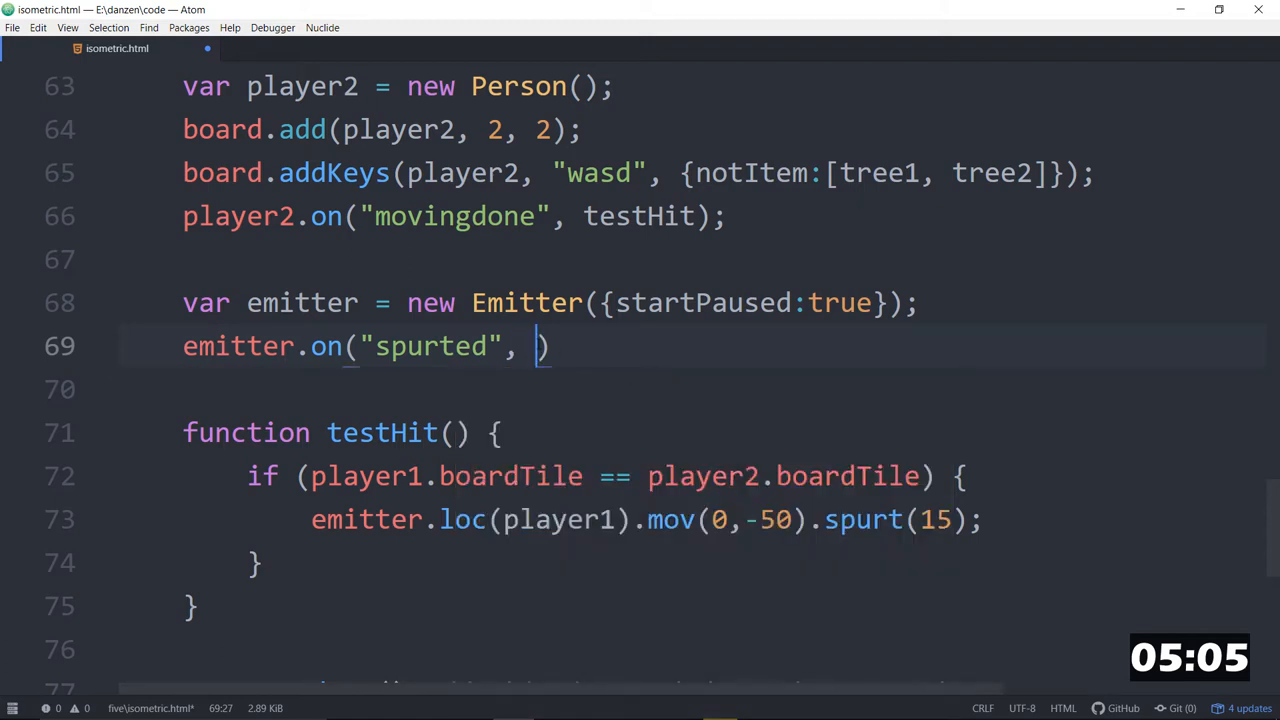
{"action": "type", "text": "function () {"}
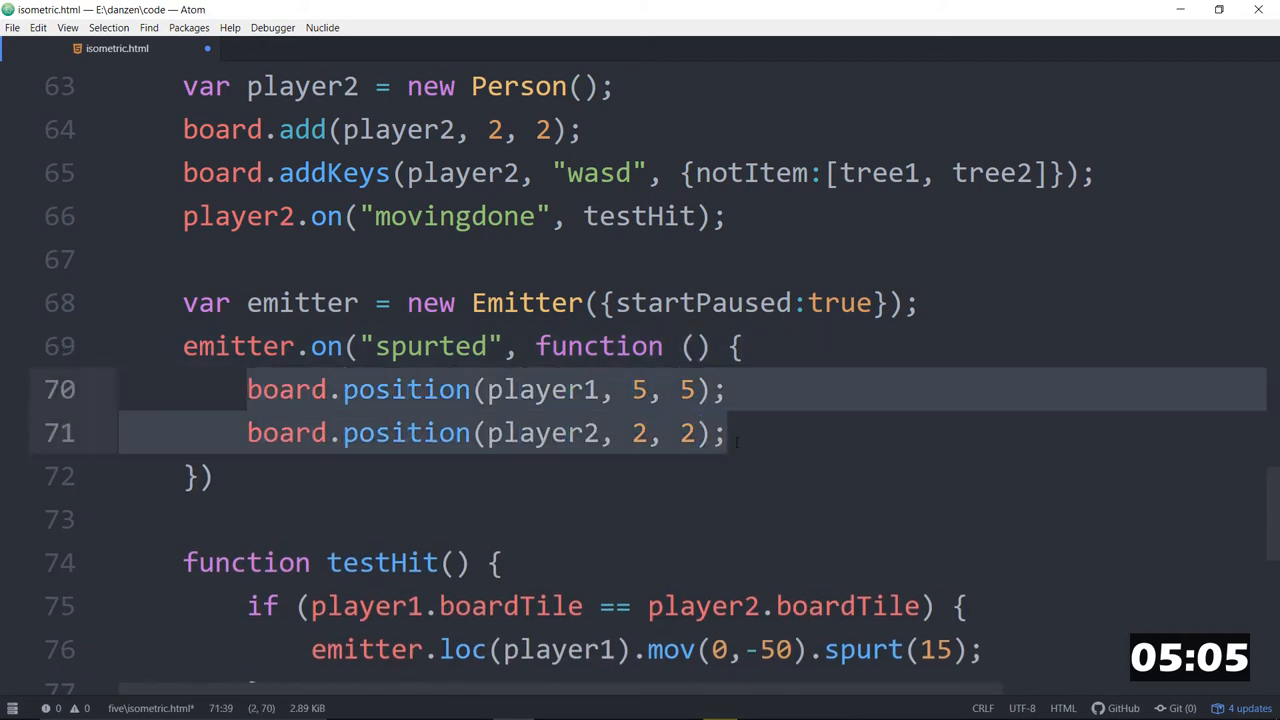
{"action": "scroll", "scroll_direction": "down", "scroll_amount": 3}
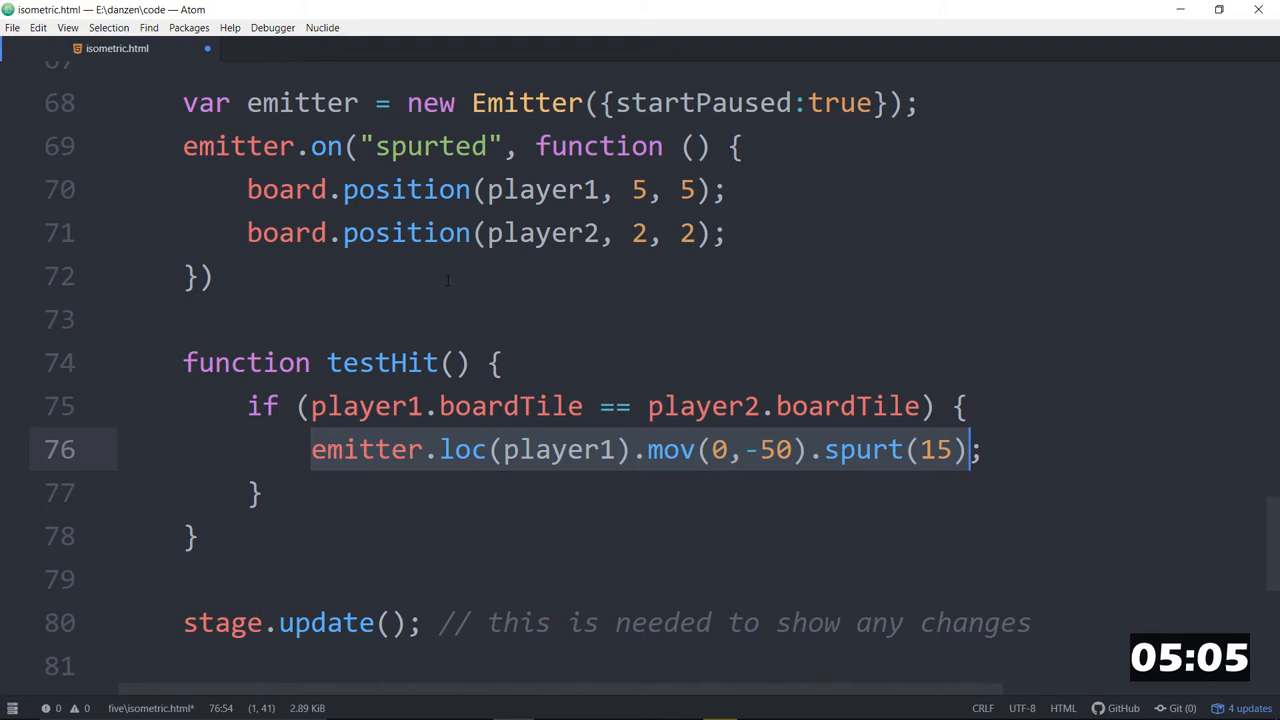
{"action": "scroll", "scroll_direction": "up", "scroll_amount": 3}
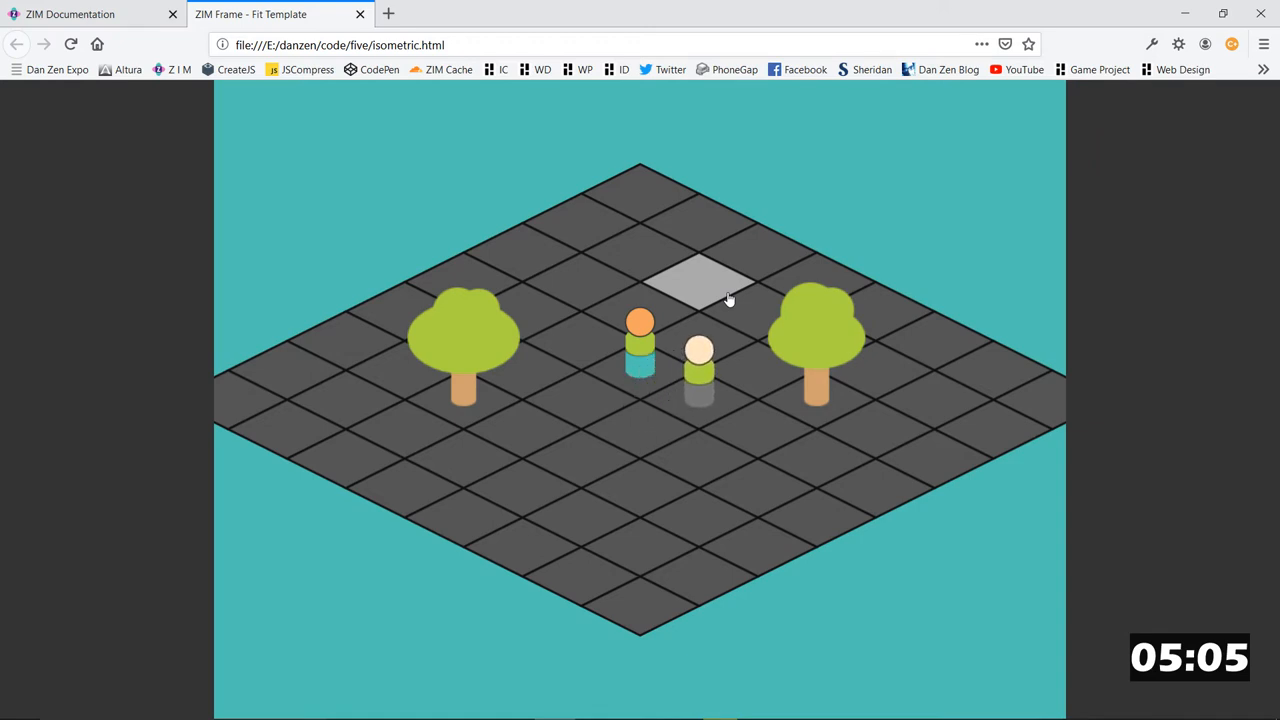
Move the players onto one tile in Firefox to test the collision reset.
{"action": "left_click", "coordinate": [700, 290]}
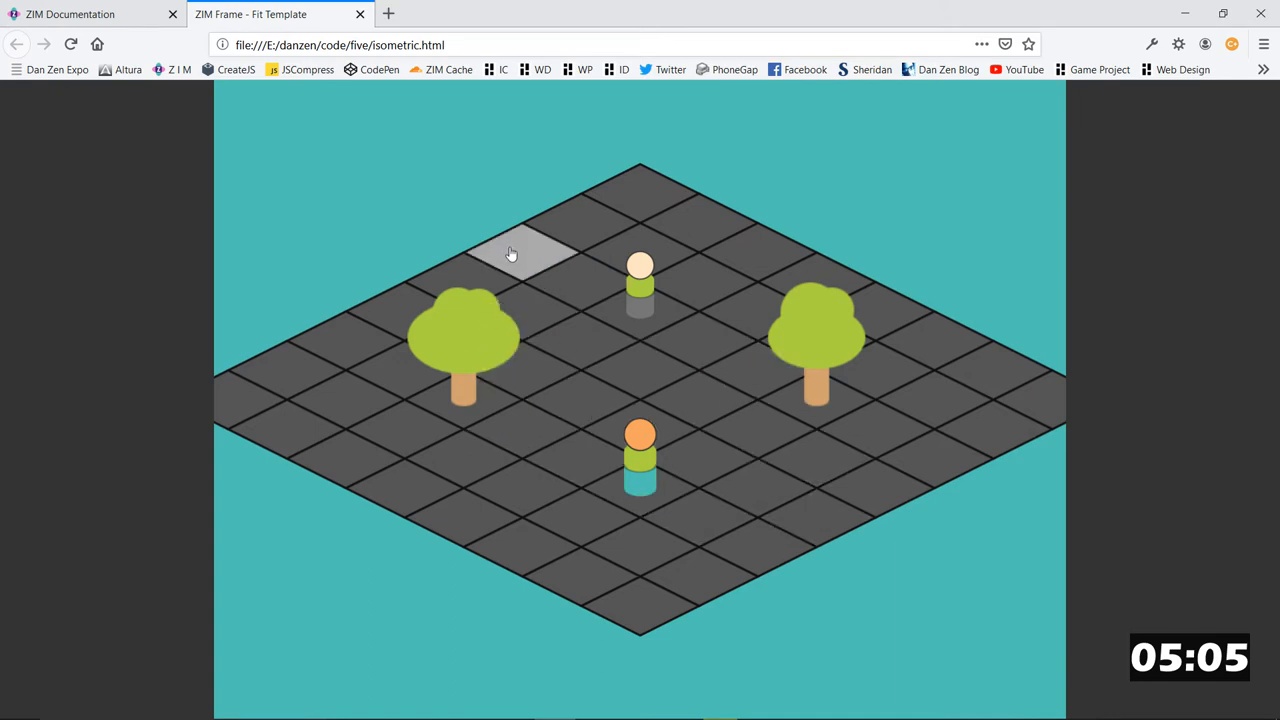
{"action": "mouse_move", "coordinate": [742, 318]}
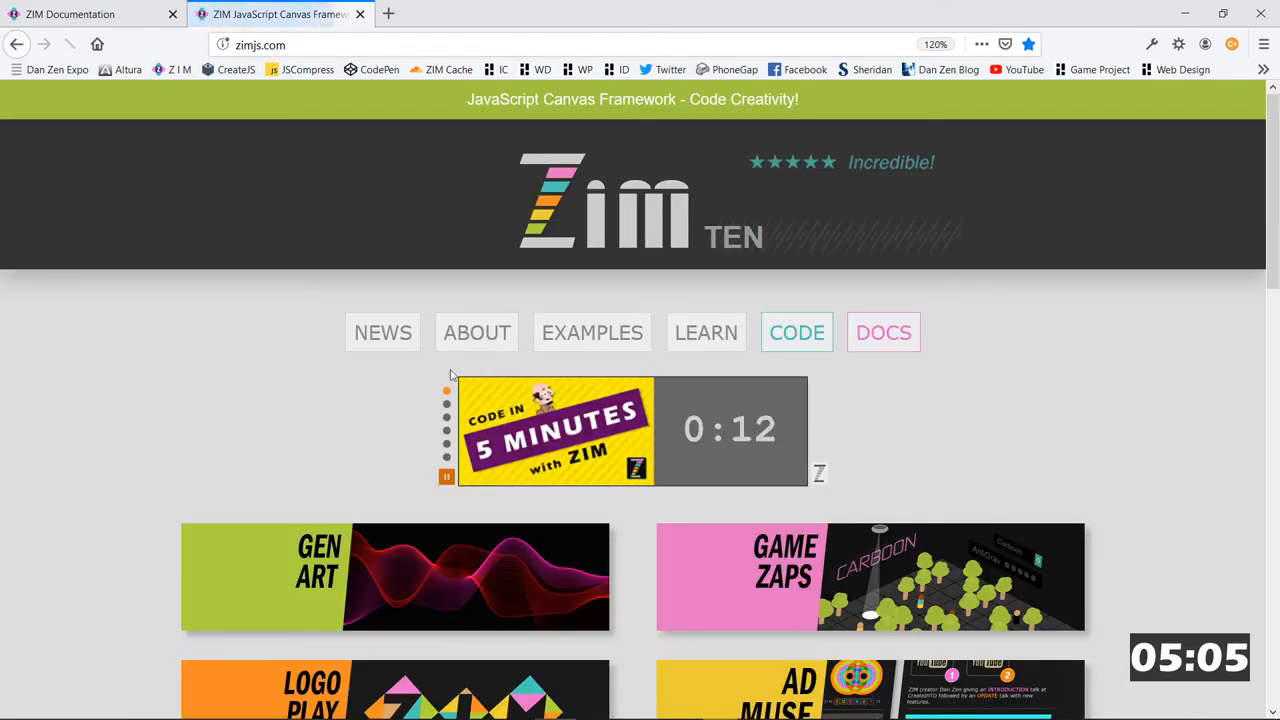
Browse the zimjs.com Examples page and choose the Game Board example.
{"action": "left_click", "coordinate": [592, 332]}
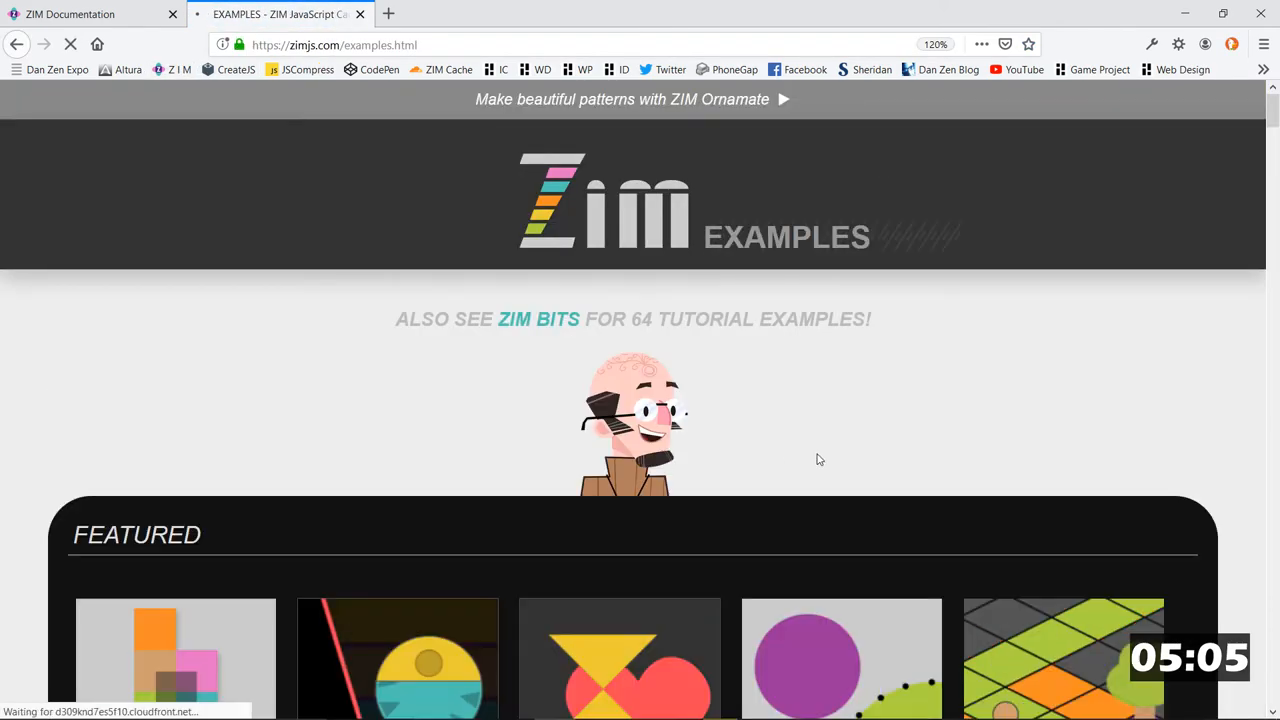
{"action": "scroll", "scroll_direction": "down", "scroll_amount": 3}
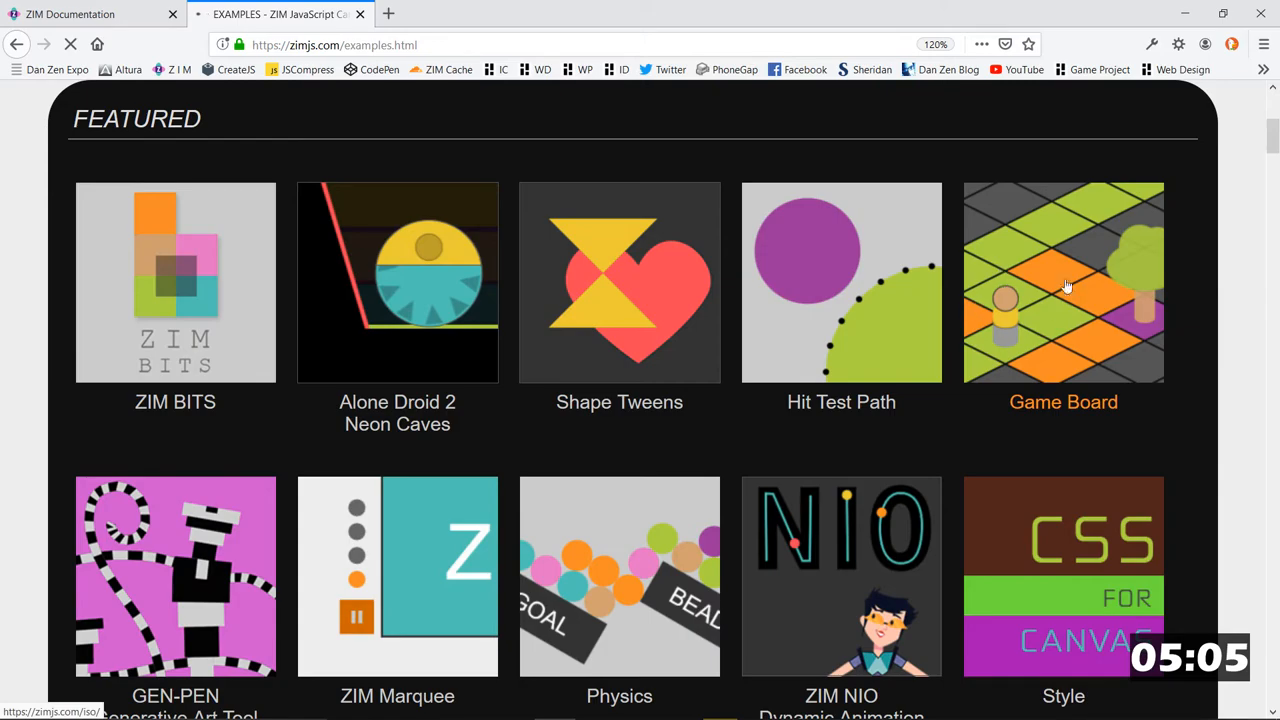
{"action": "scroll", "scroll_direction": "down", "scroll_amount": 3}
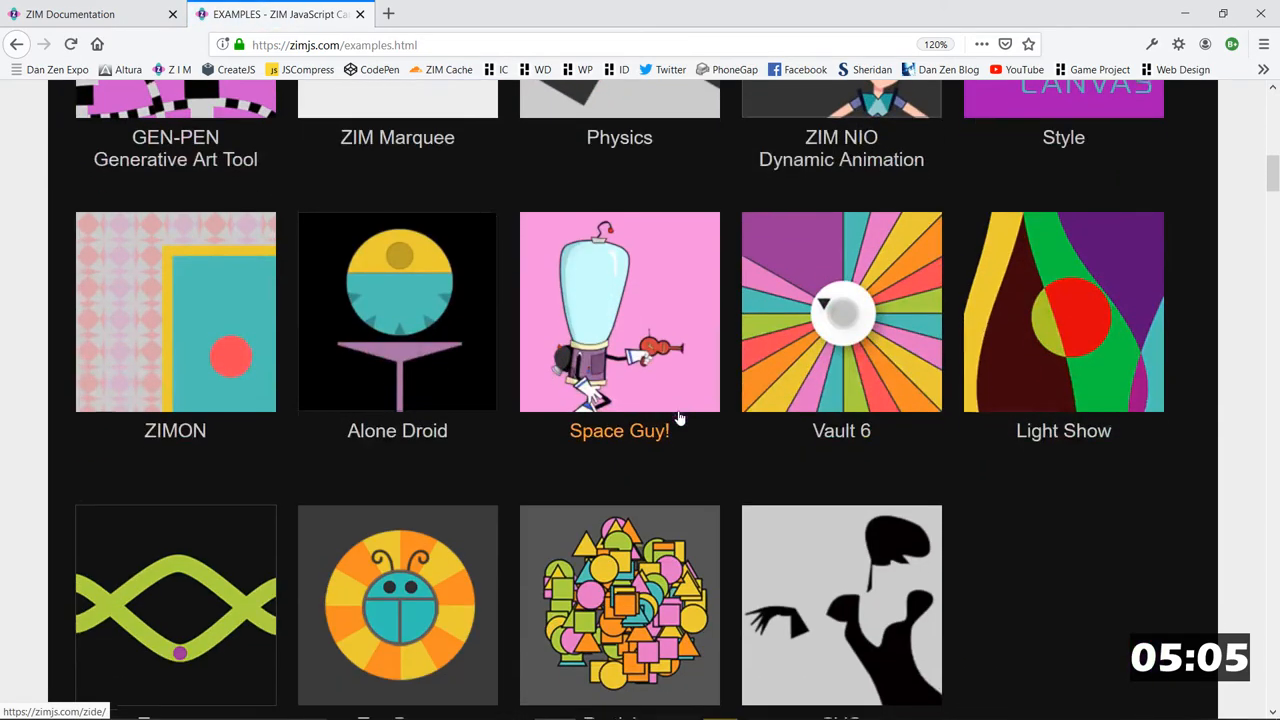
{"action": "scroll", "scroll_direction": "down", "scroll_amount": 3}
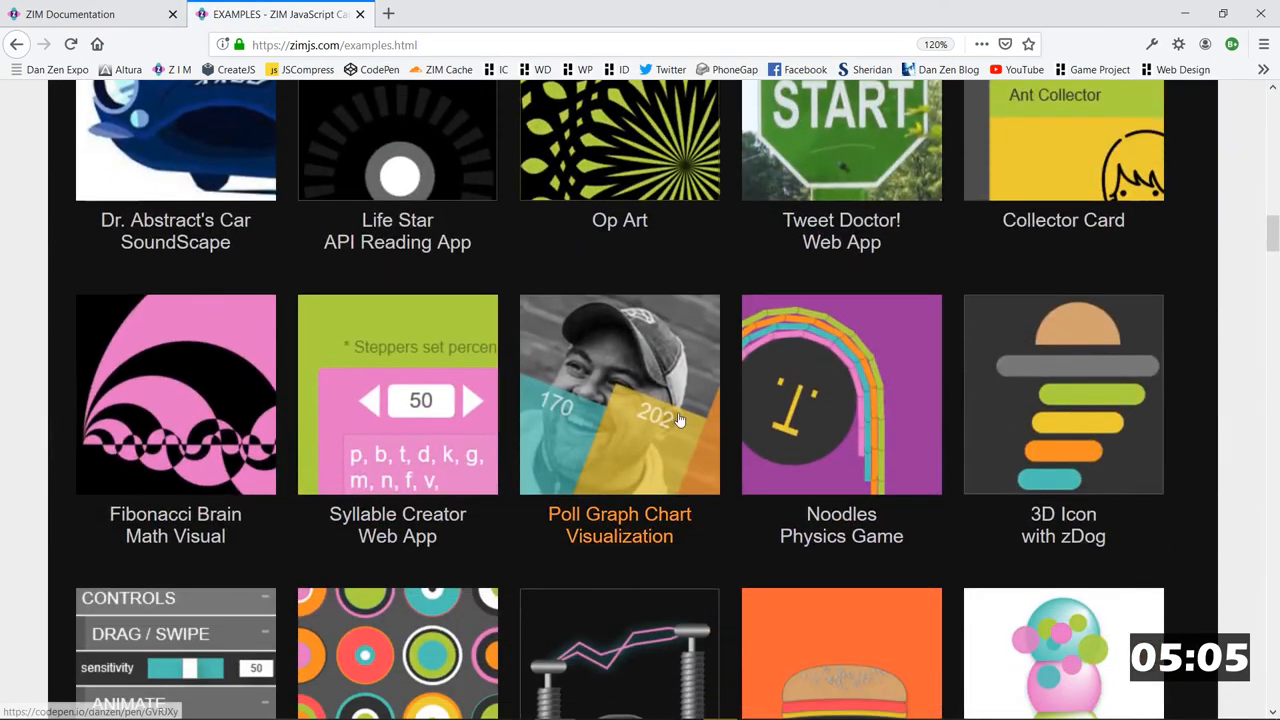
{"action": "scroll", "scroll_direction": "up", "scroll_amount": 3}
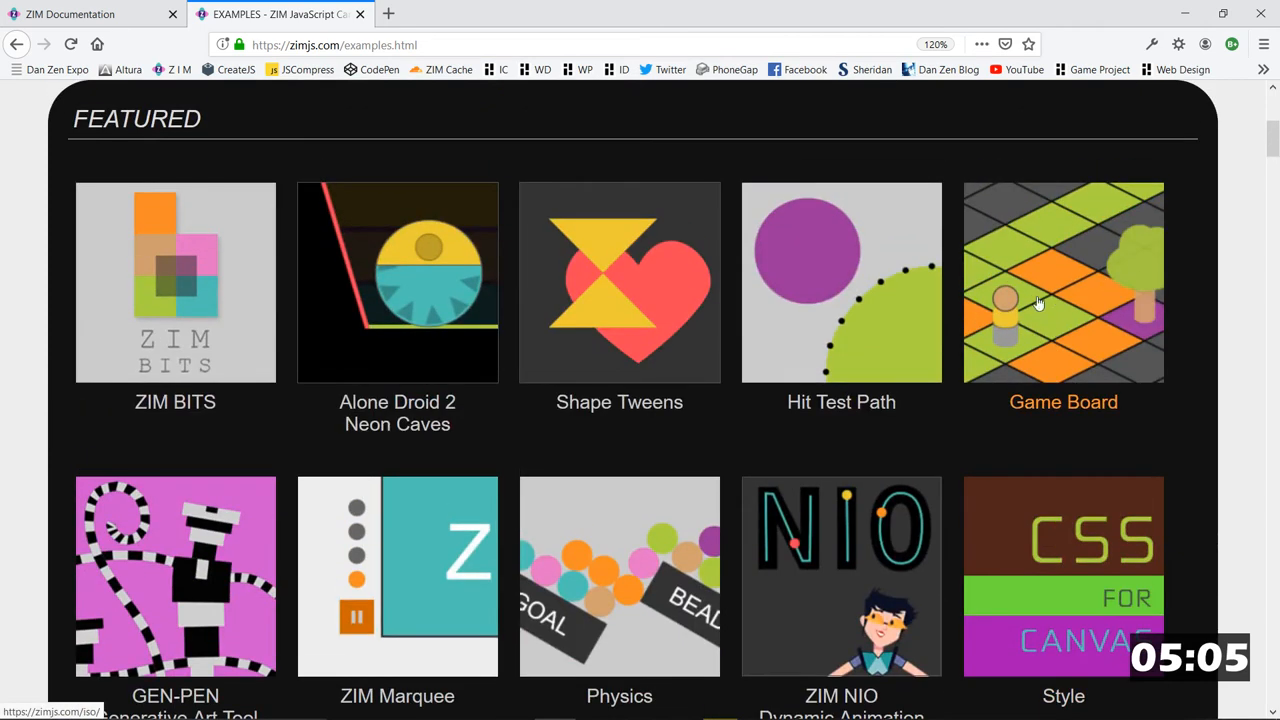
{"action": "left_click", "coordinate": [1064, 282]}
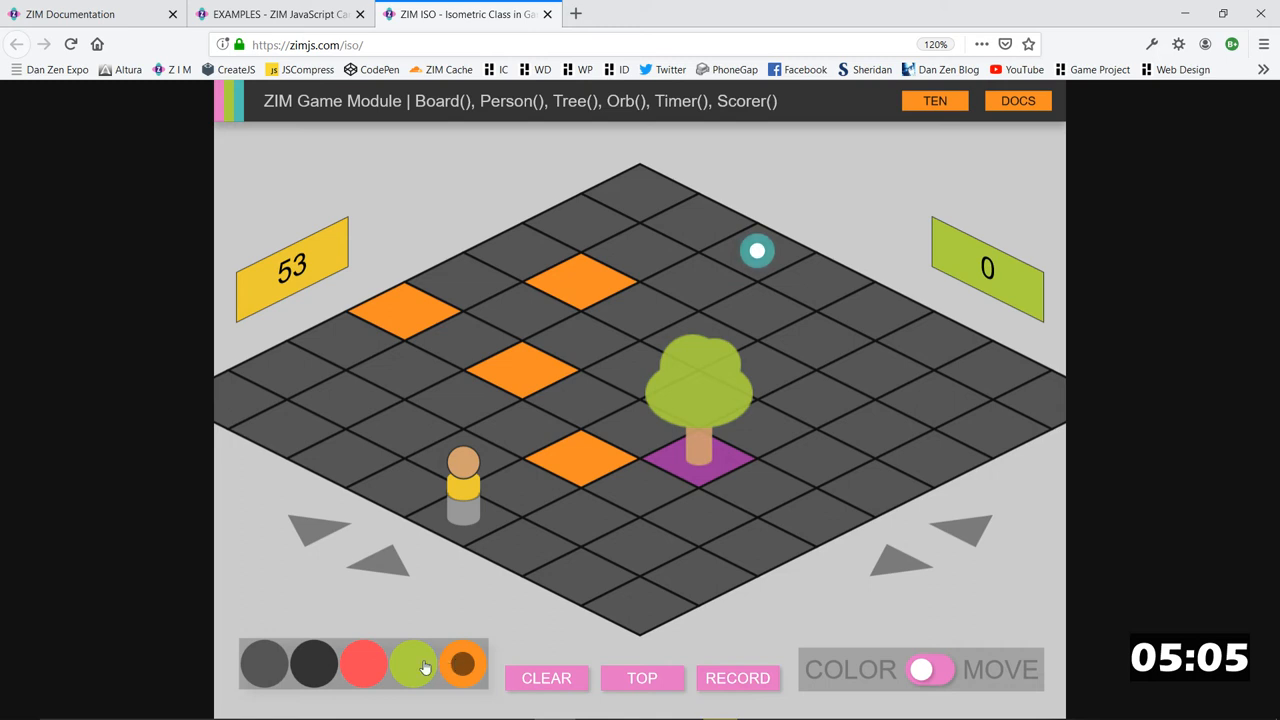
Paint tiles black then green, switch to MOVE, and send the player to collect the orb.
{"action": "left_click", "coordinate": [364, 664]}
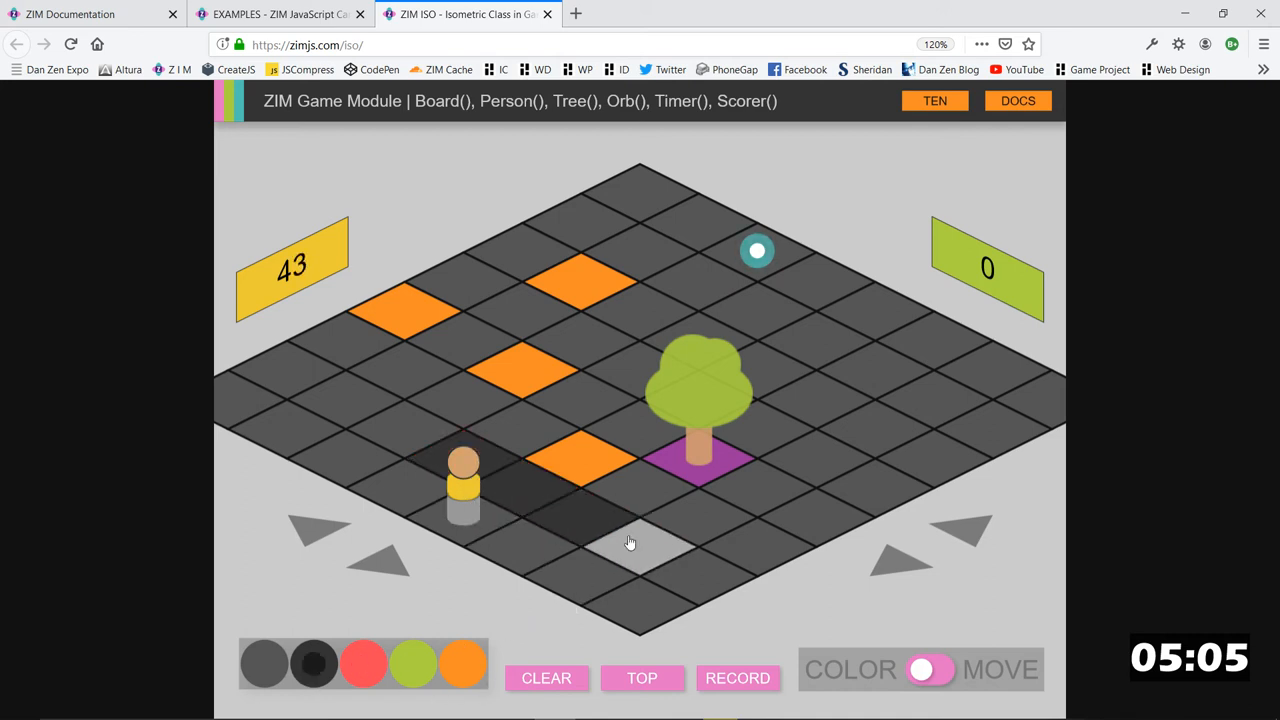
{"action": "left_click", "coordinate": [518, 318]}
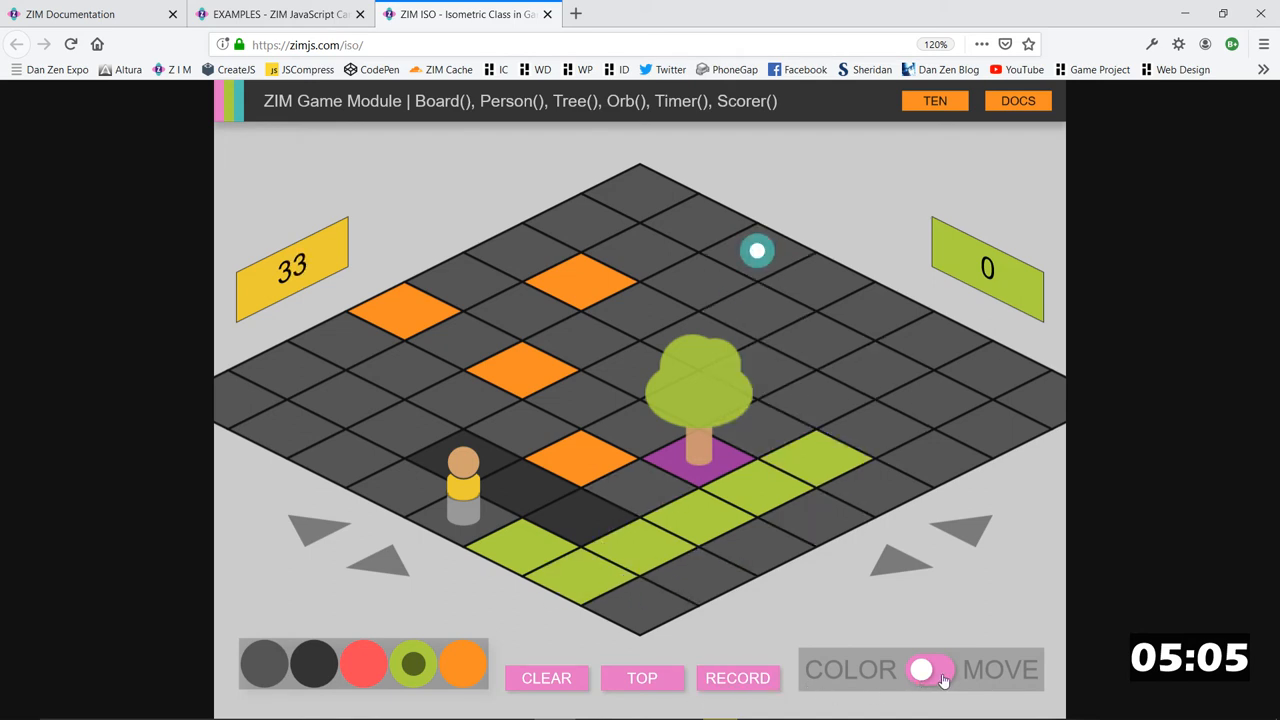
{"action": "left_click", "coordinate": [936, 668]}
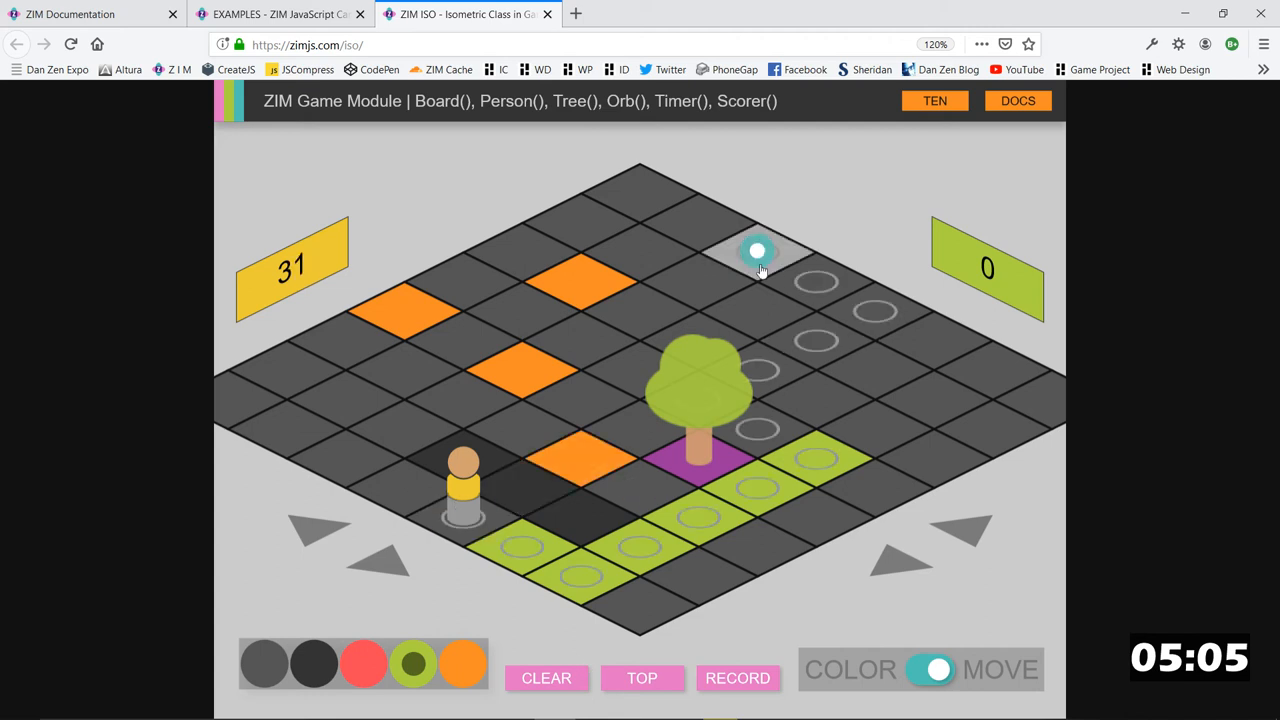
{"action": "left_click", "coordinate": [548, 550]}
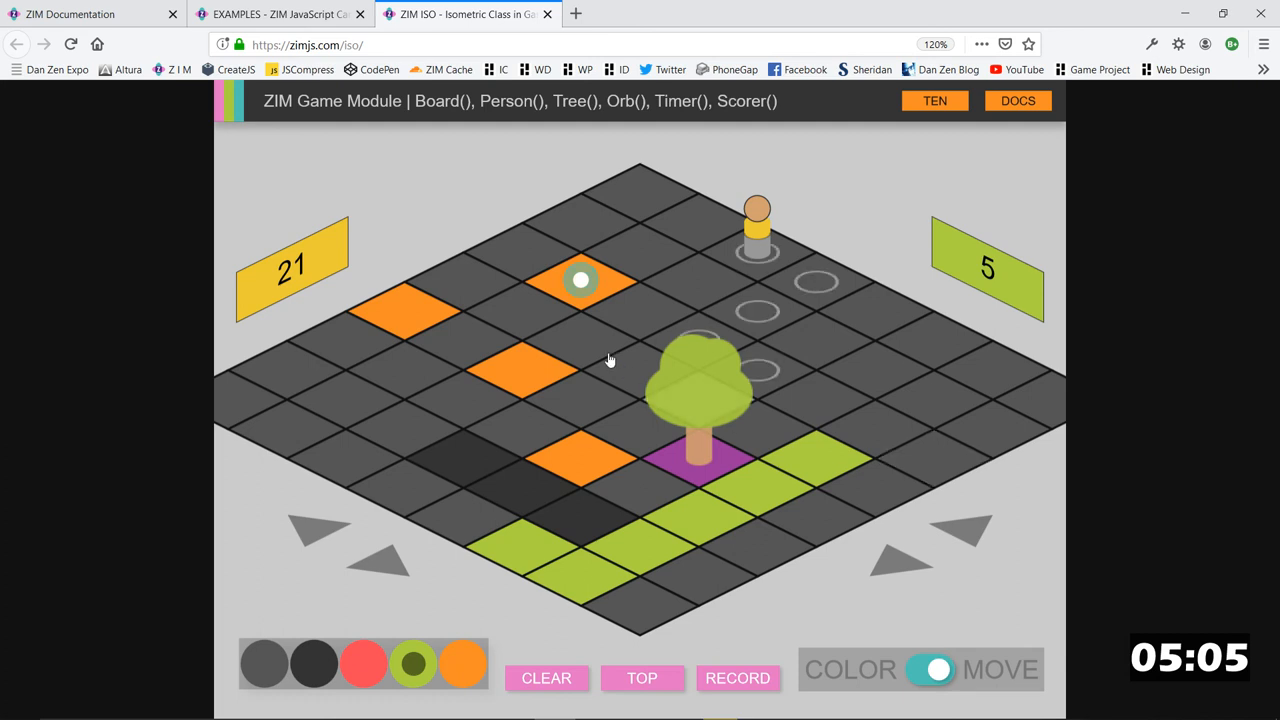
{"action": "left_click", "coordinate": [576, 470]}
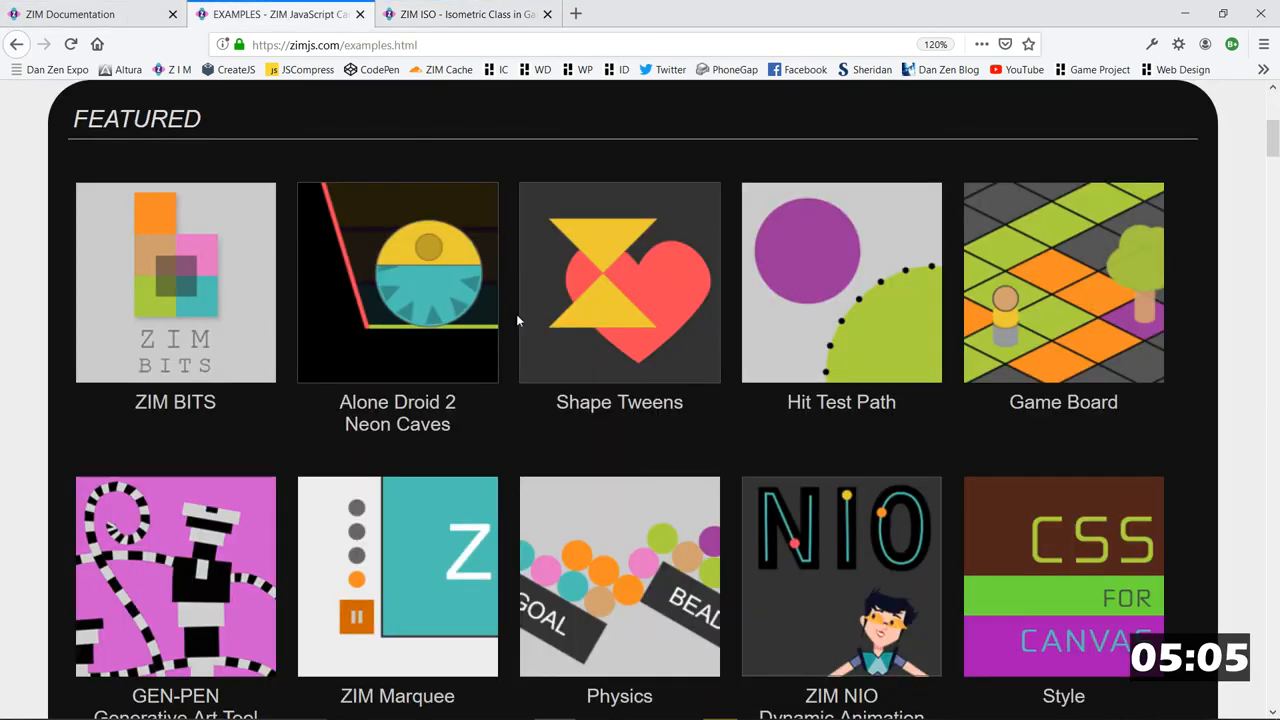
Scroll the ZIM Examples page down into the CodePen examples section.
{"action": "scroll", "scroll_direction": "down", "scroll_amount": 3}
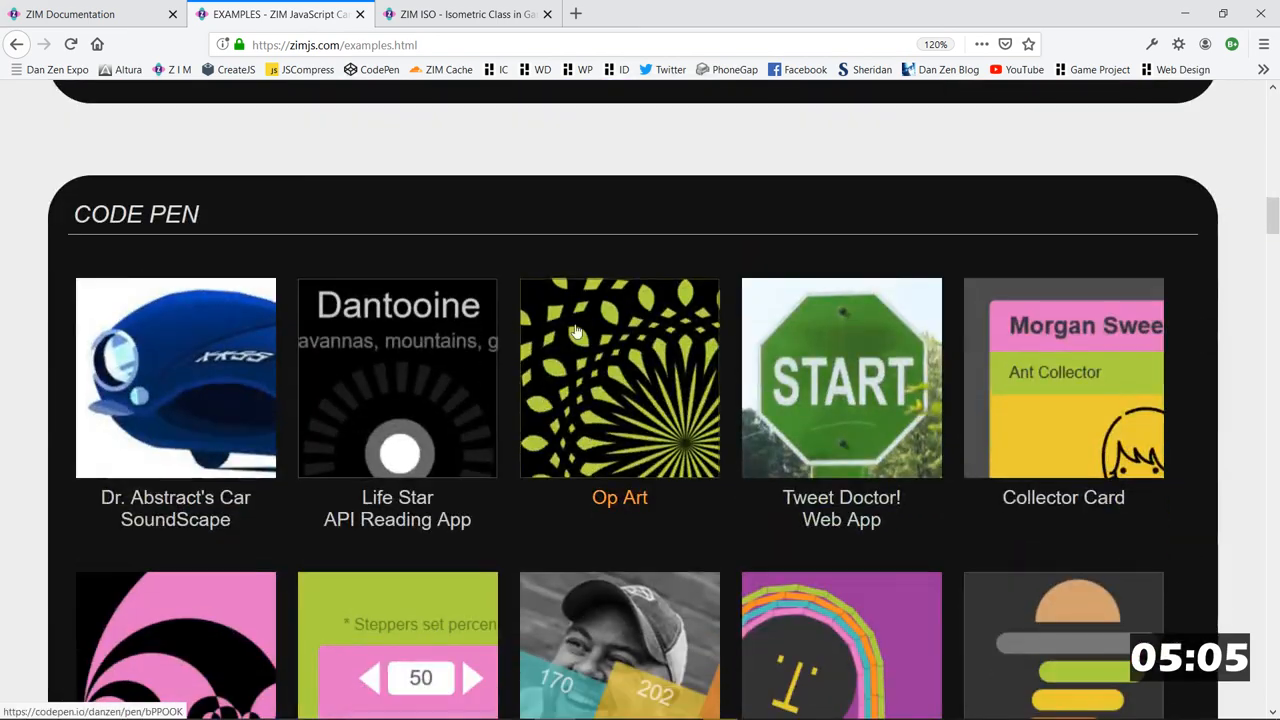
{"action": "scroll", "scroll_direction": "down", "scroll_amount": 3}
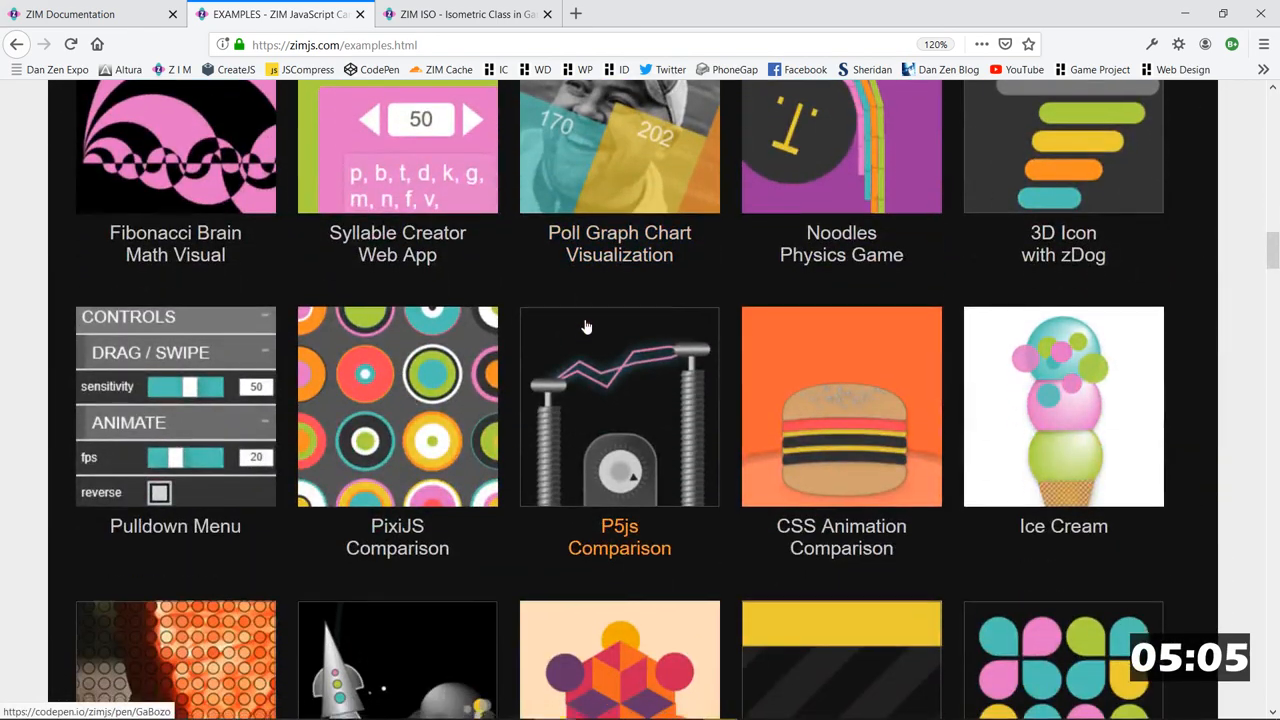